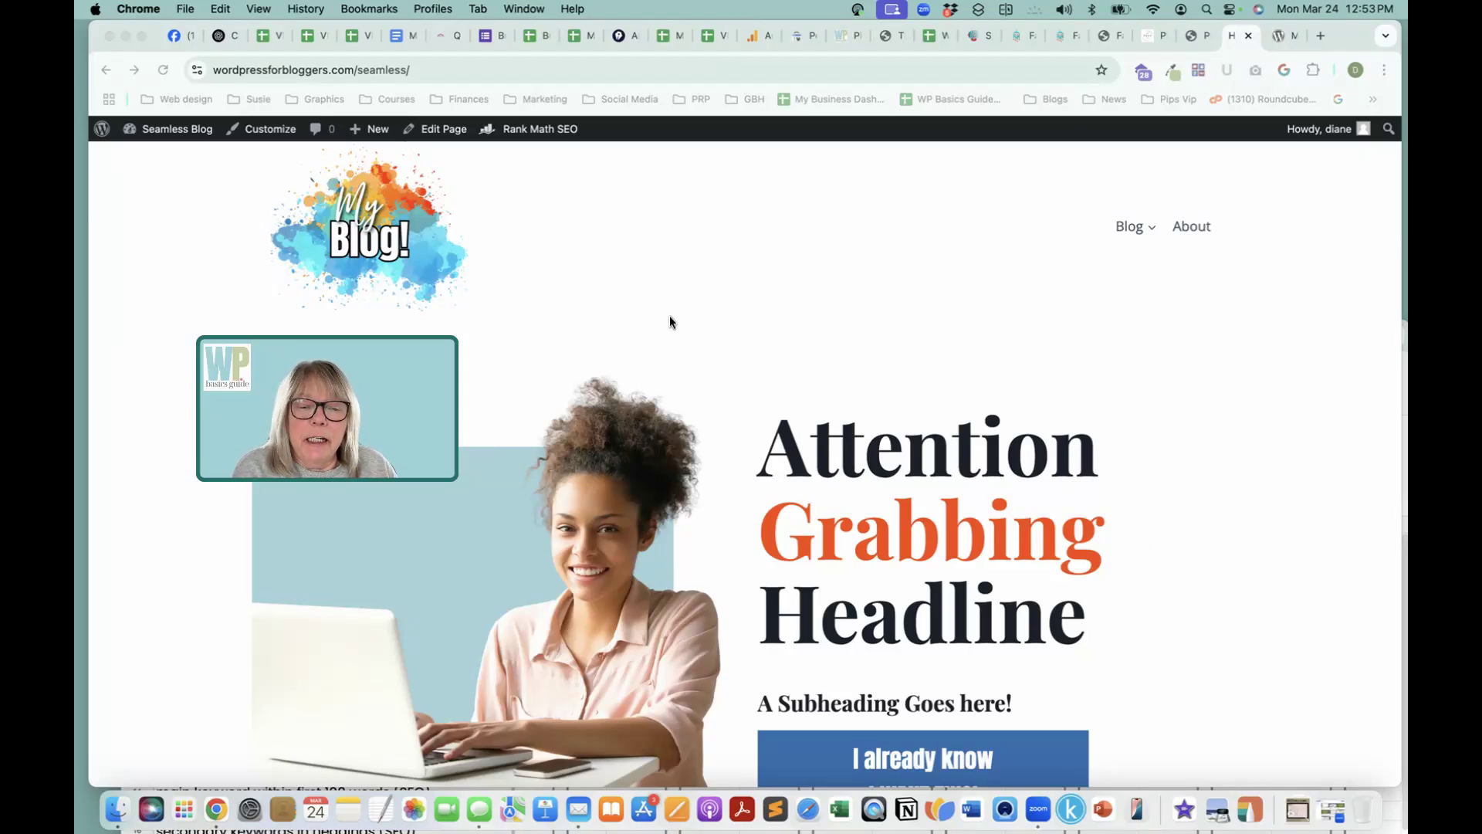
mouse_move(946, 229)
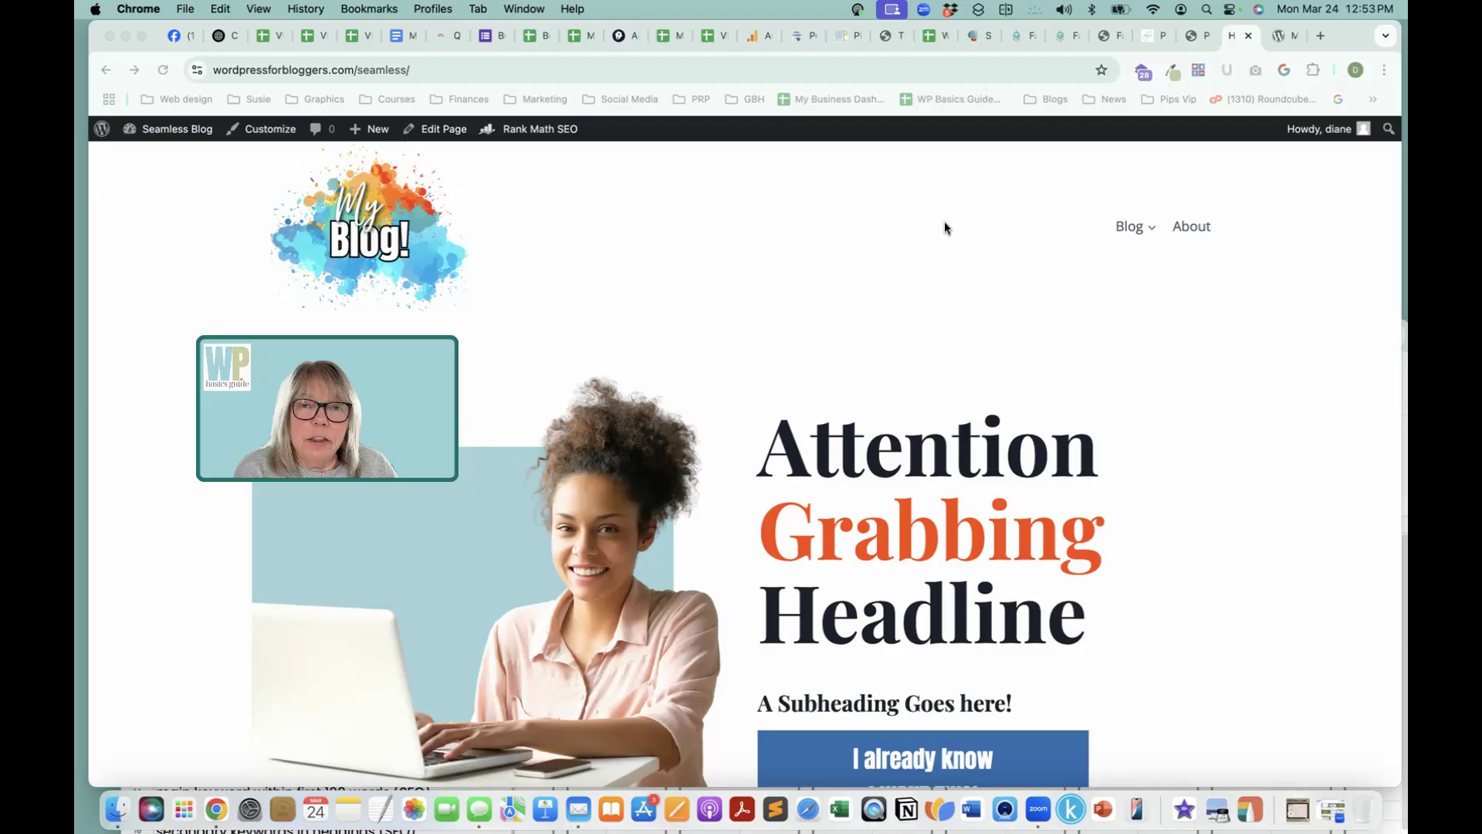
mouse_move(914, 219)
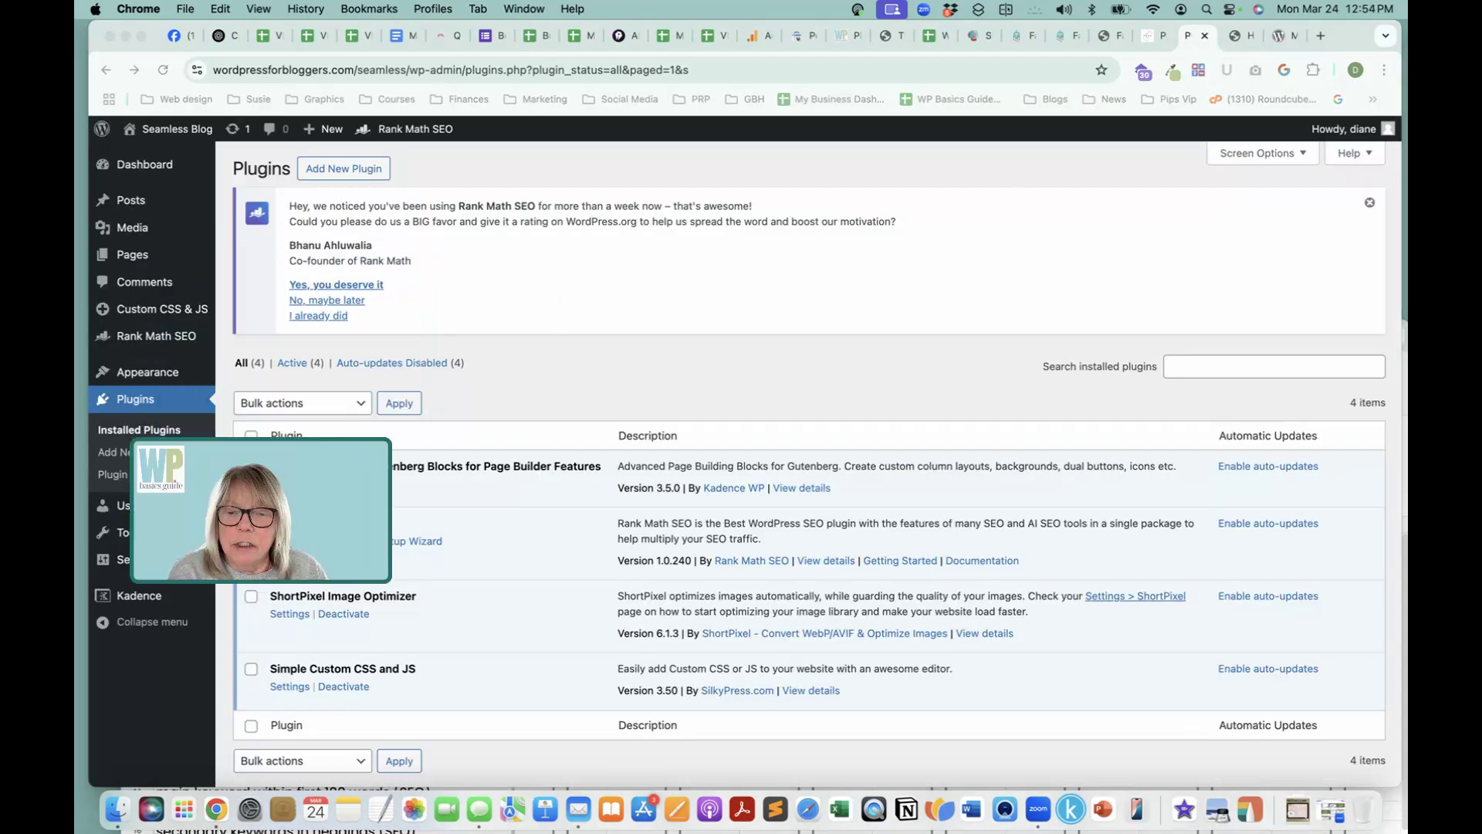
Step: Browse the Media Library list of 23 uploaded images with their ShortPixel results
left_click(131, 227)
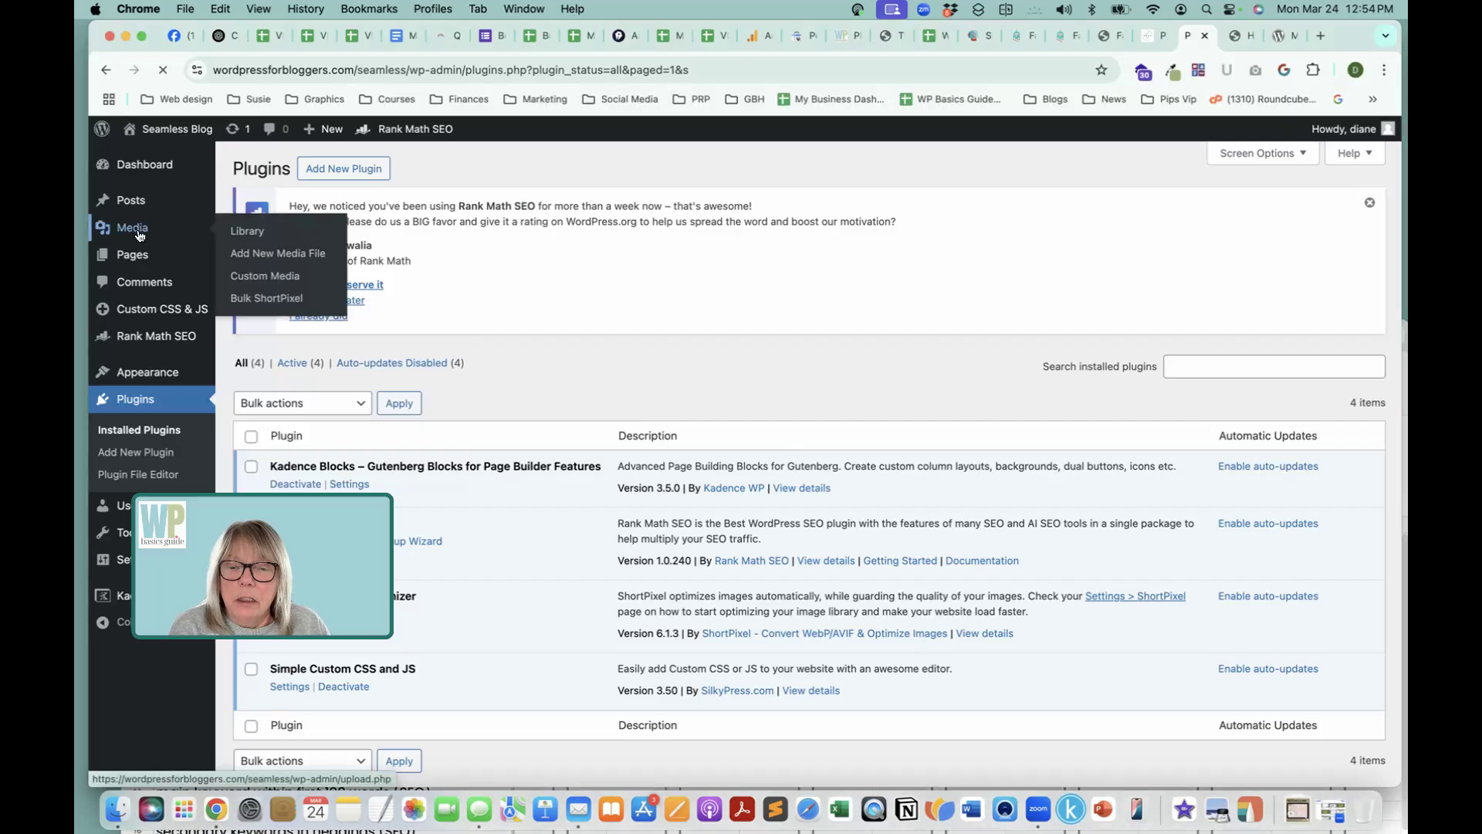
left_click(247, 231)
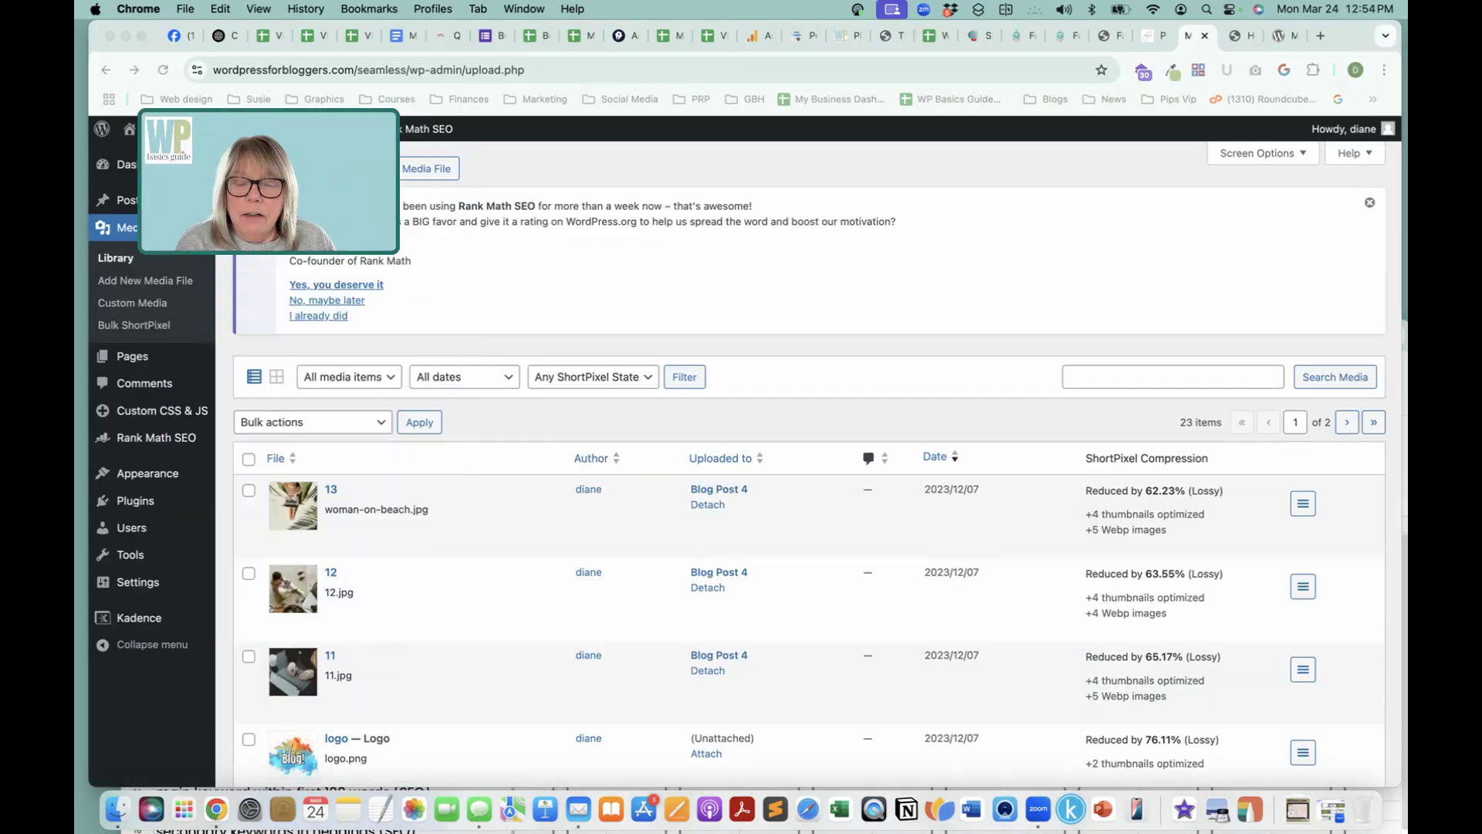
scroll("down", 3)
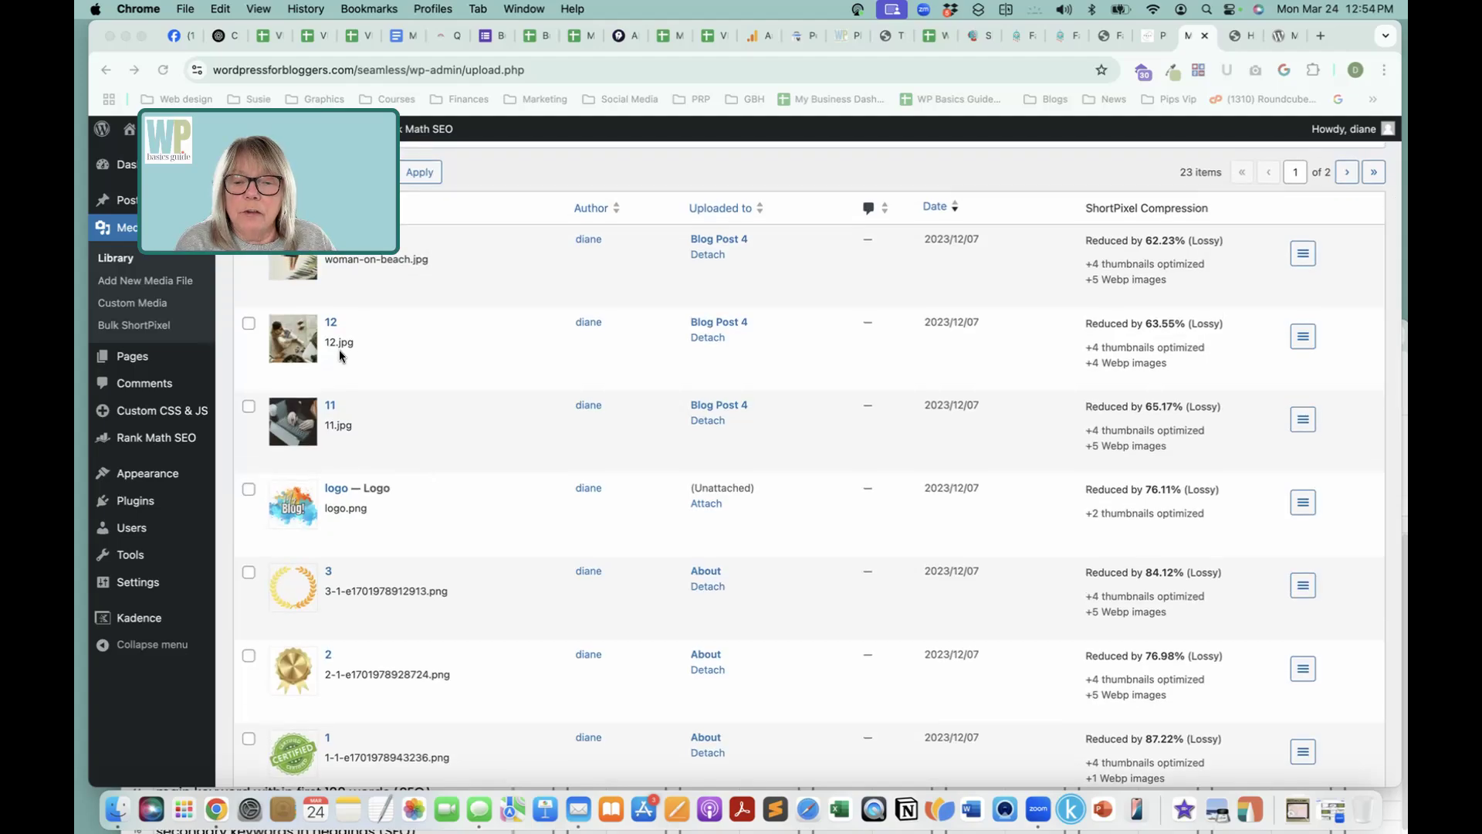
mouse_move(333, 430)
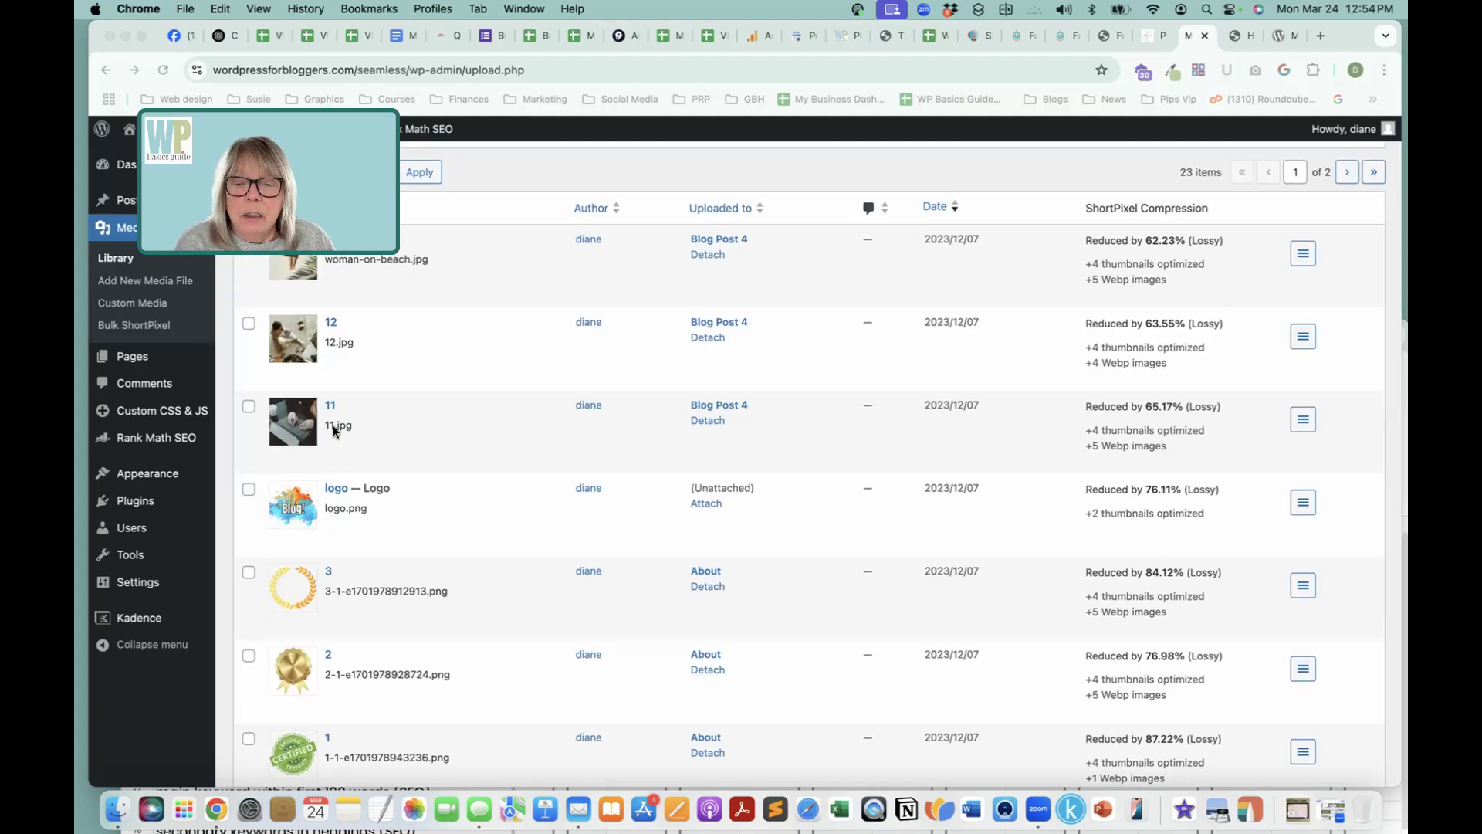
mouse_move(485, 386)
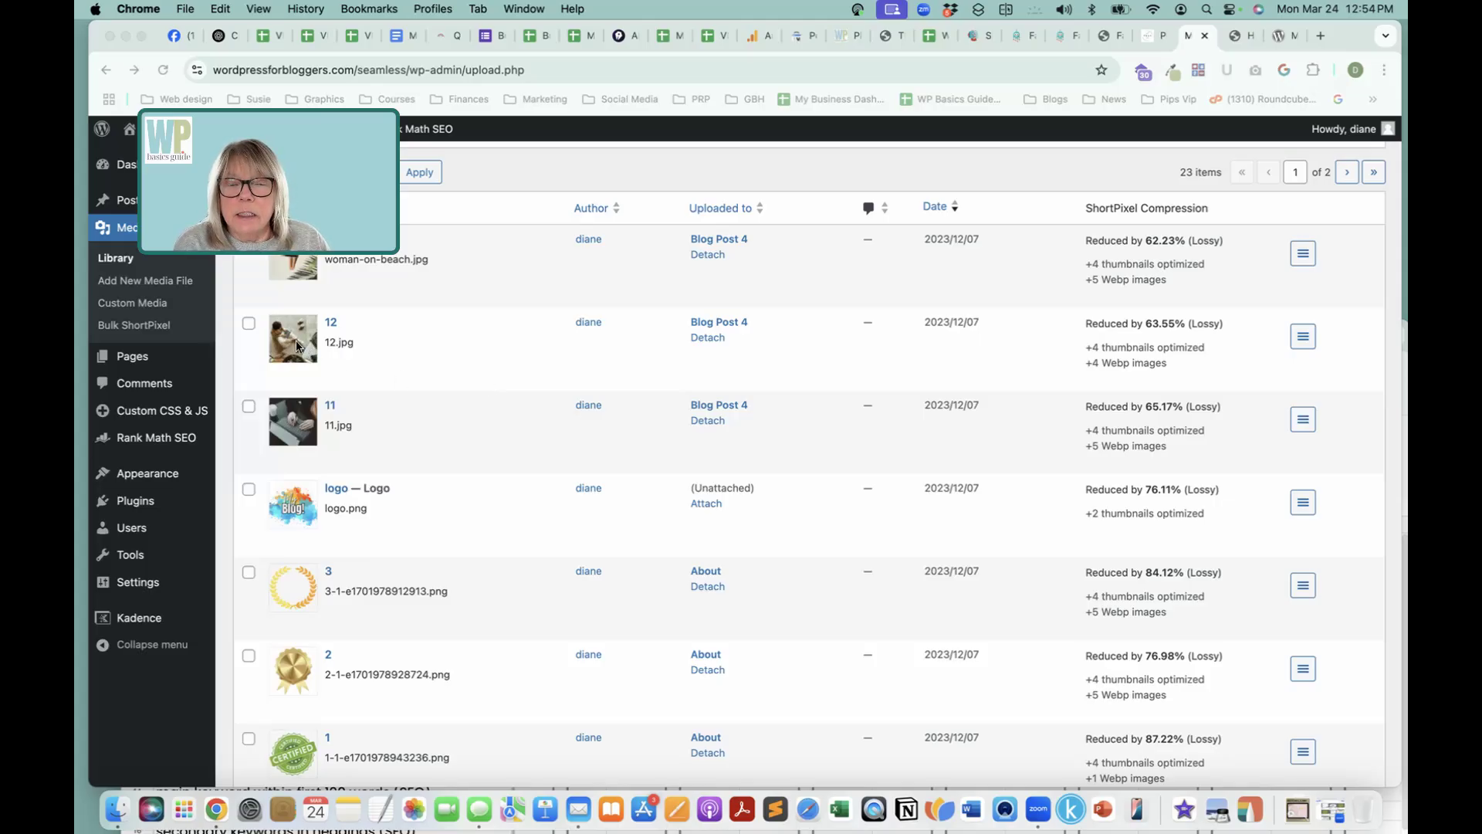
mouse_move(330, 354)
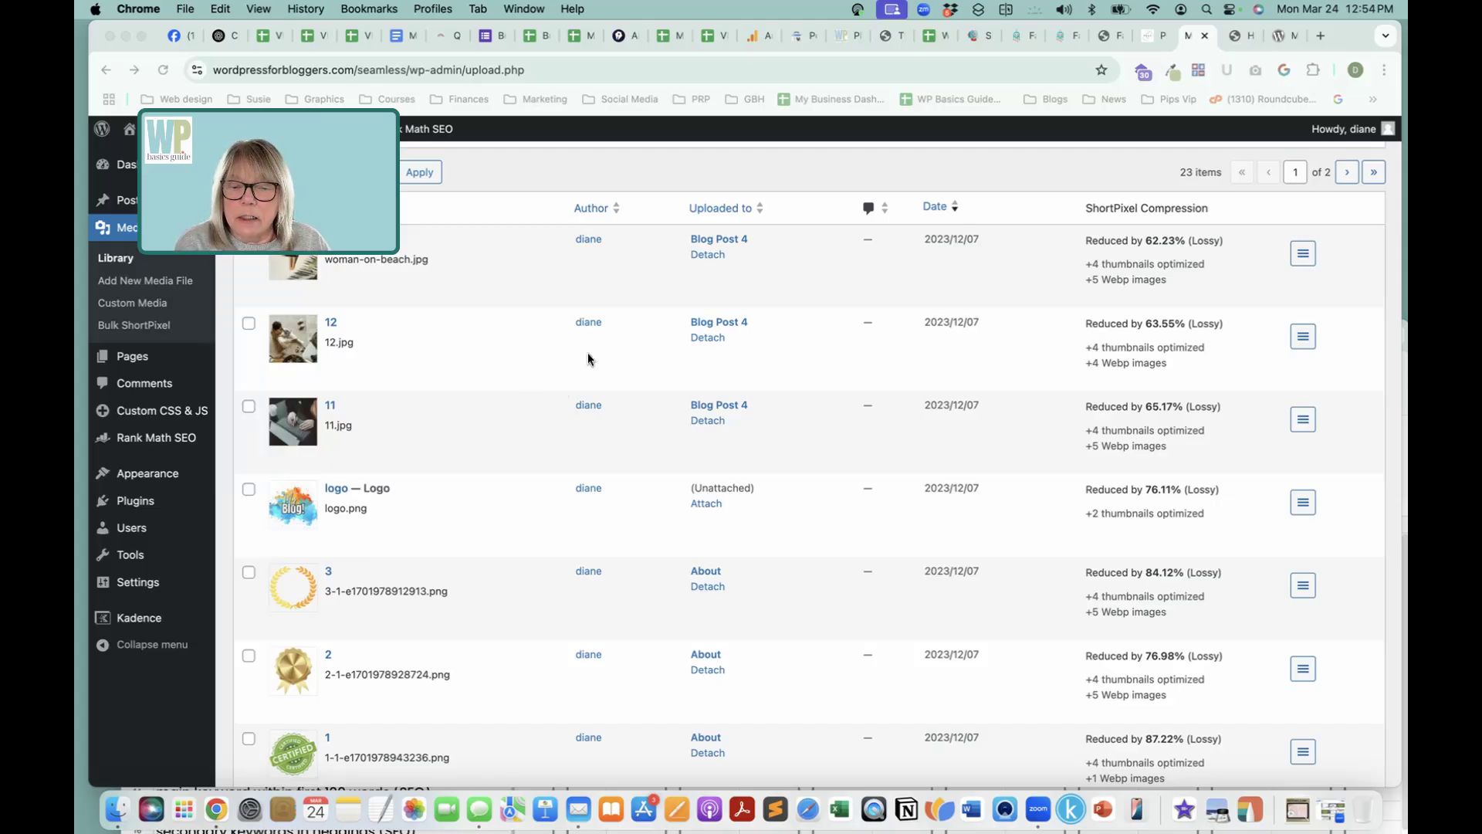
mouse_move(149, 506)
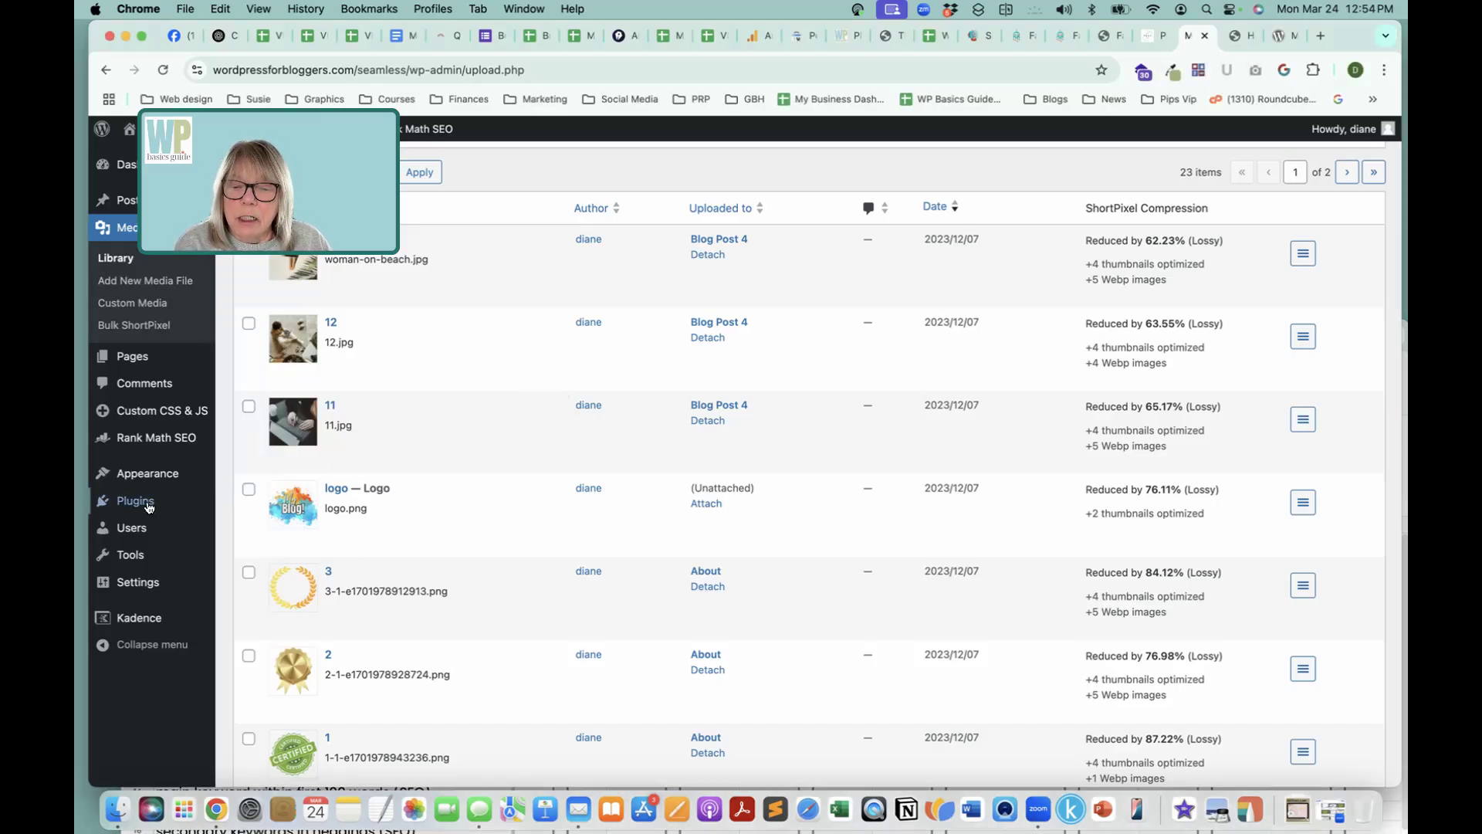
Step: Search the plugin directory for 'media n', install Media File Renamer and activate it
left_click(136, 500)
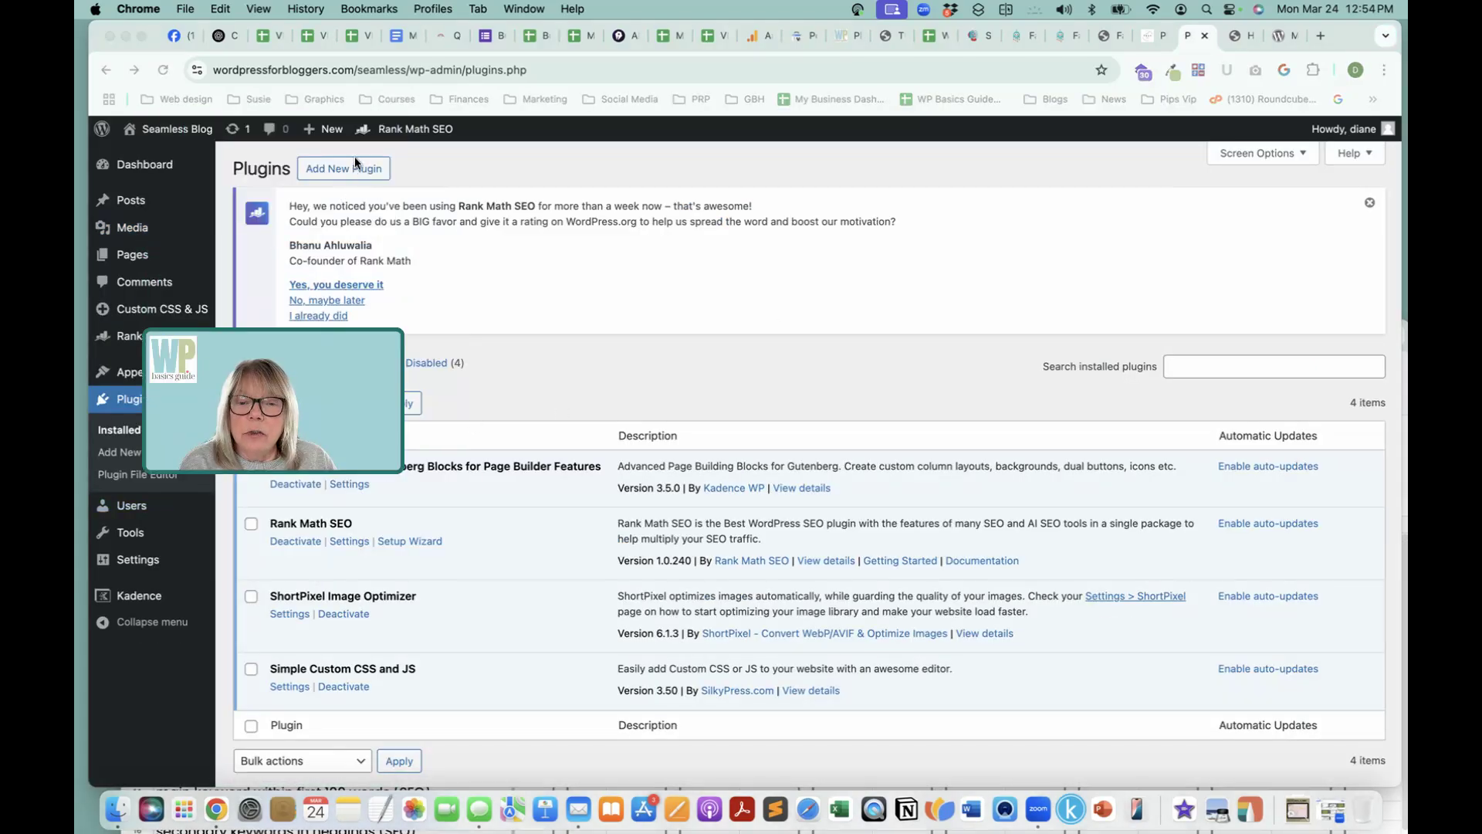
left_click(342, 168)
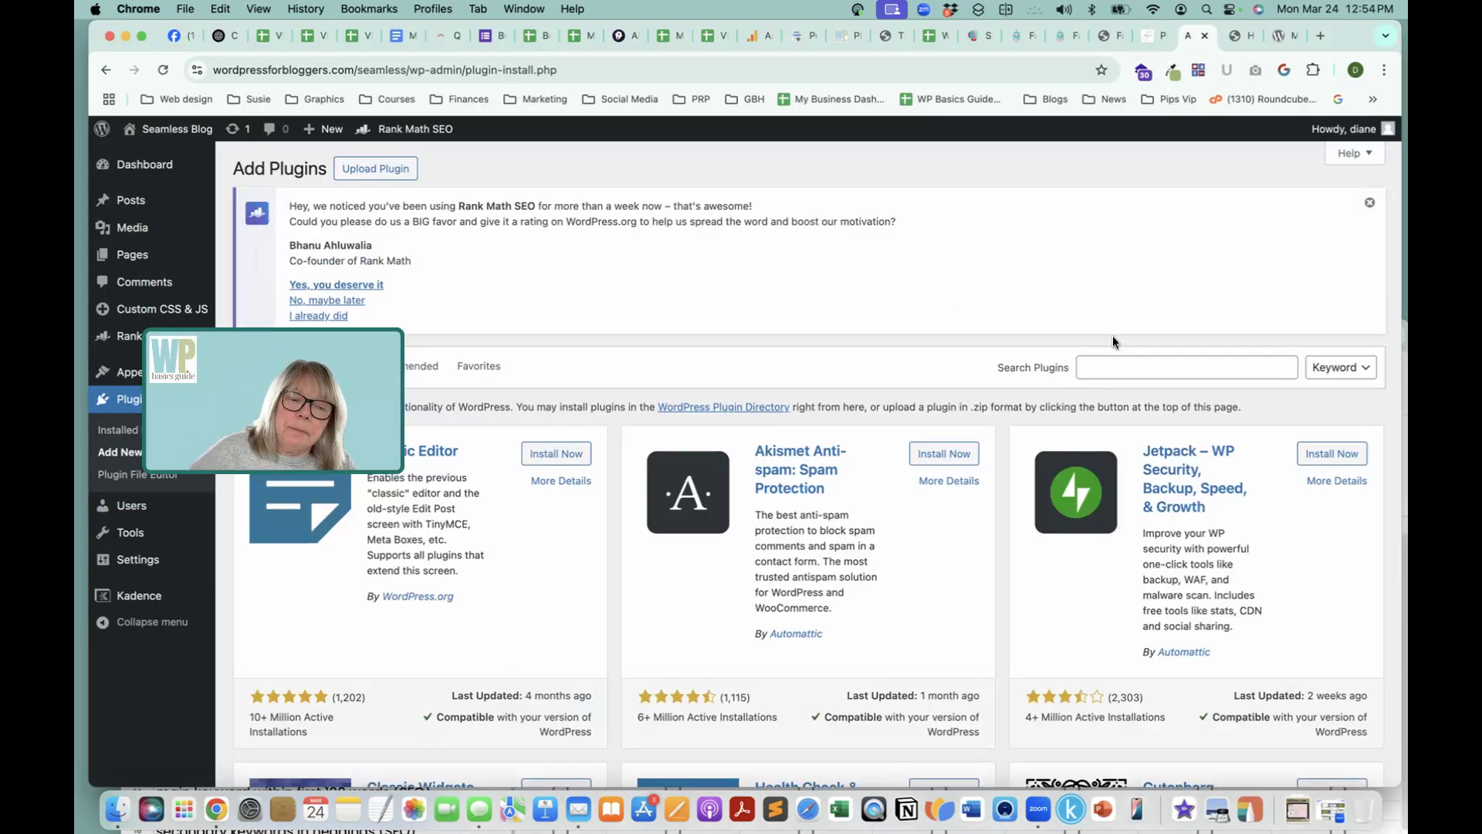
left_click(1186, 367)
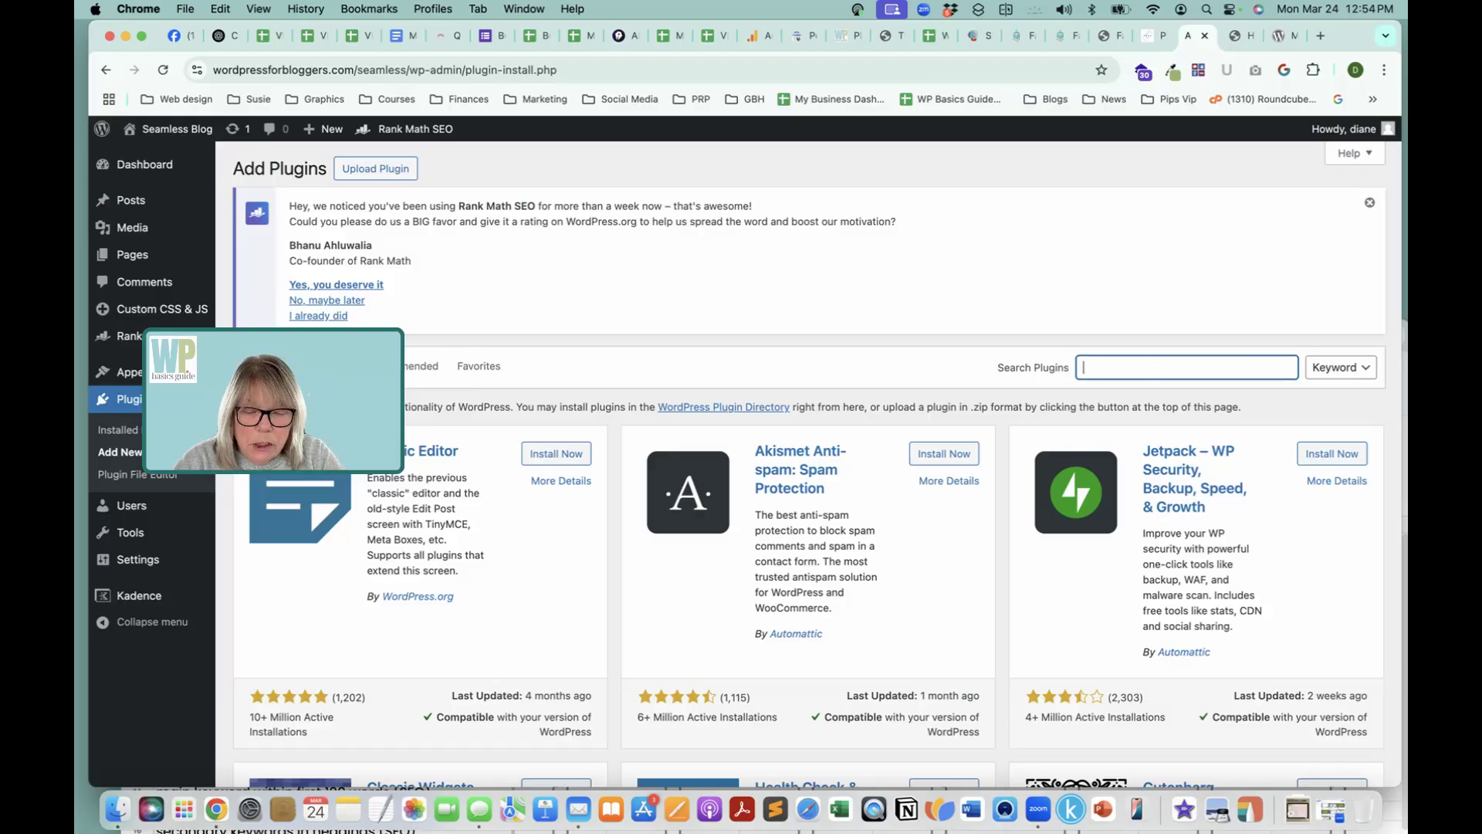
type("media n")
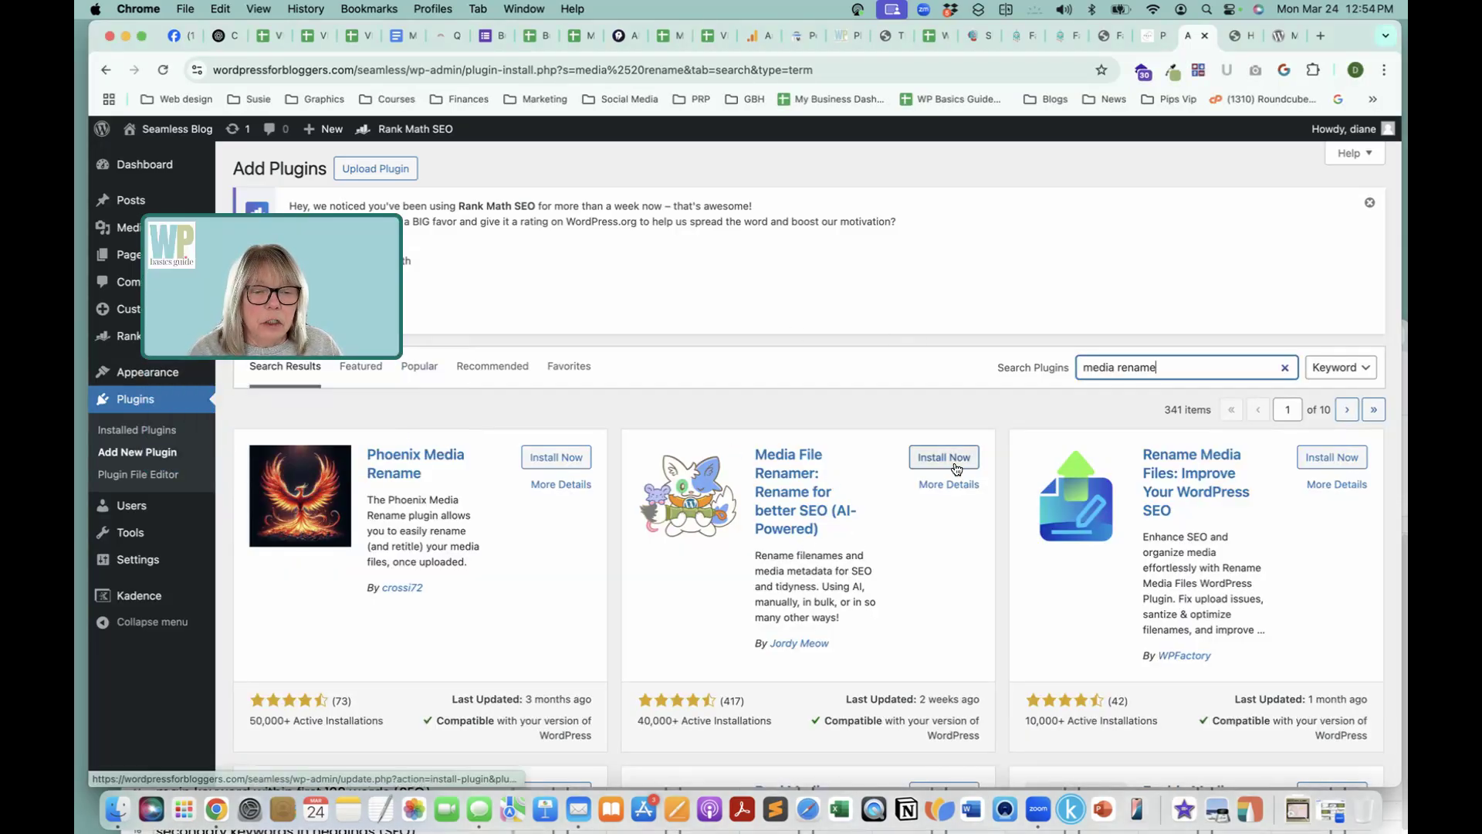
left_click(944, 457)
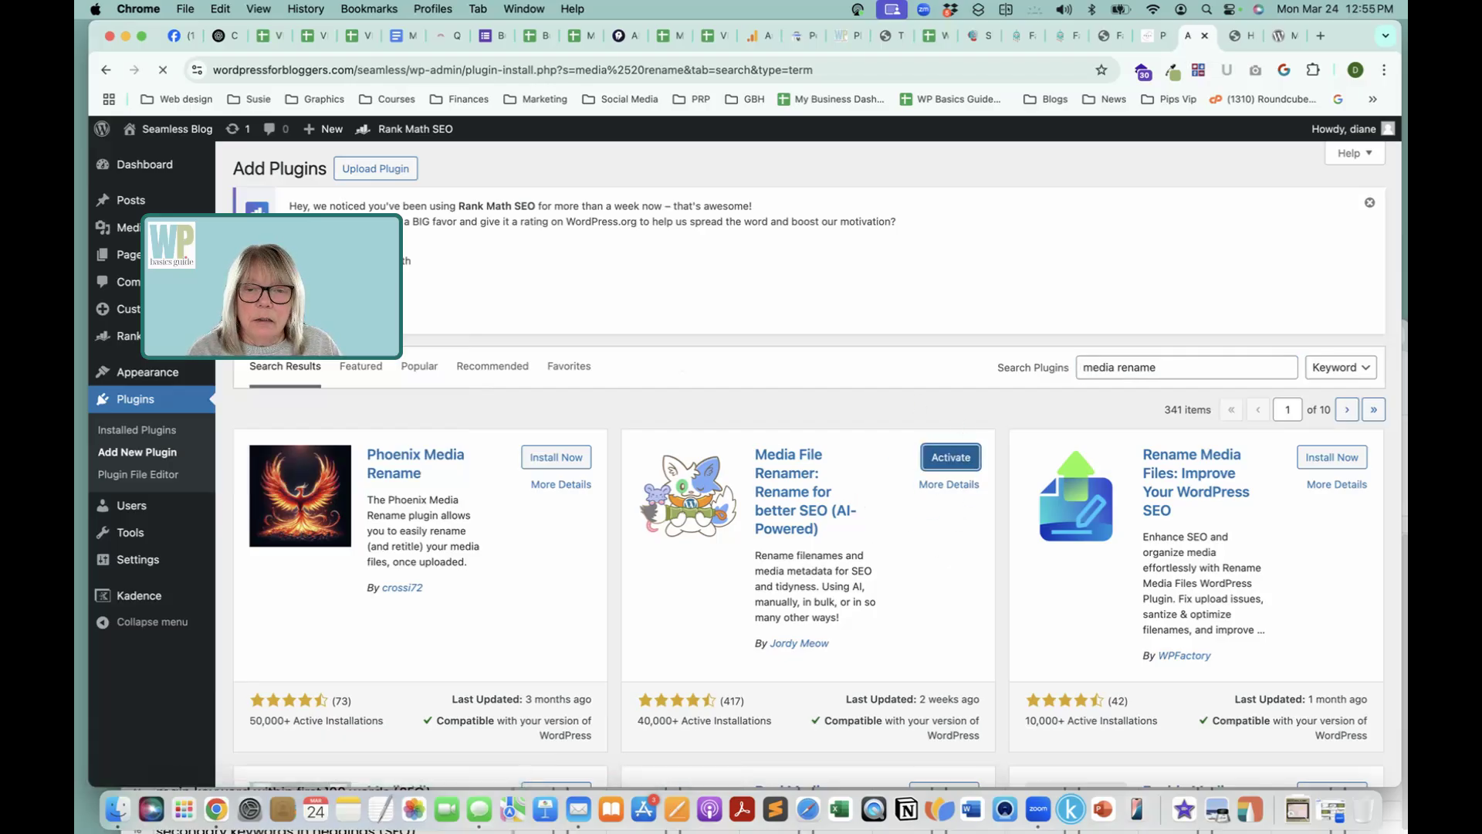
left_click(950, 457)
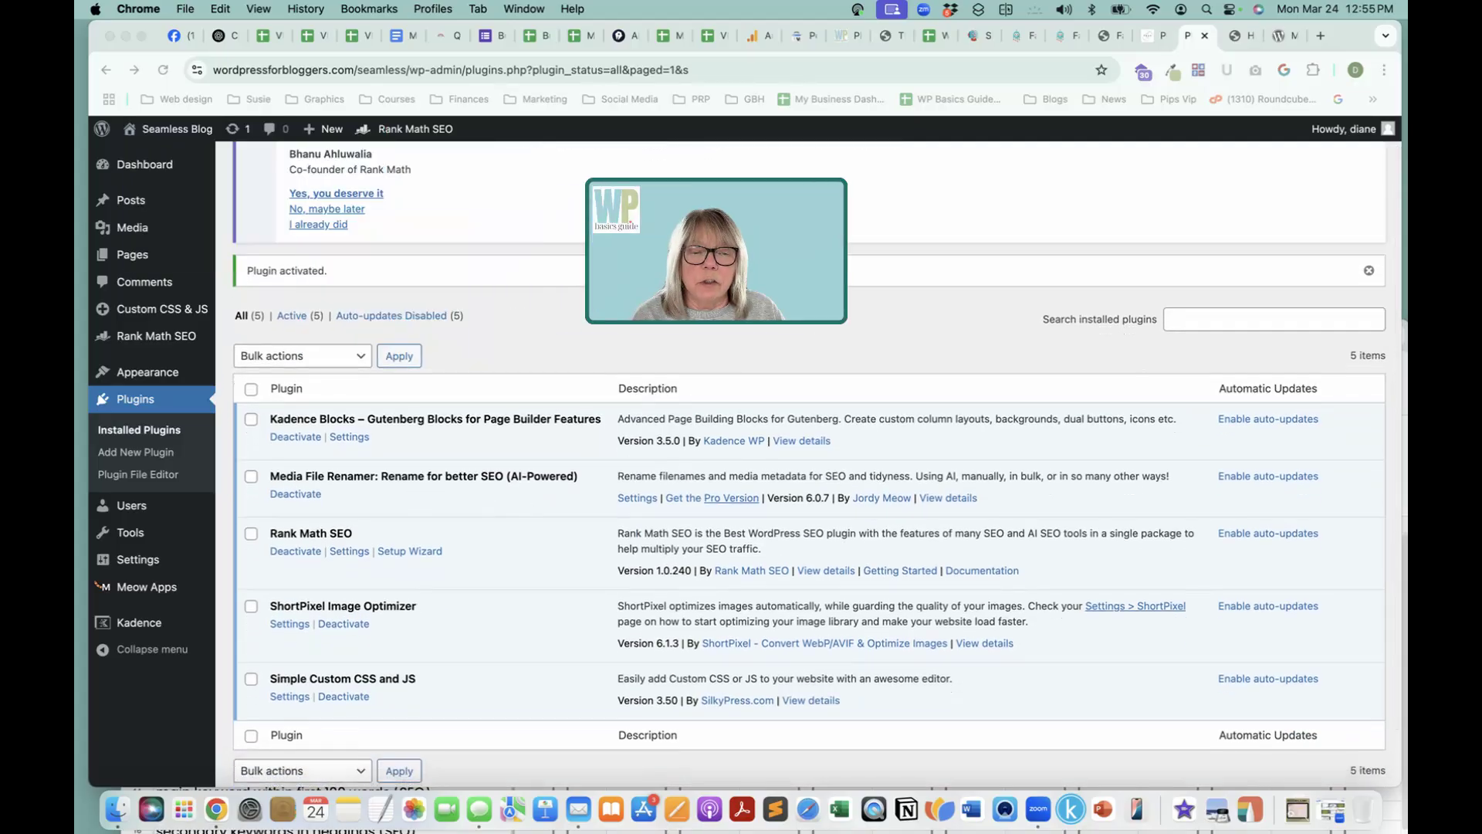
Step: Reach the Media File Renamer settings from the Meow Apps dashboard
left_click_drag(715, 250, 1138, 113)
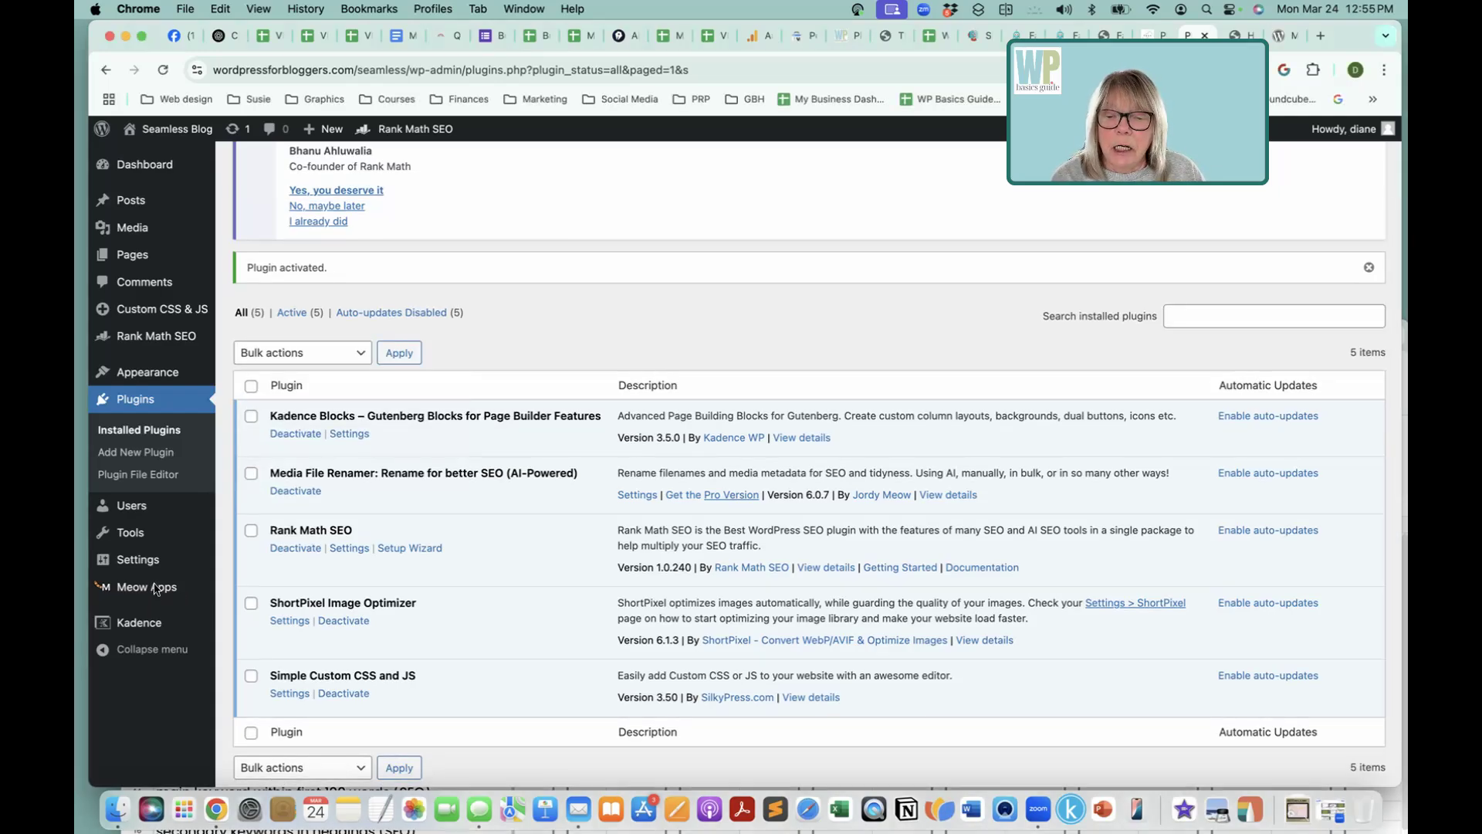
mouse_move(145, 587)
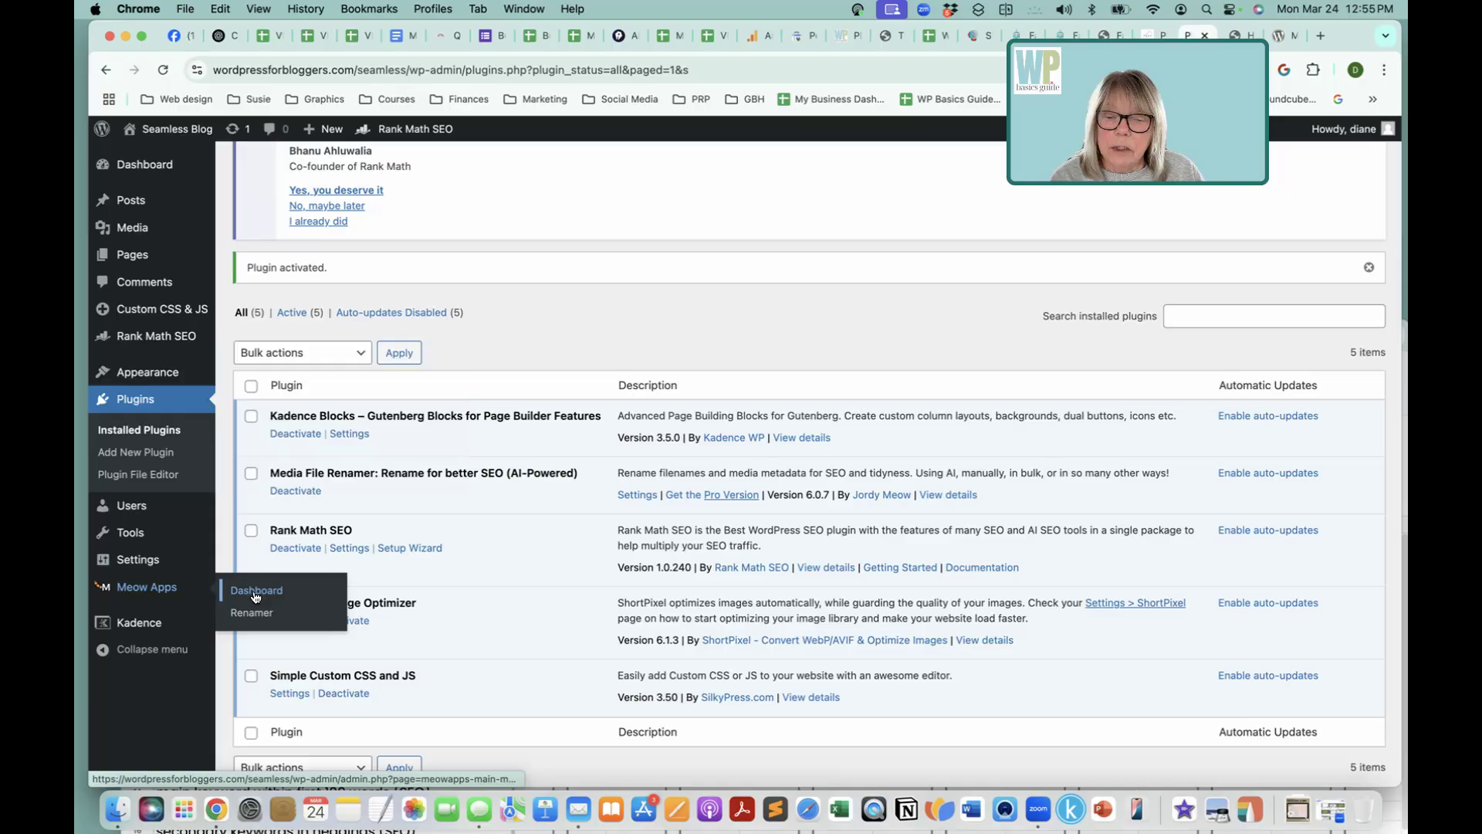
left_click(256, 590)
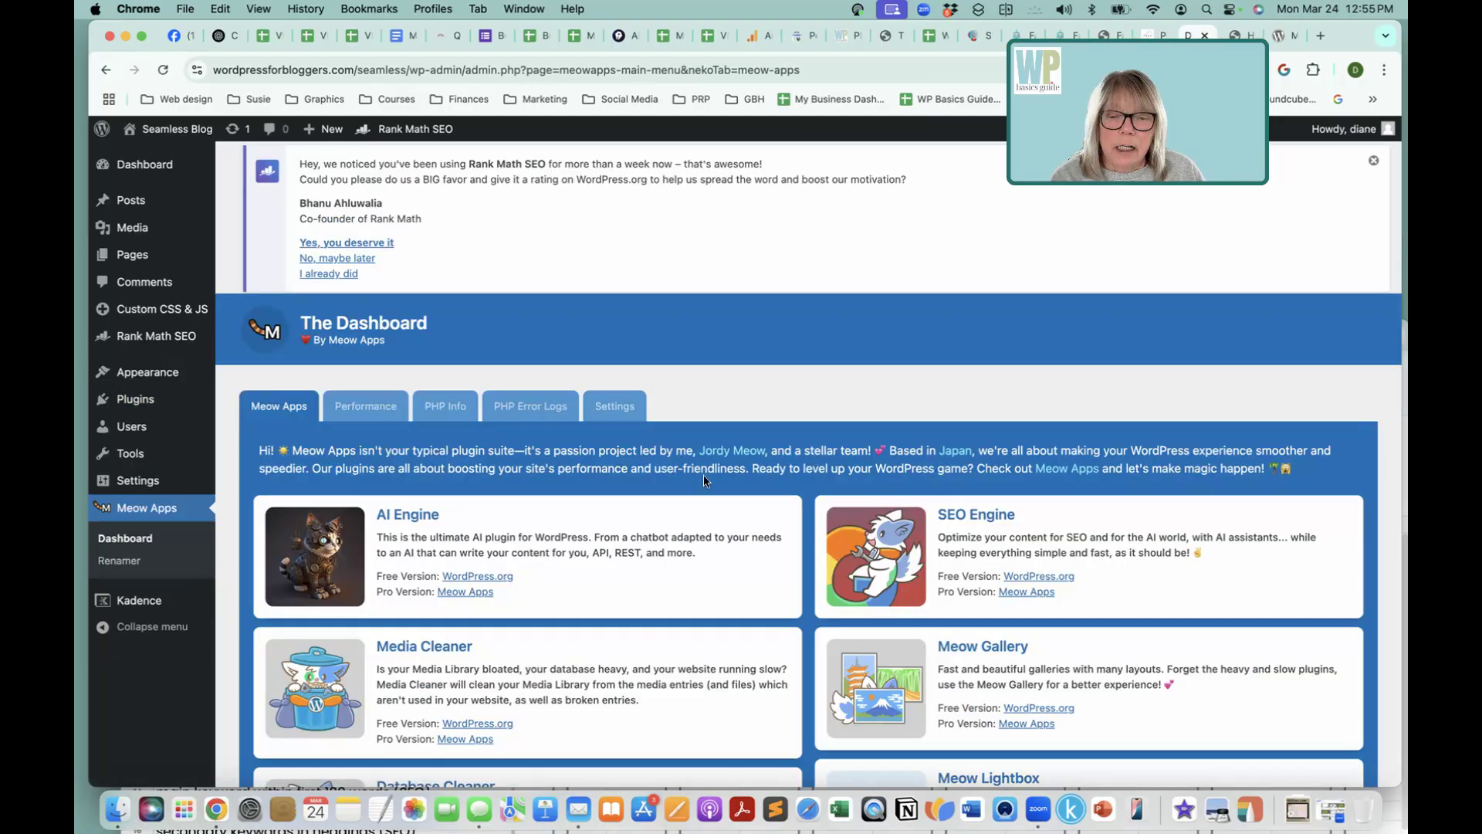
scroll("down", 3)
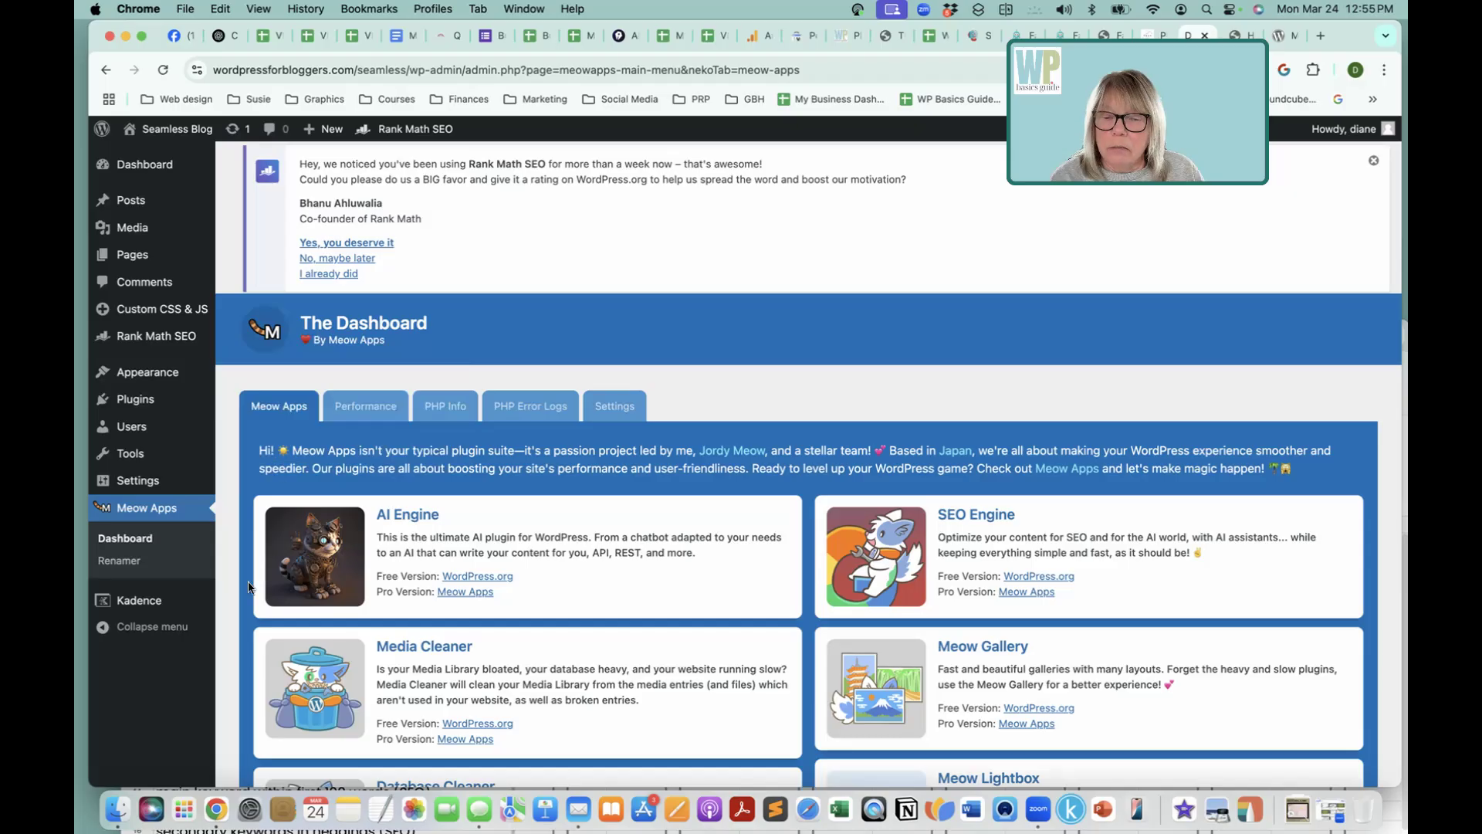
left_click(119, 561)
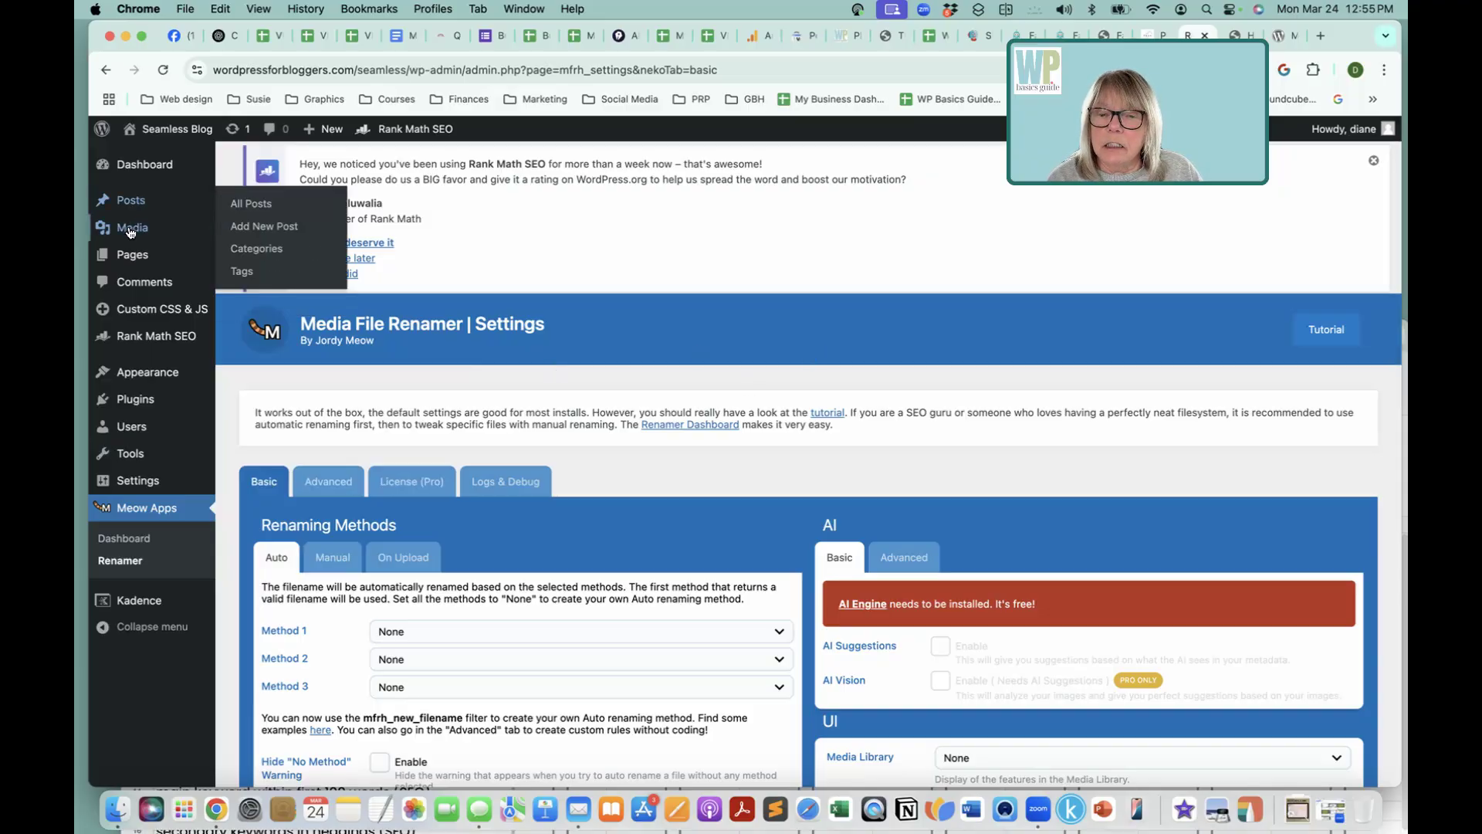
mouse_move(133, 227)
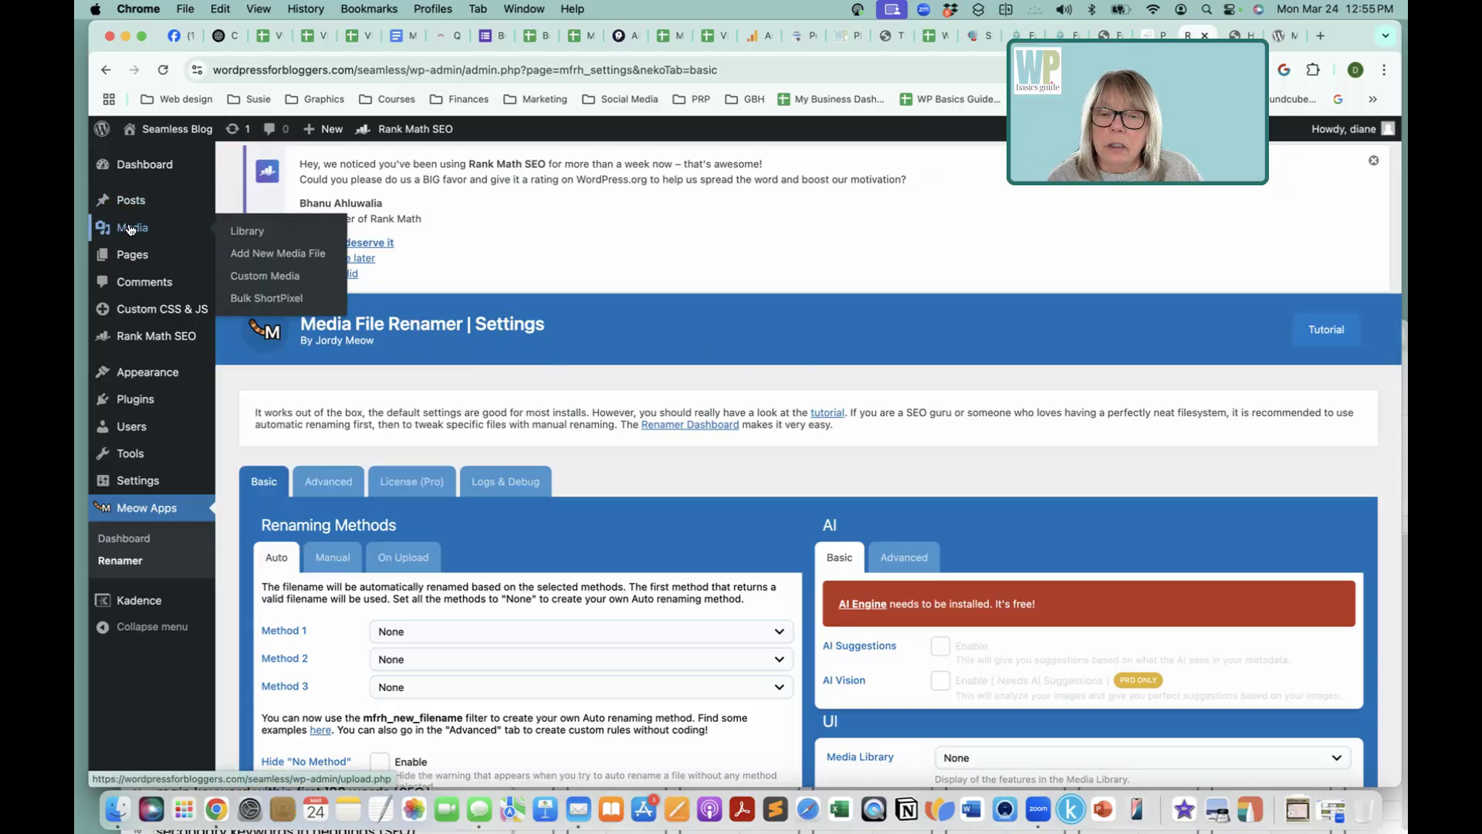
mouse_move(139, 231)
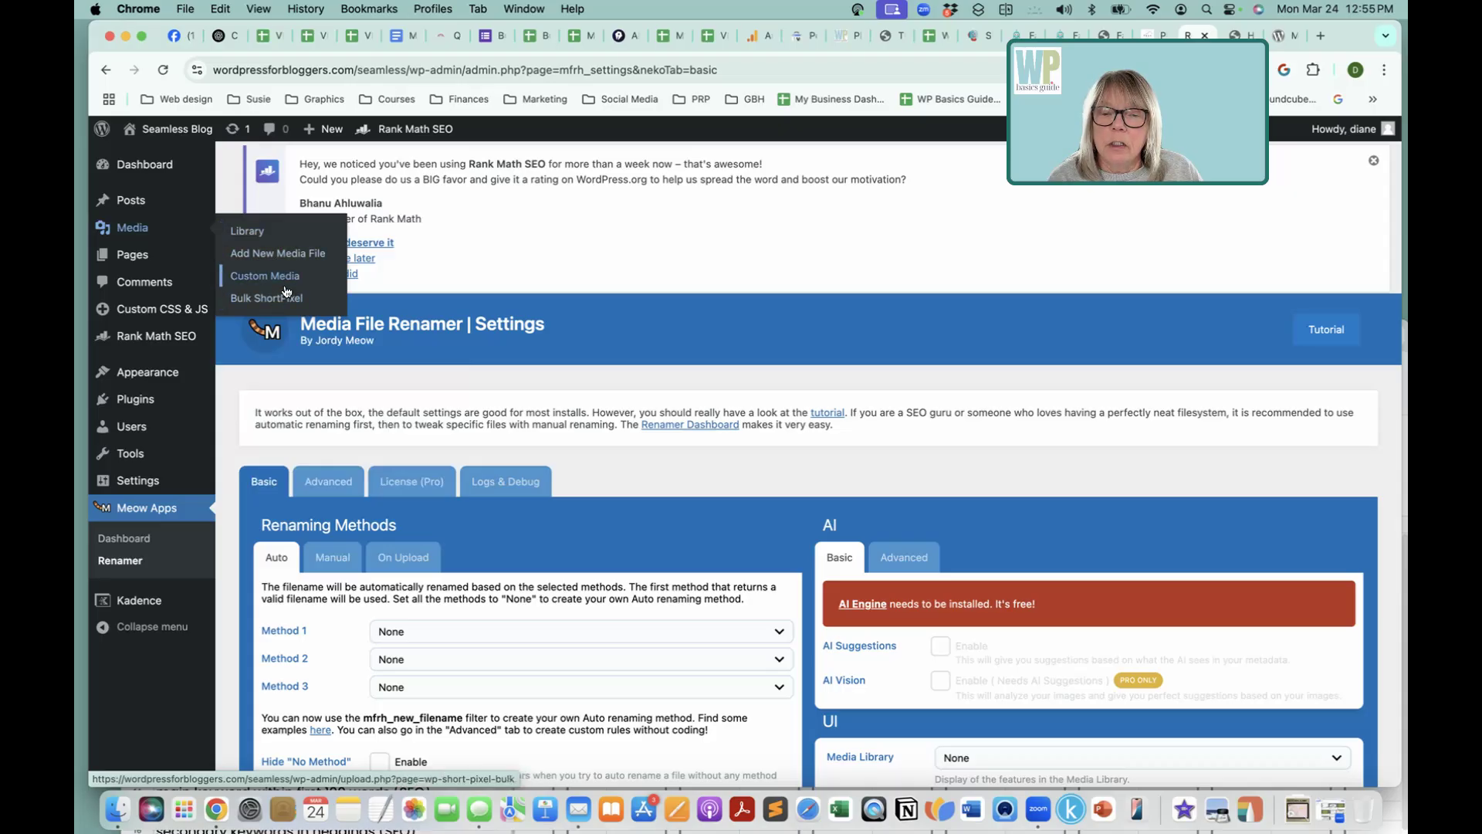
mouse_move(131, 227)
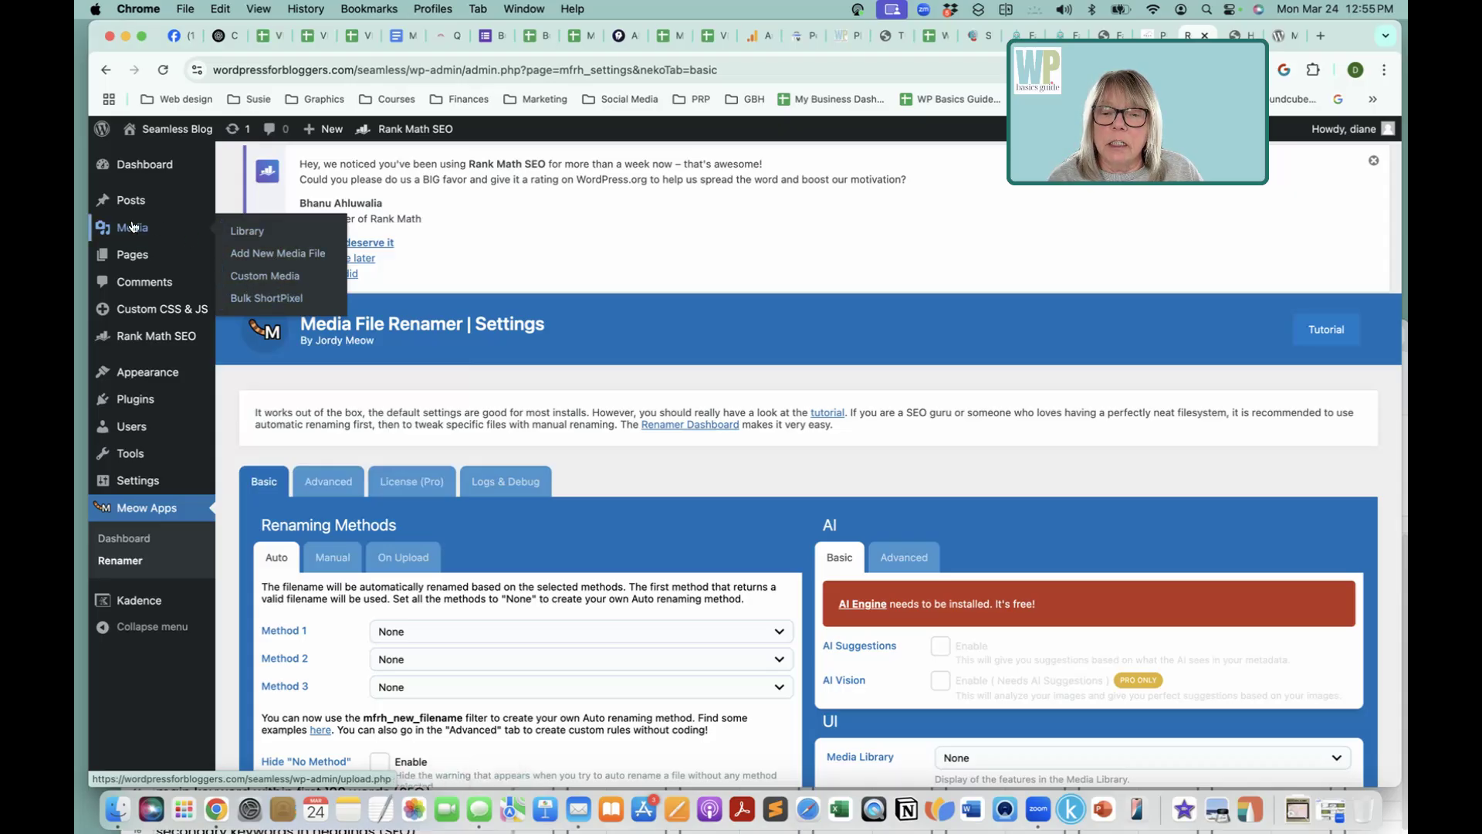
left_click(247, 231)
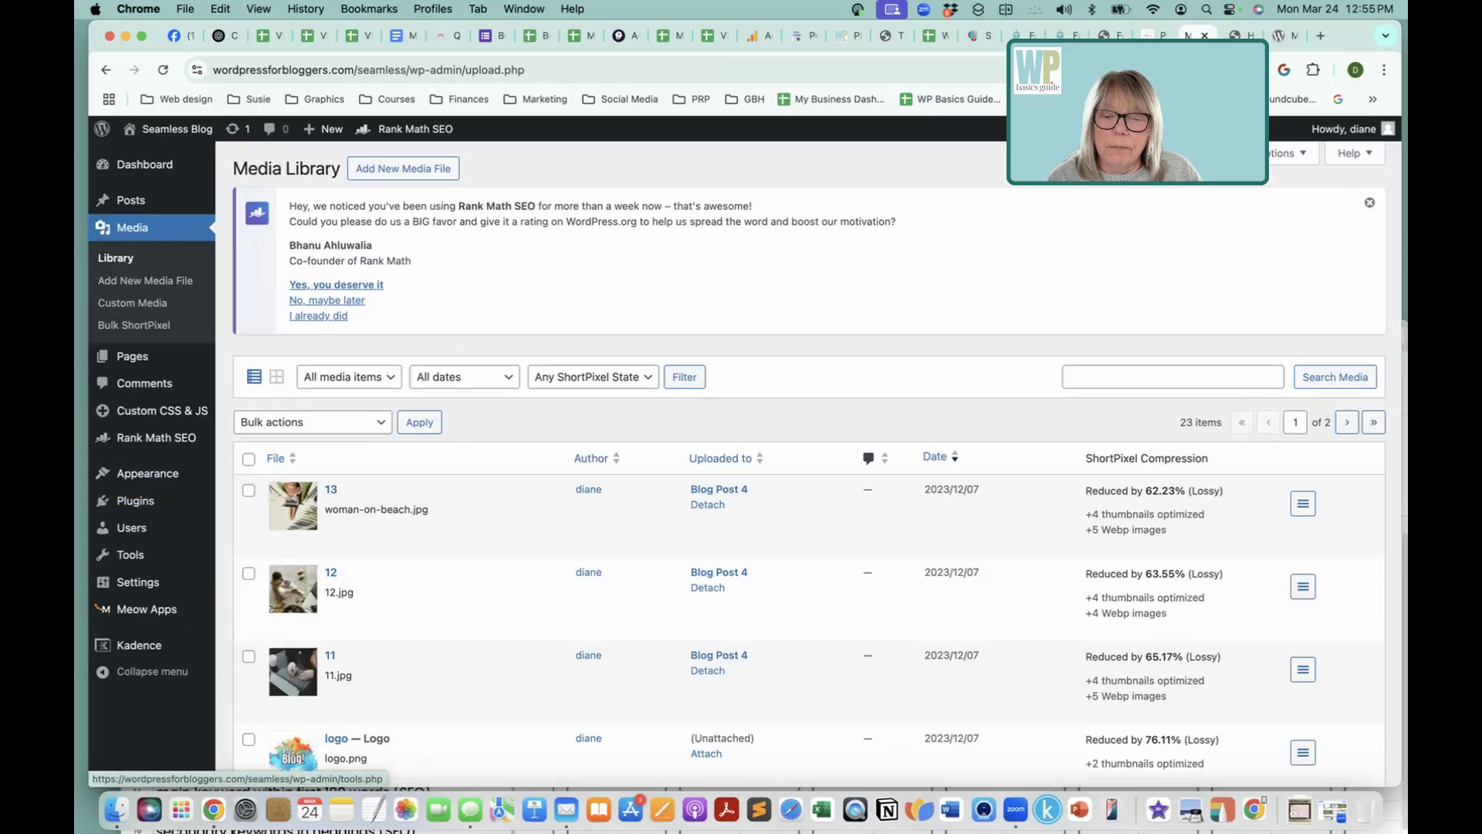
left_click(139, 582)
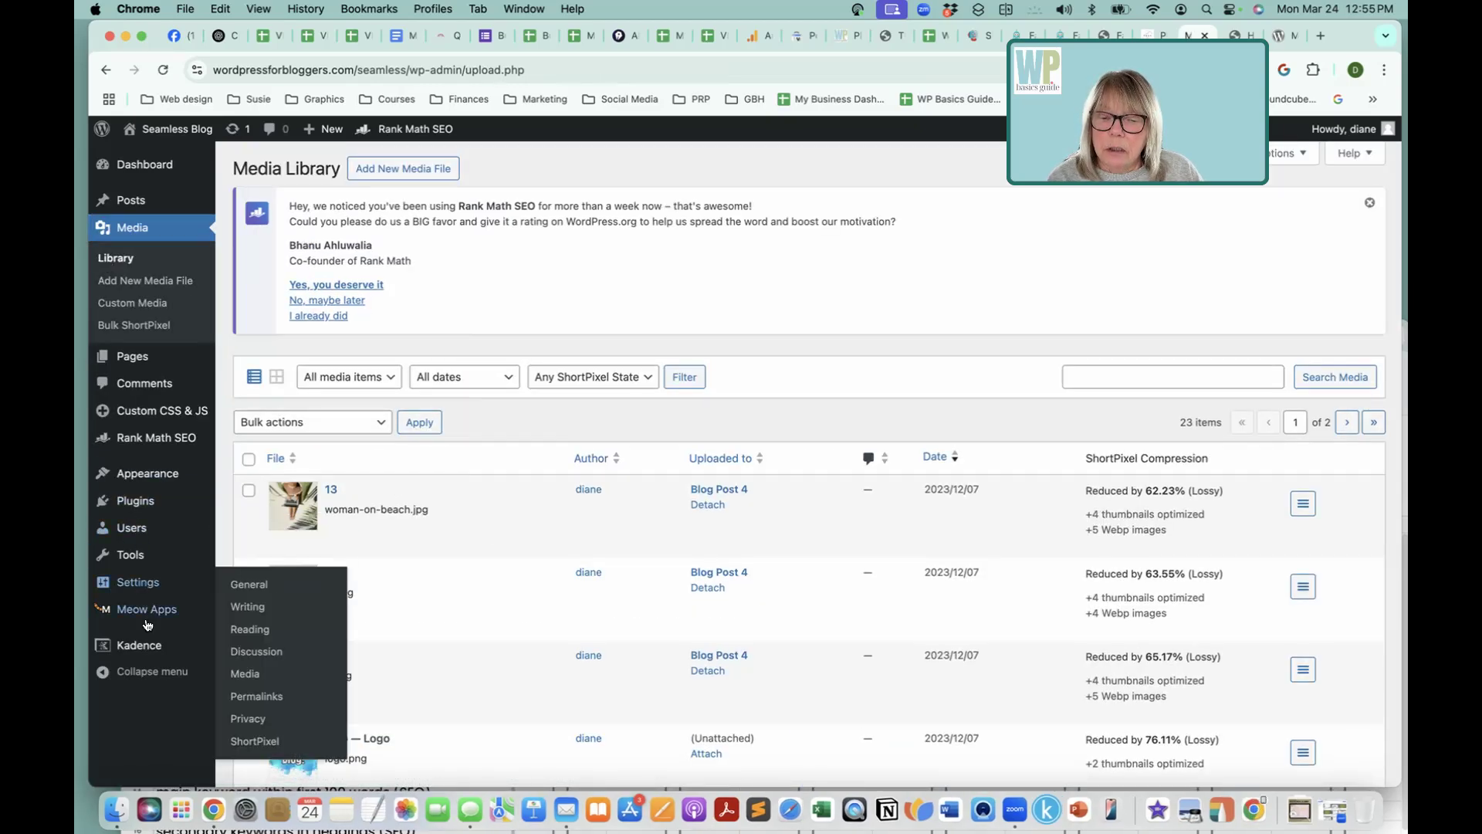
left_click(145, 609)
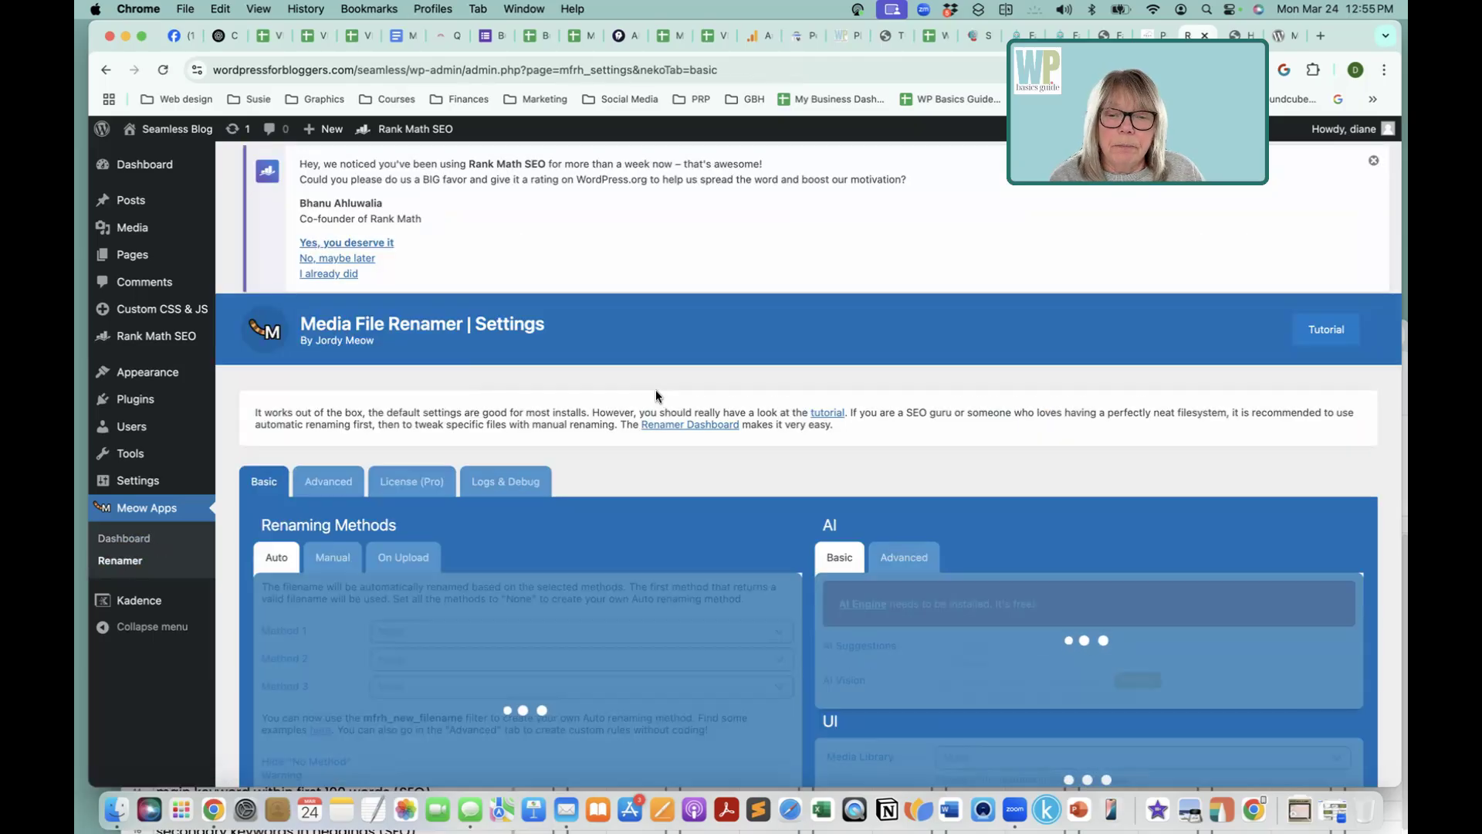
scroll("down", 3)
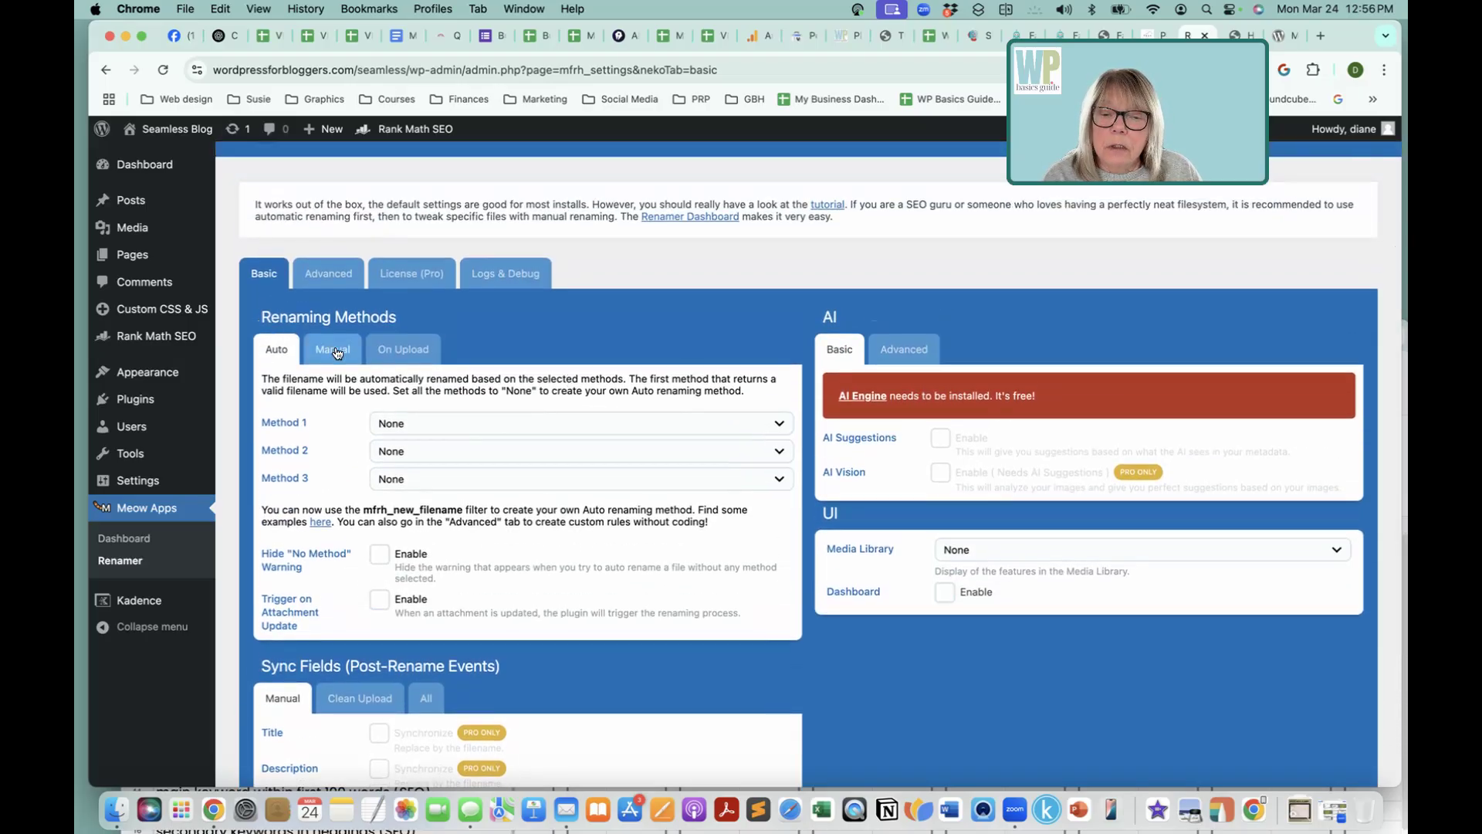
Step: Show the Manual renaming options with Rename Field and Sanitize enabled
left_click(332, 349)
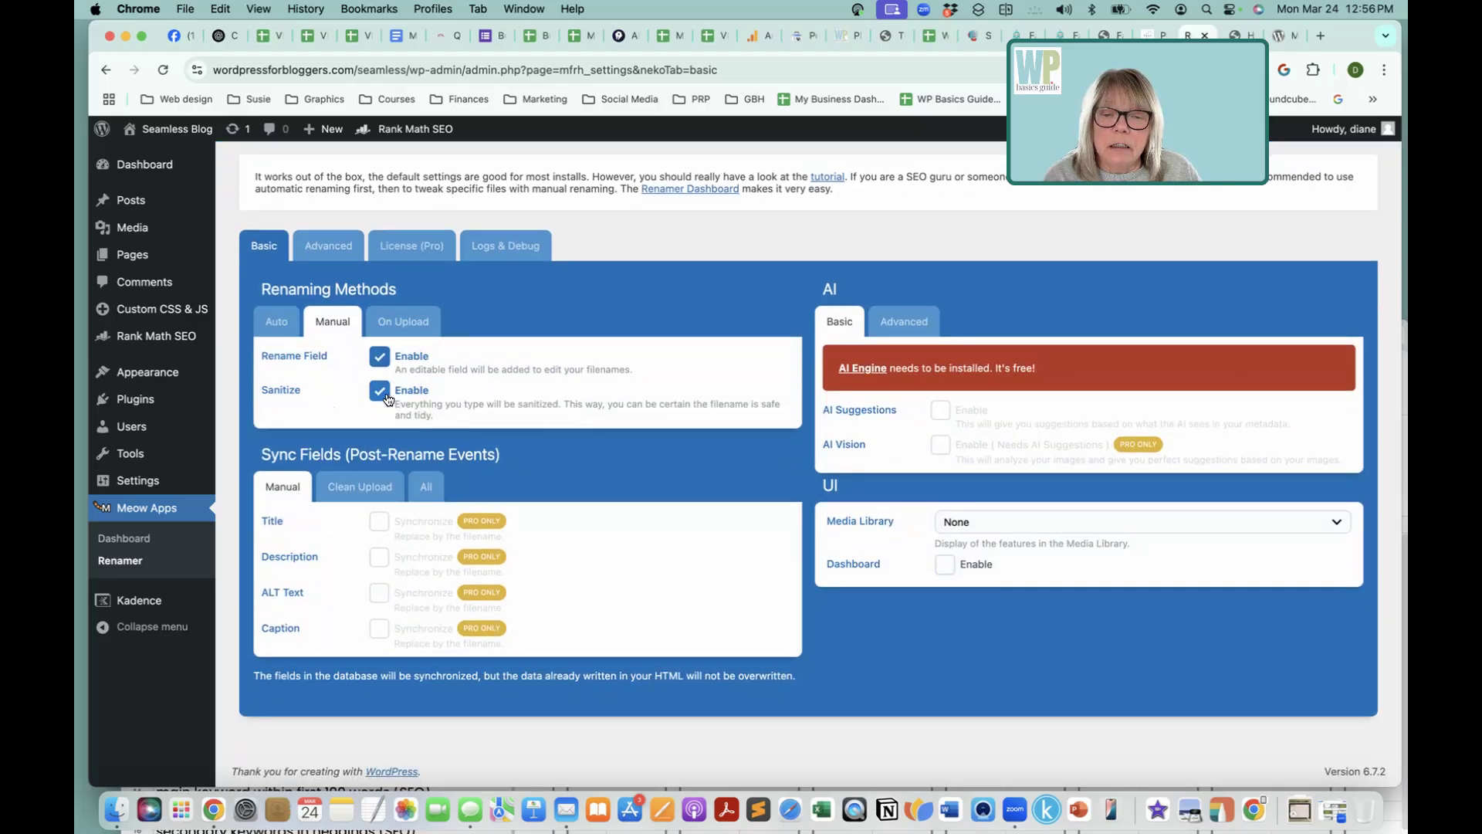
mouse_move(522, 414)
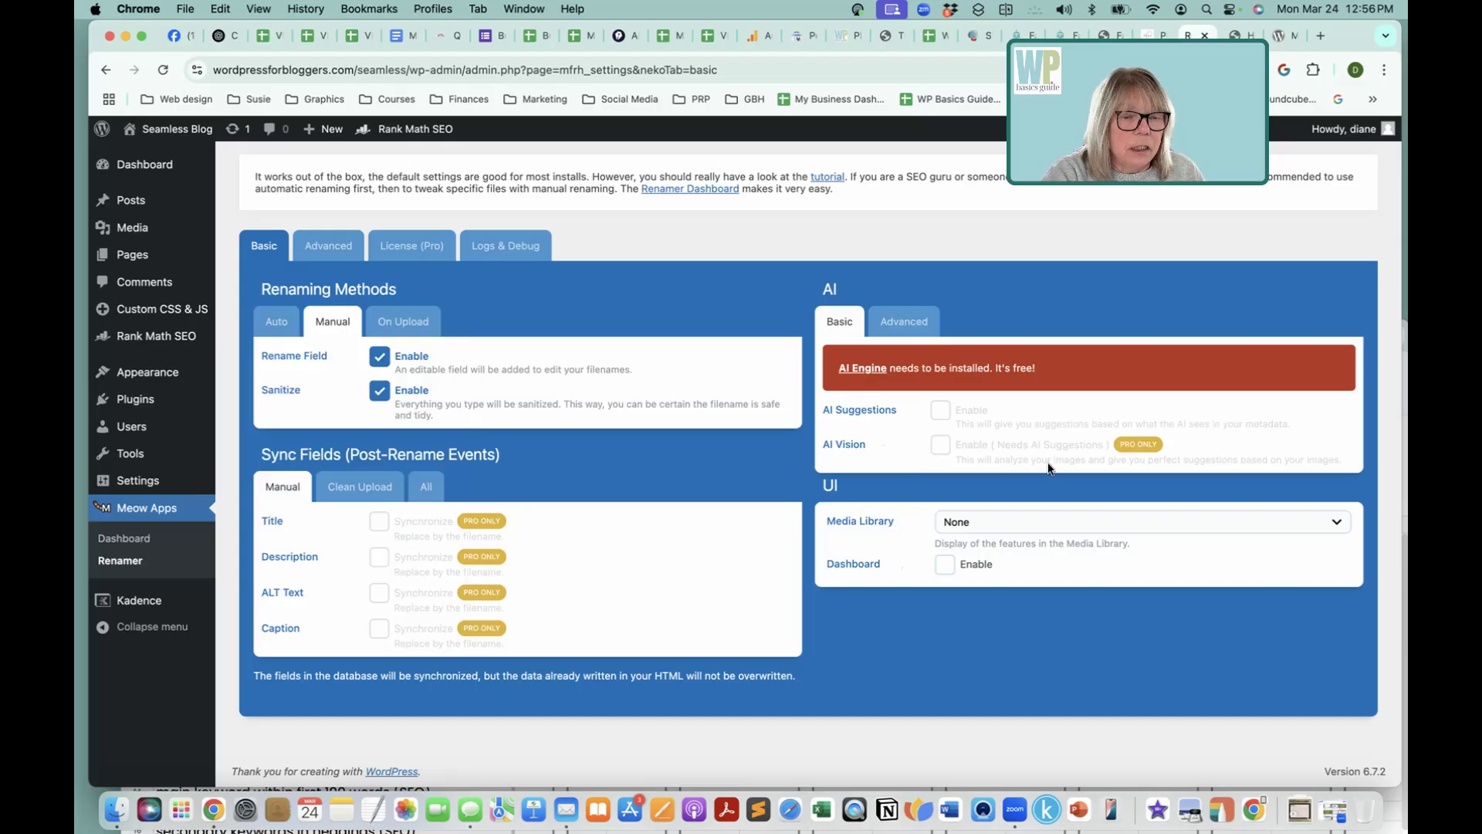
mouse_move(837, 482)
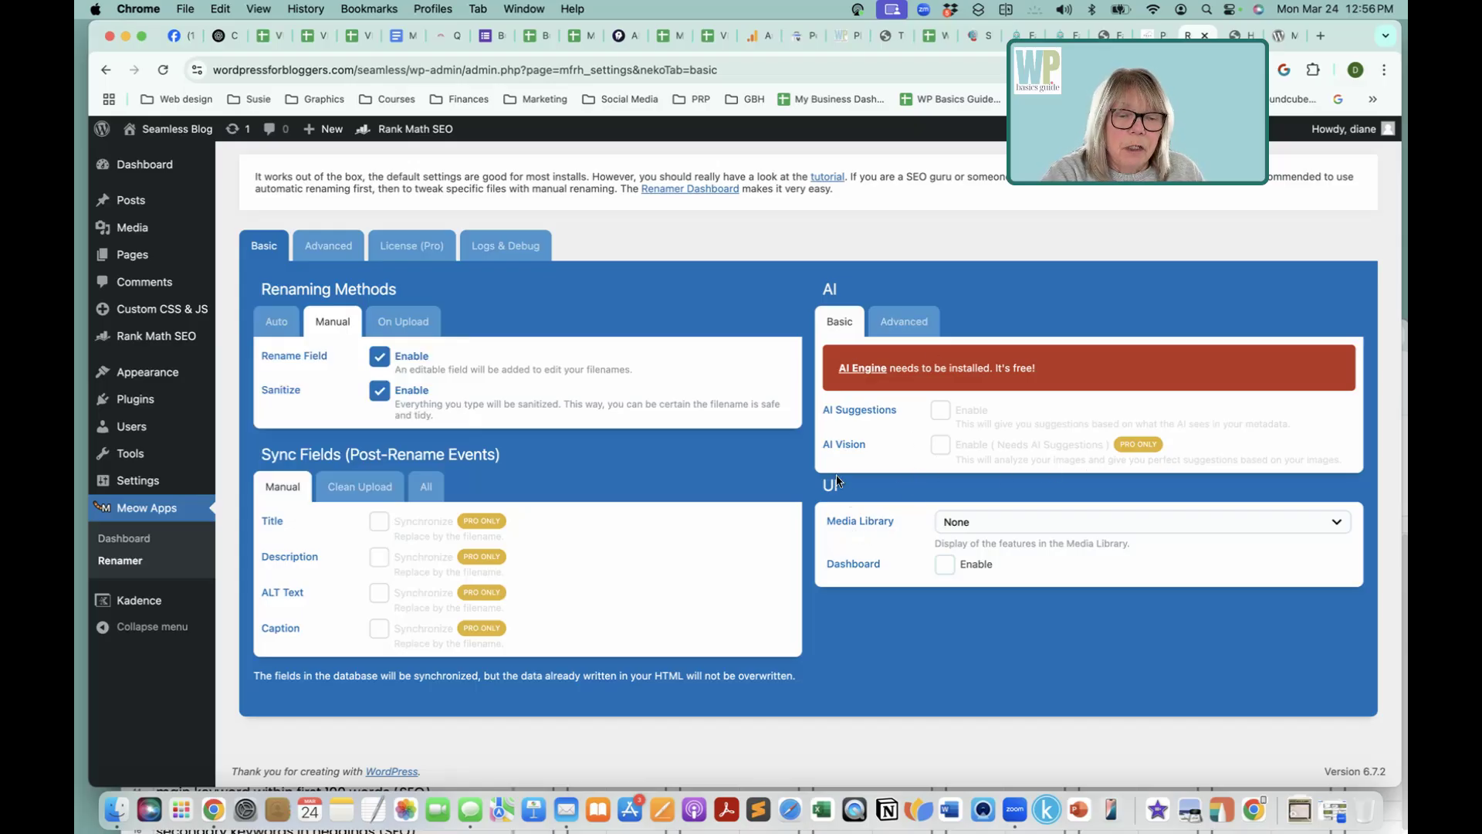
mouse_move(829, 503)
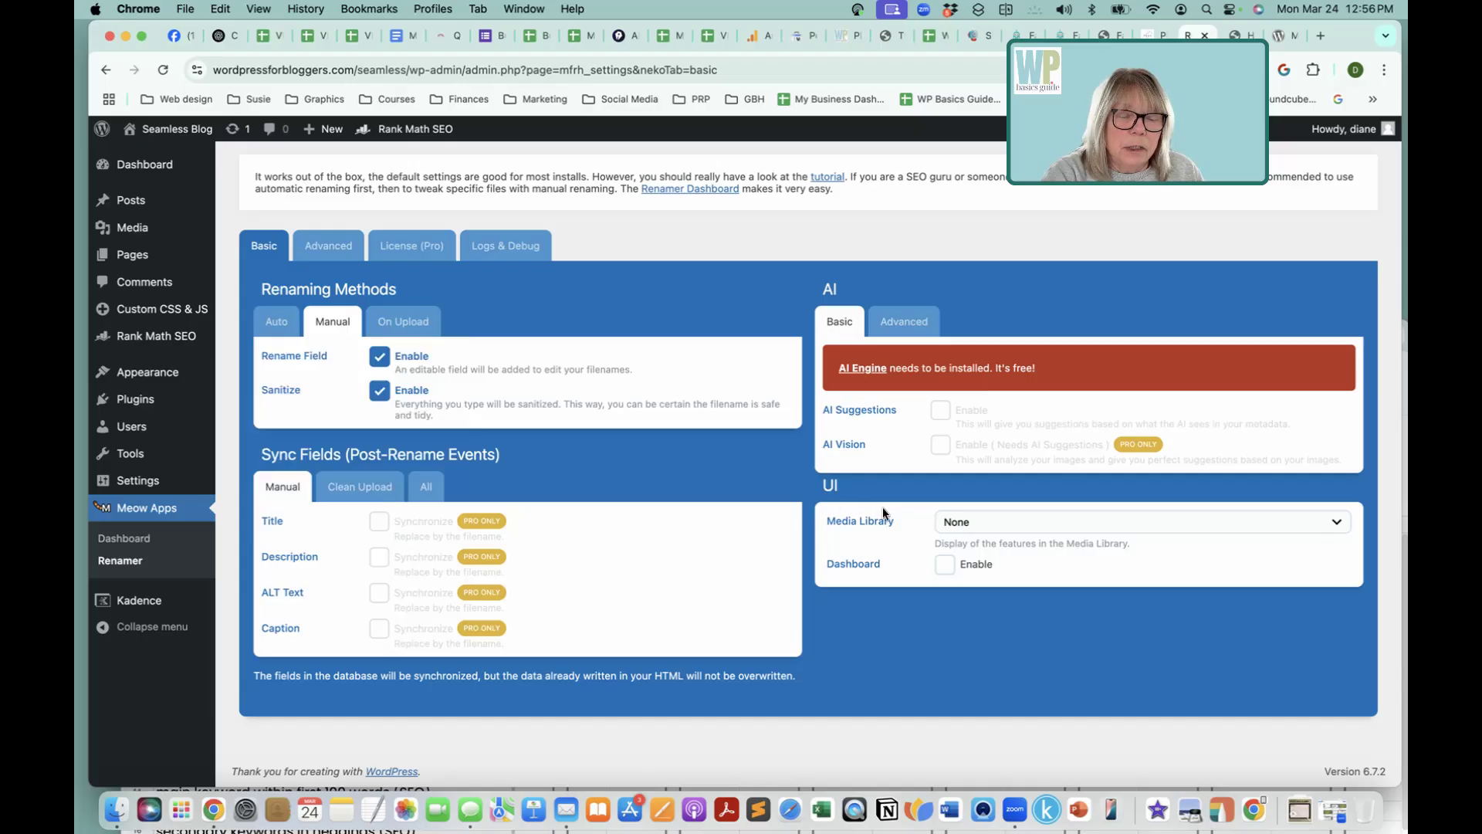
Step: Set Media Library display to 'Rename Field with All Features' and enable the Renamer dashboard
left_click(1142, 522)
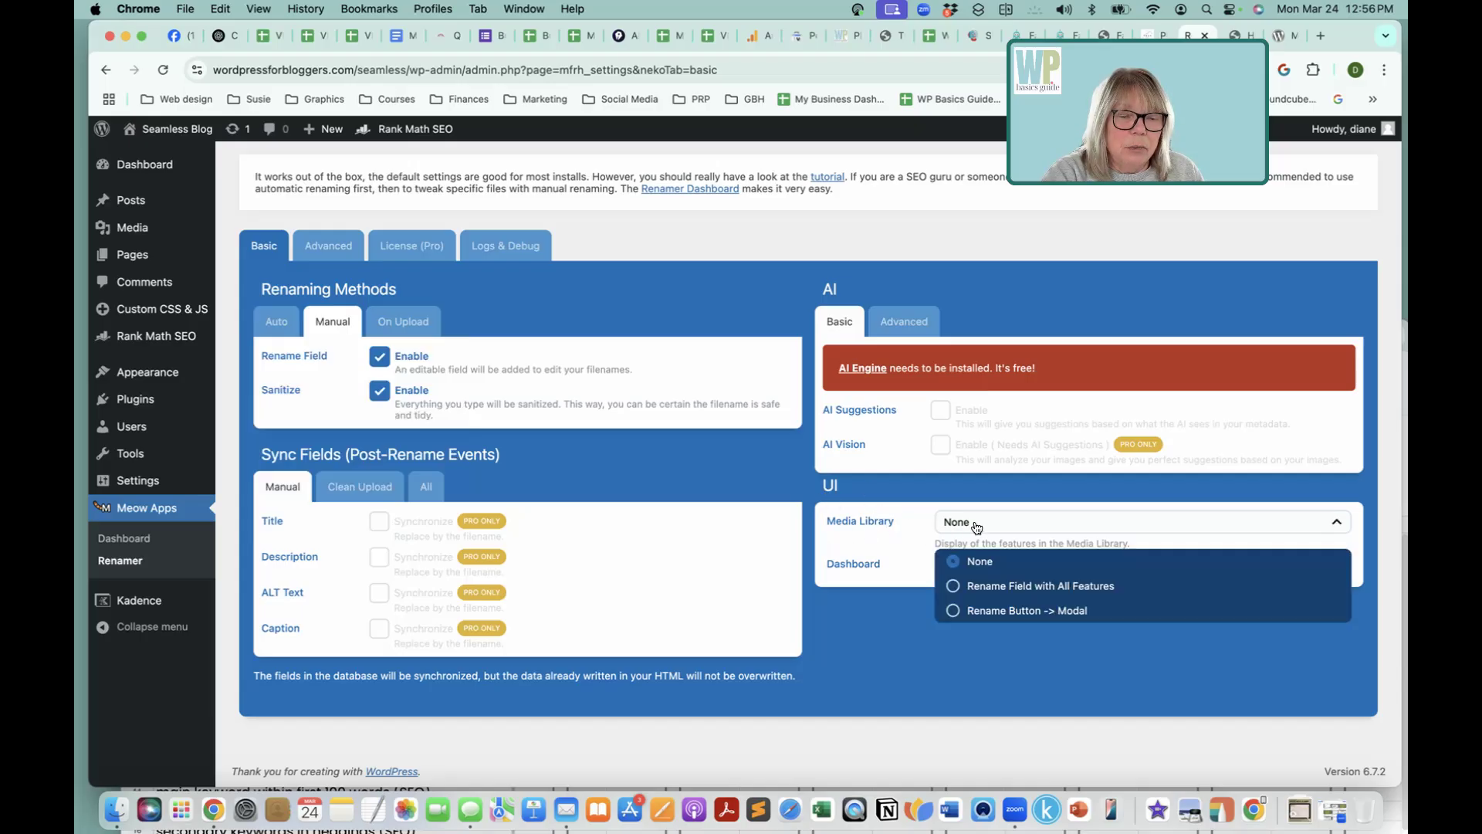
mouse_move(1001, 593)
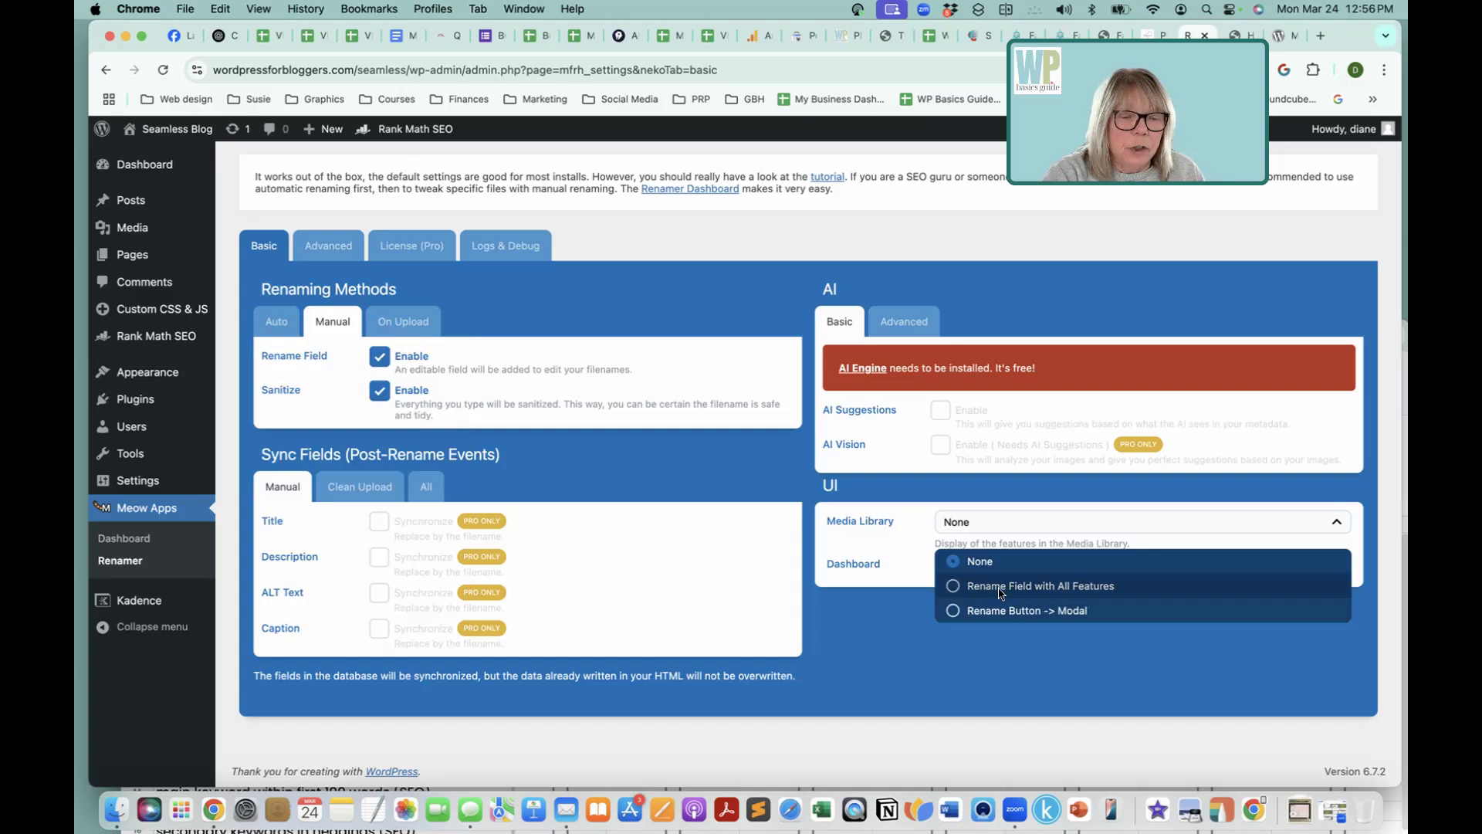
left_click(1040, 587)
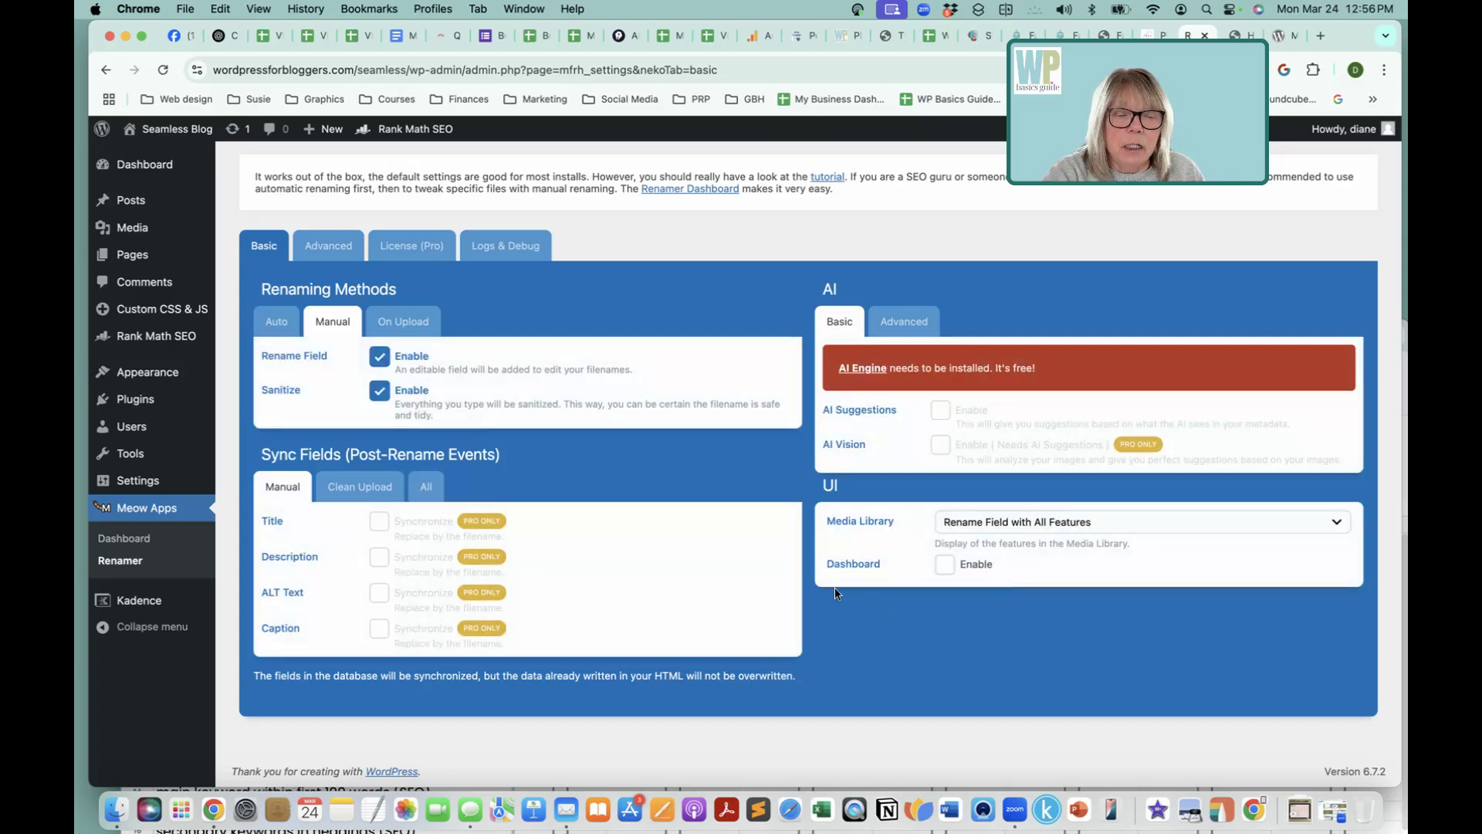
left_click(943, 565)
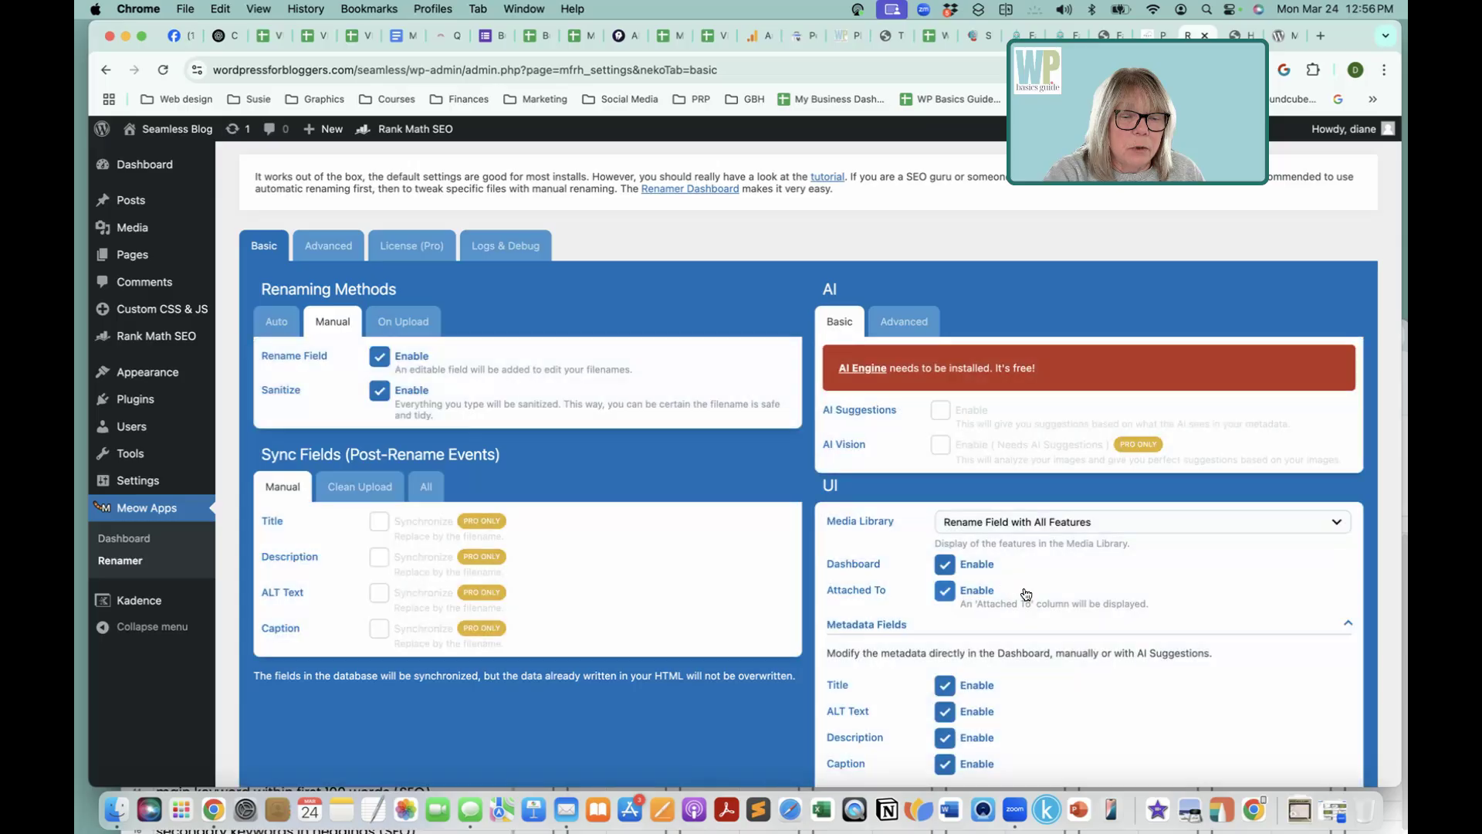
scroll("down", 3)
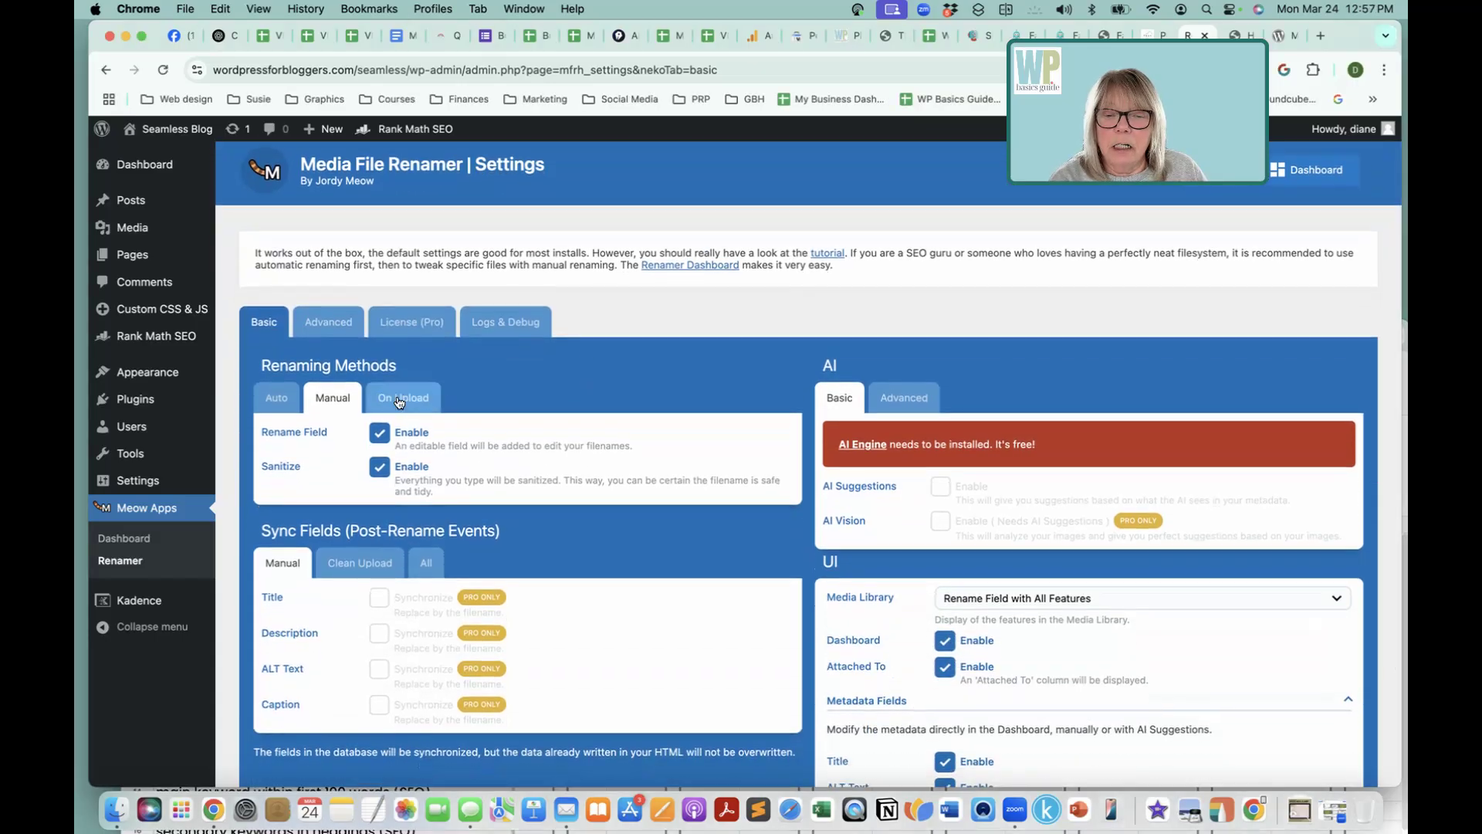
Step: Keep Clean Upload as the first On Upload renaming method
left_click(401, 398)
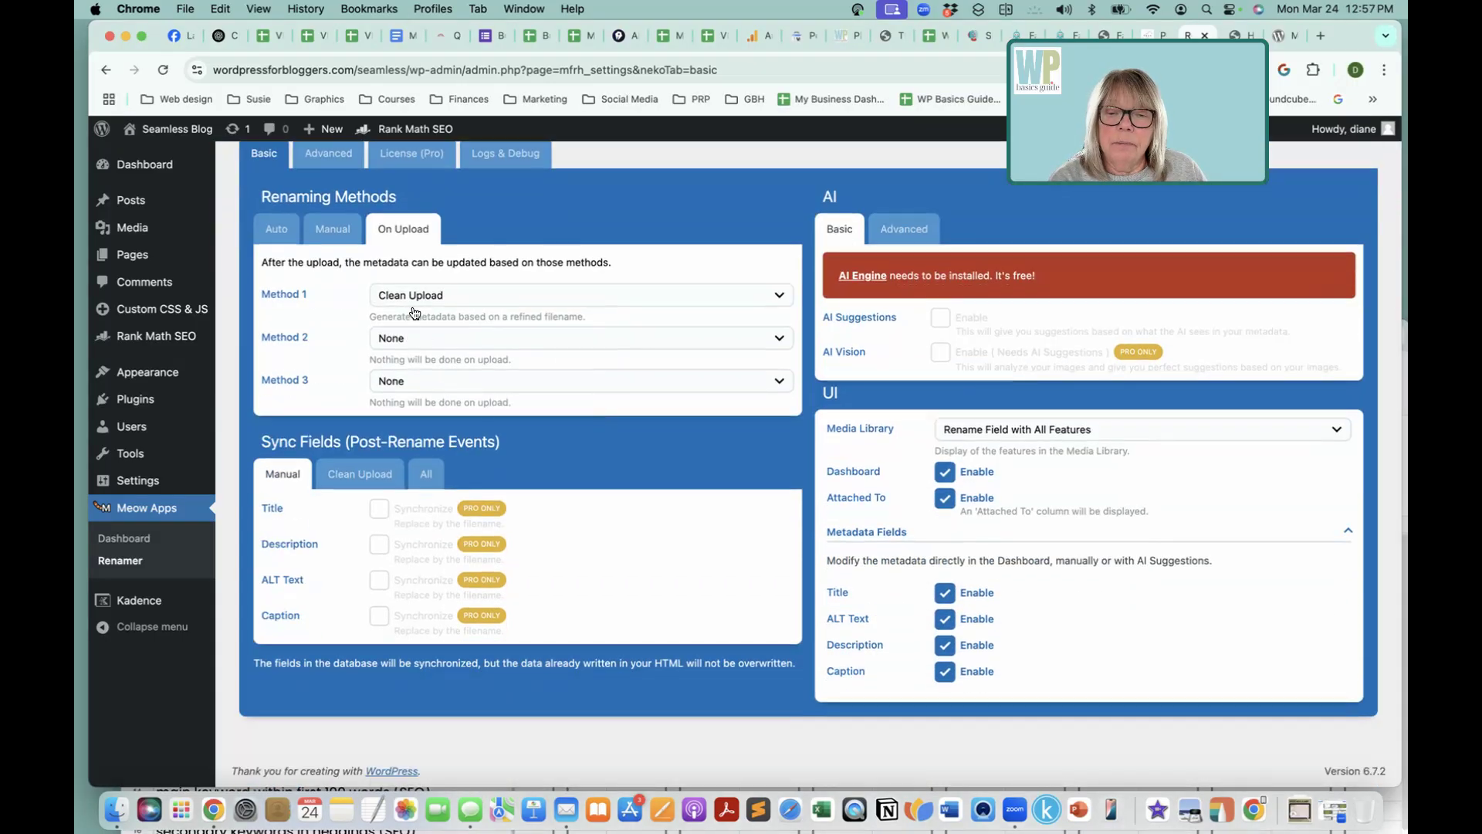
left_click(581, 295)
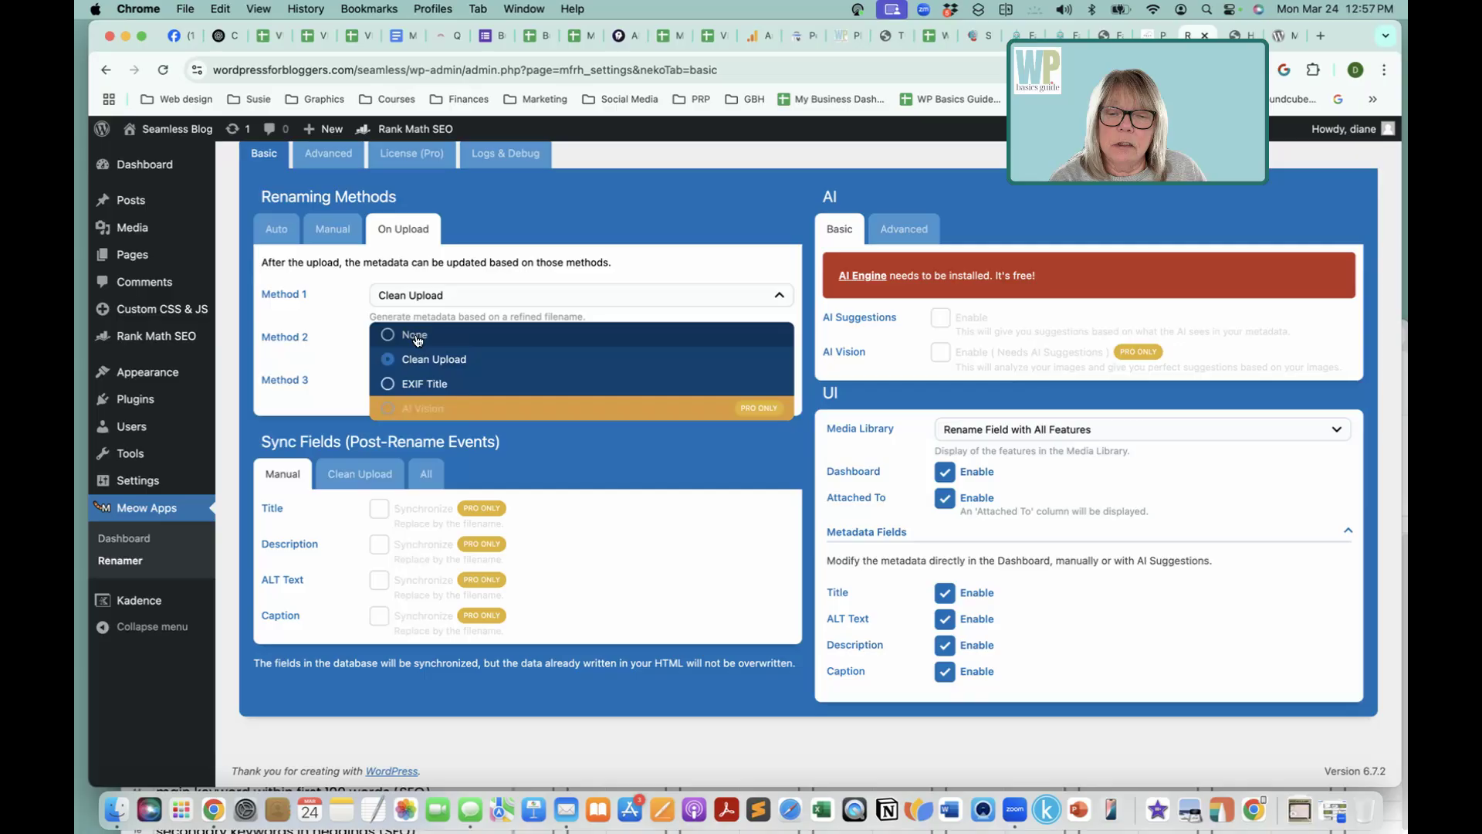
left_click(414, 333)
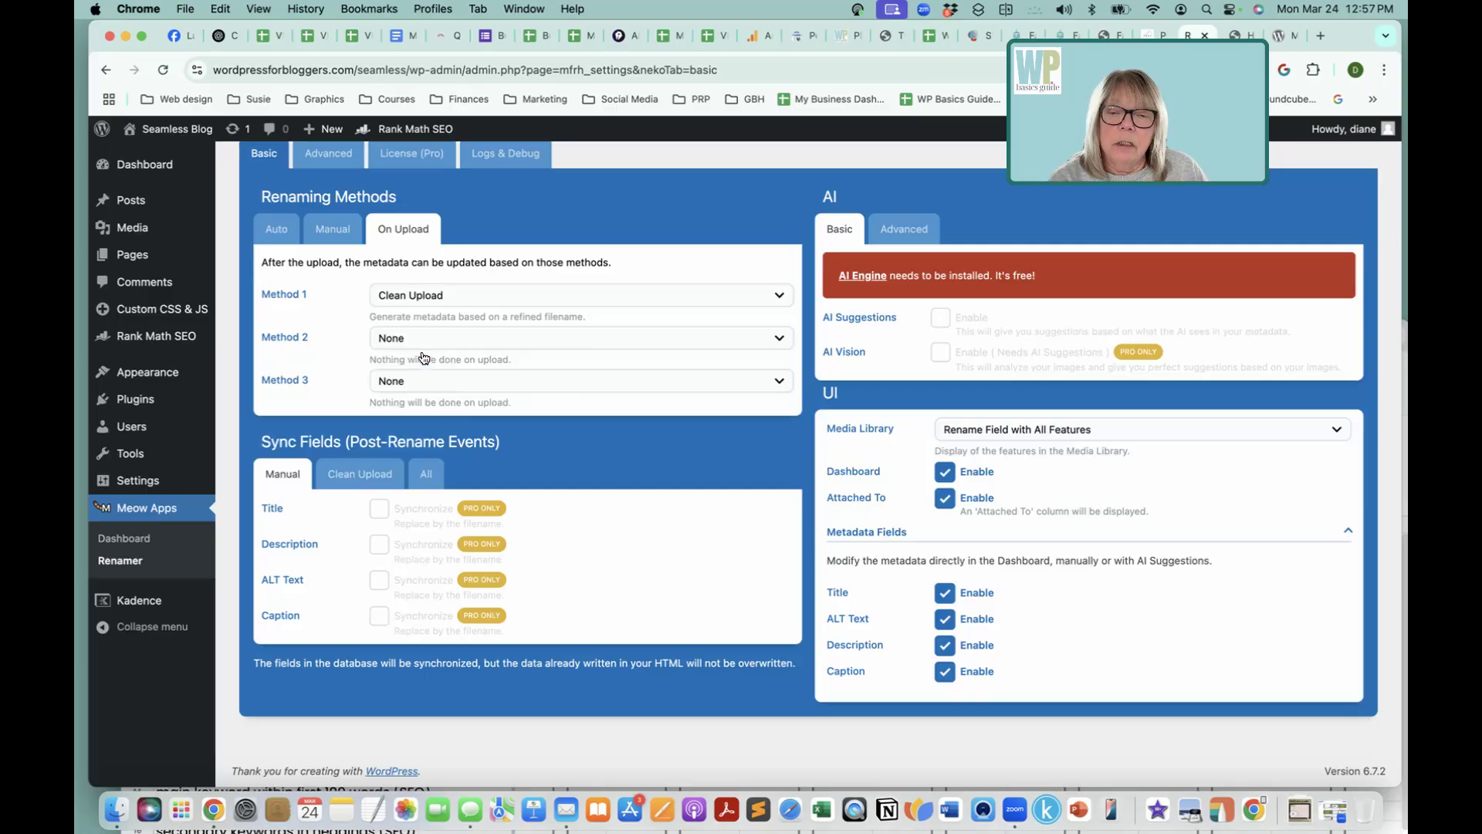
mouse_move(562, 324)
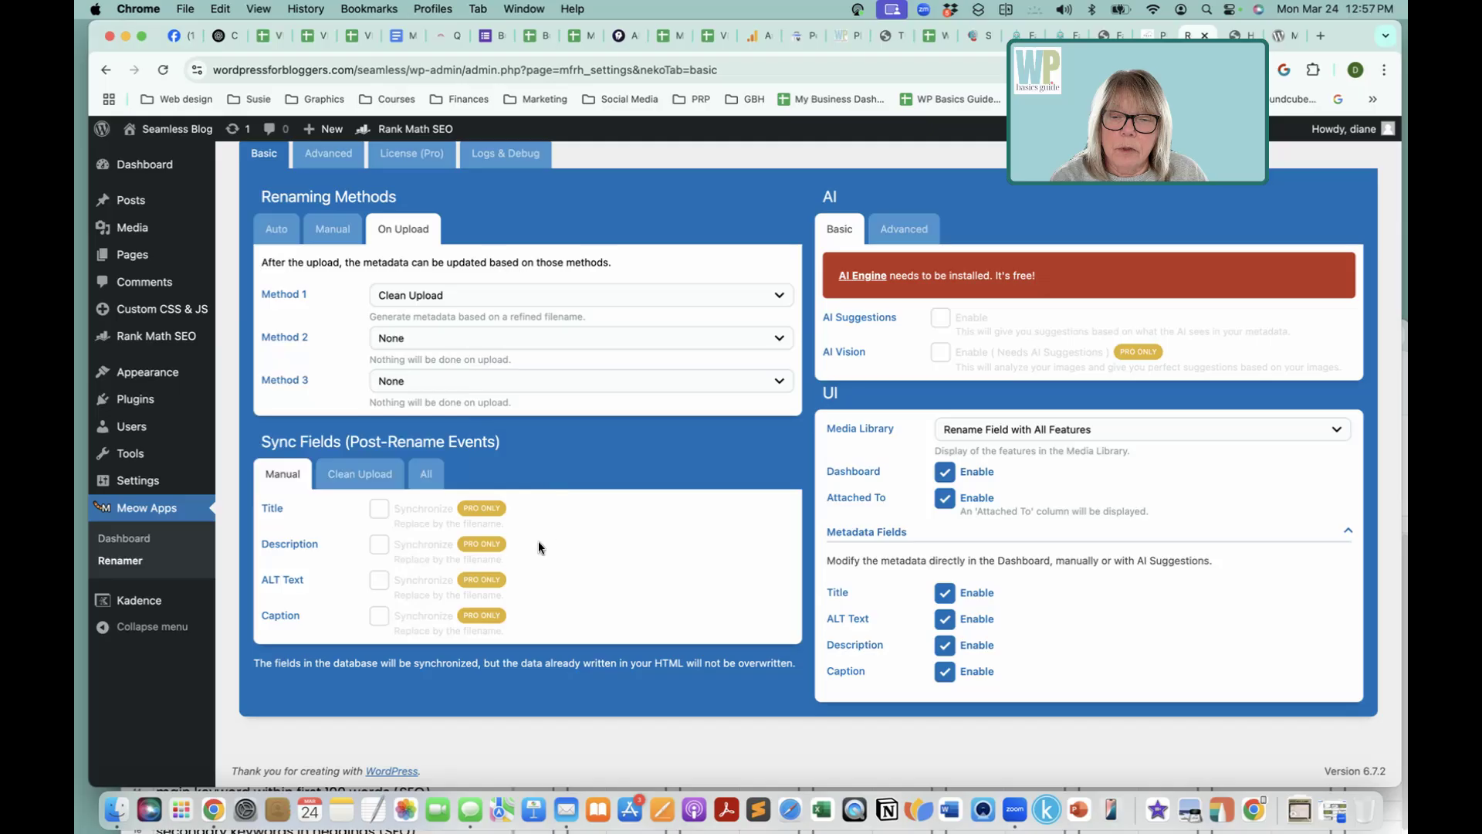
mouse_move(302, 456)
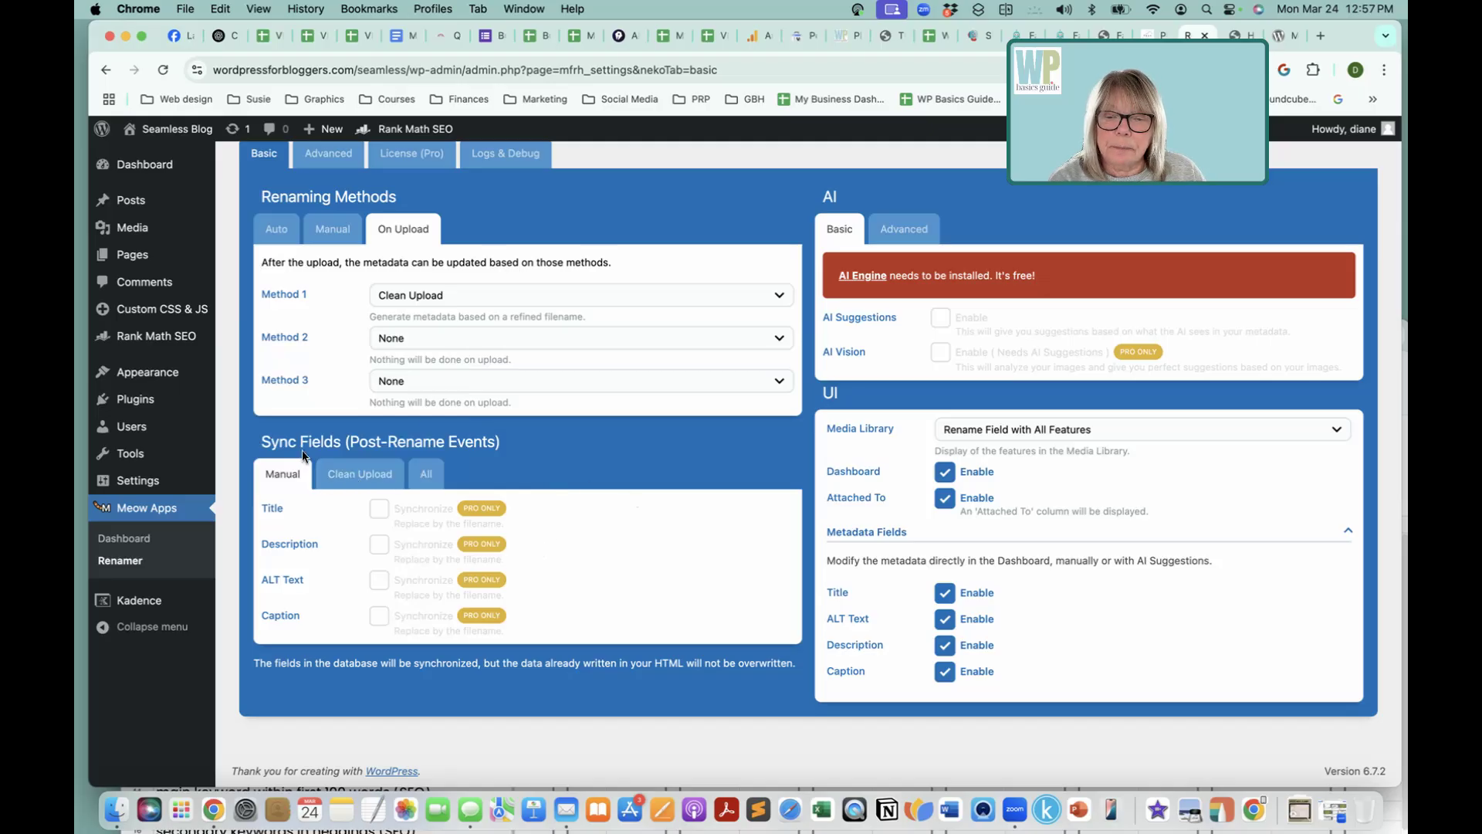
Step: Review the Clean Upload sync fields with filename renaming enabled
left_click(360, 473)
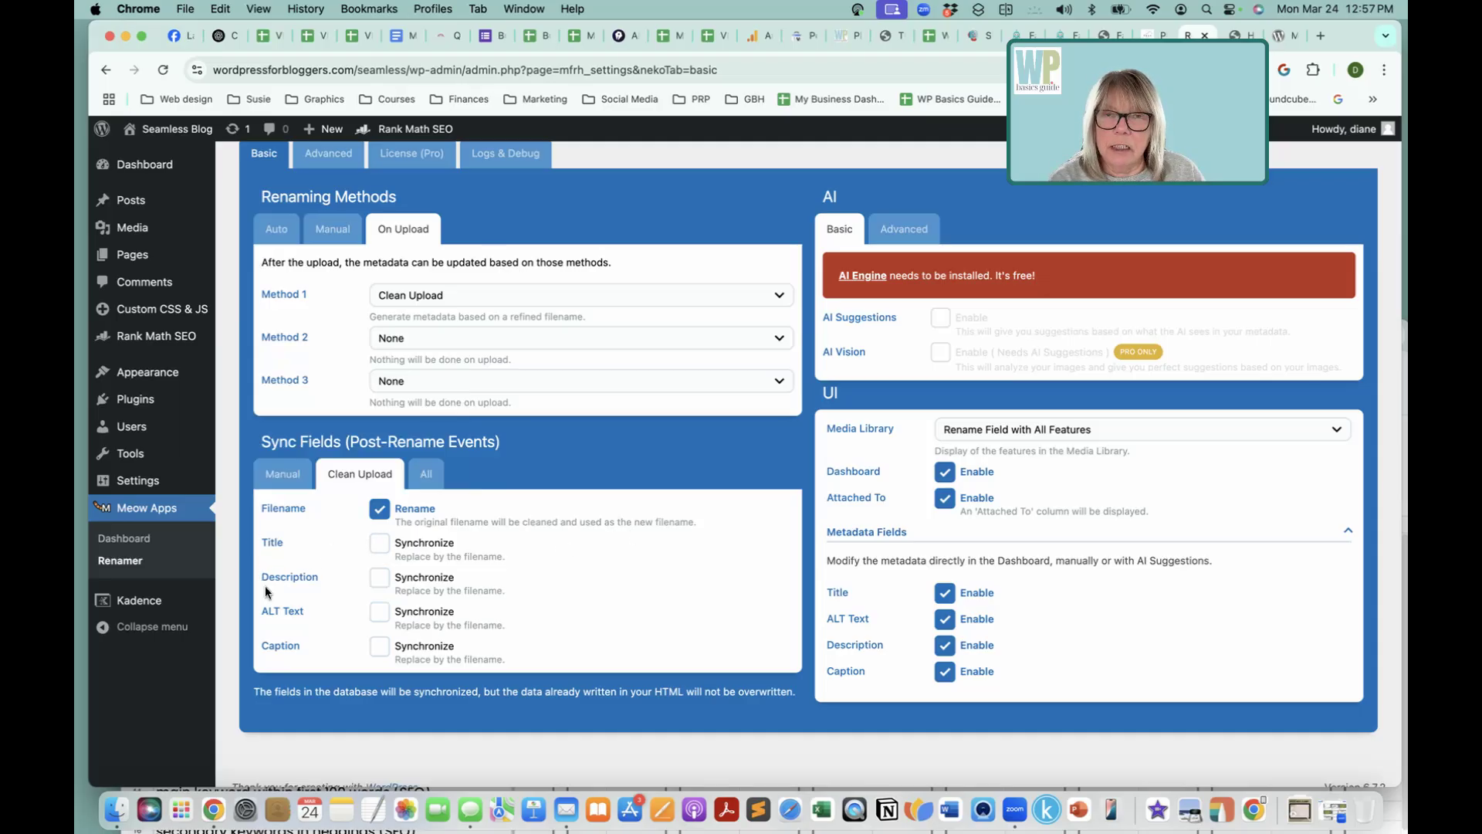
mouse_move(695, 565)
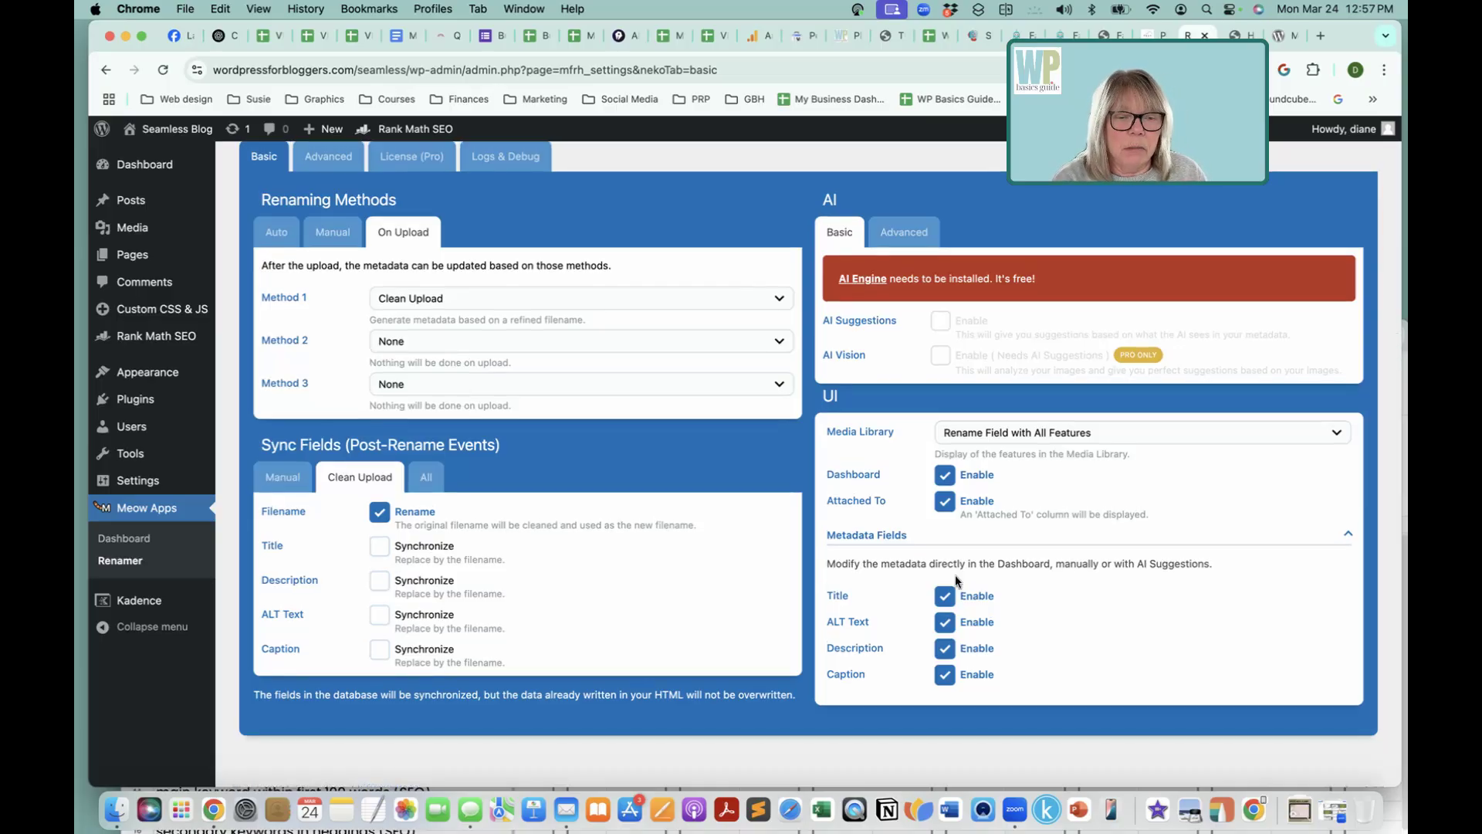
scroll("down", 3)
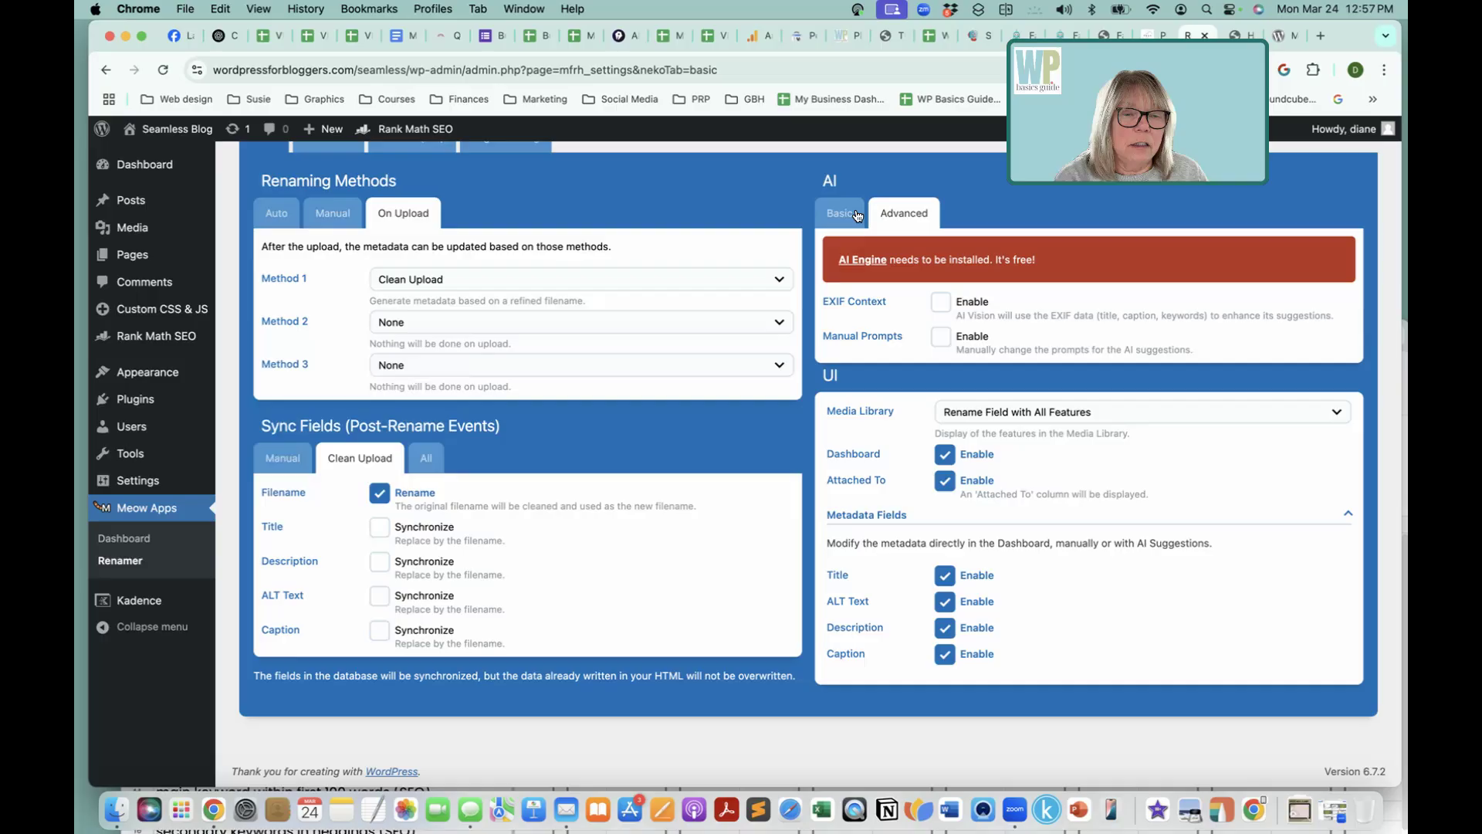
scroll("up", 3)
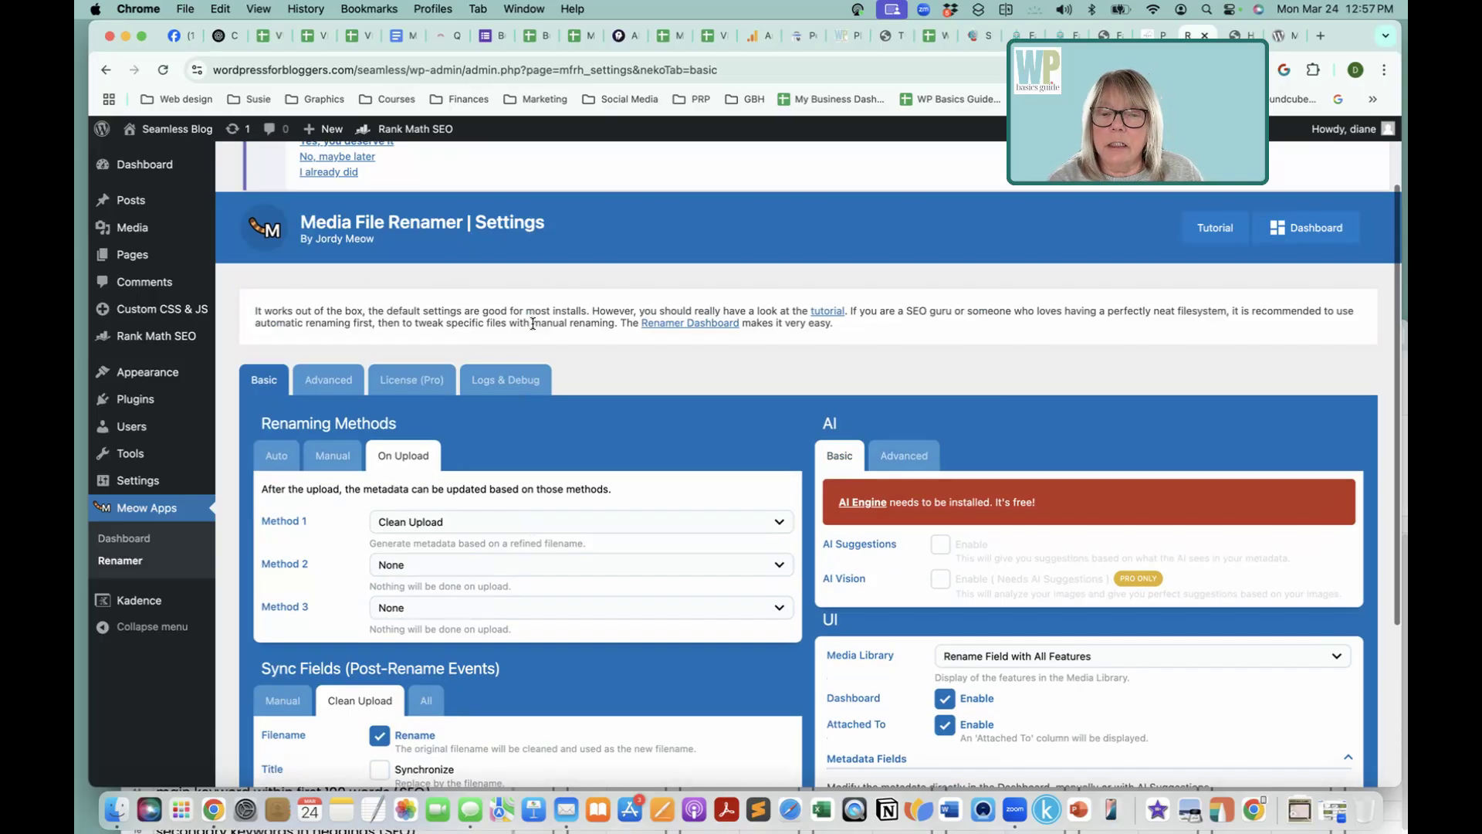
scroll("down", 3)
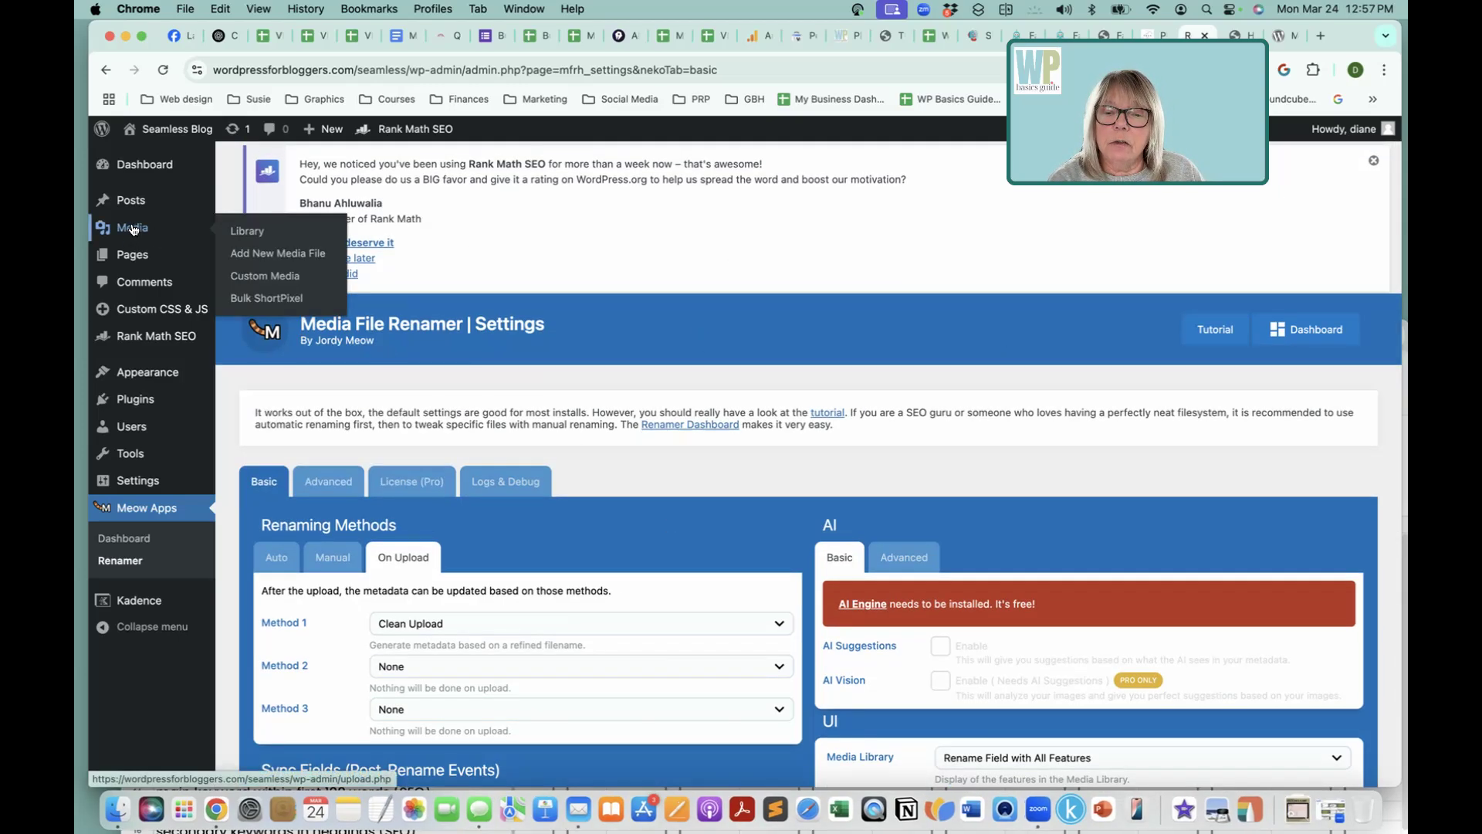
Step: Browse the Renamer dashboard's list of 22 never-renamed images via the Media menu
left_click(247, 230)
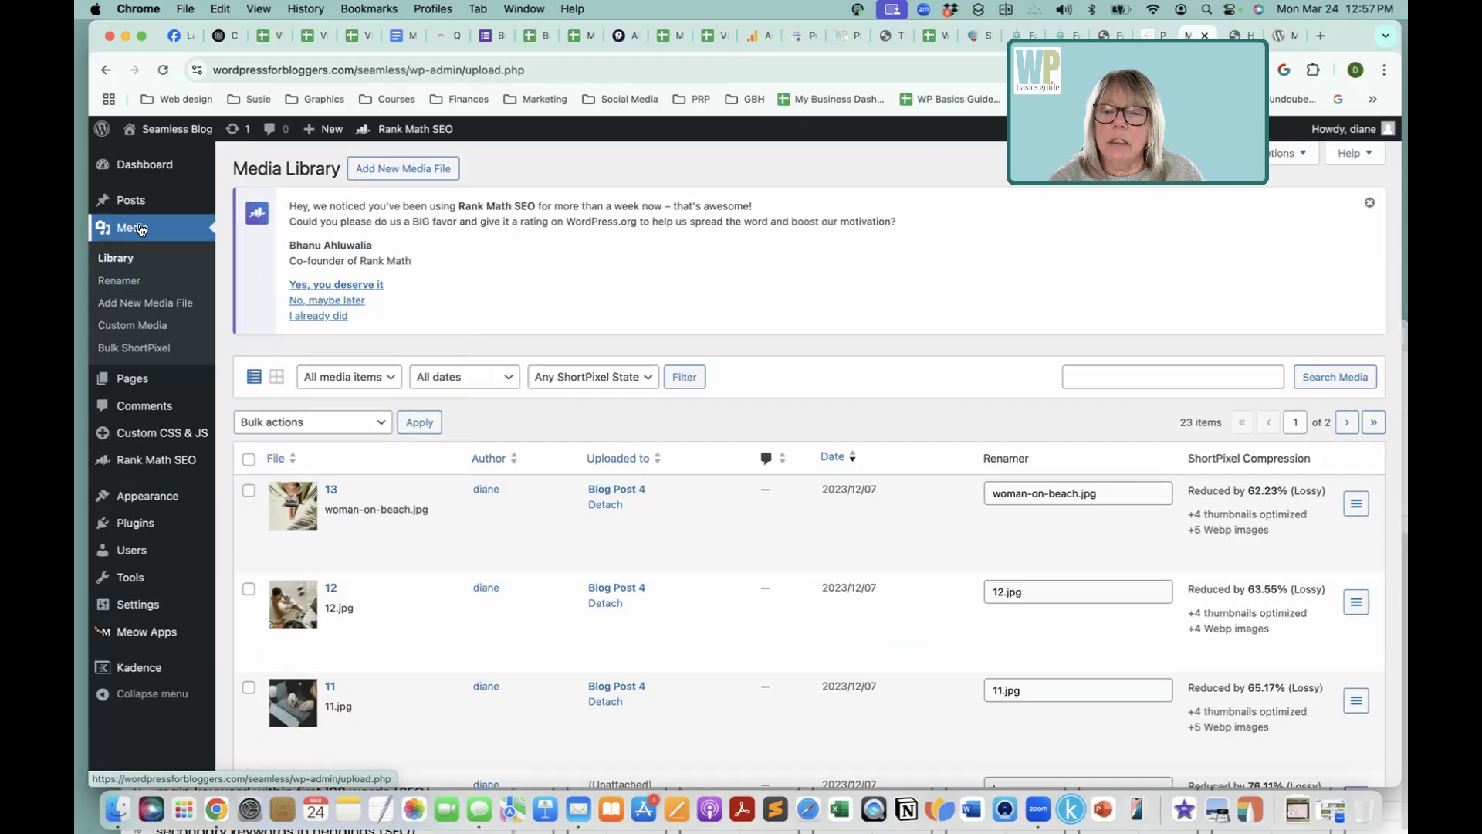
mouse_move(124, 279)
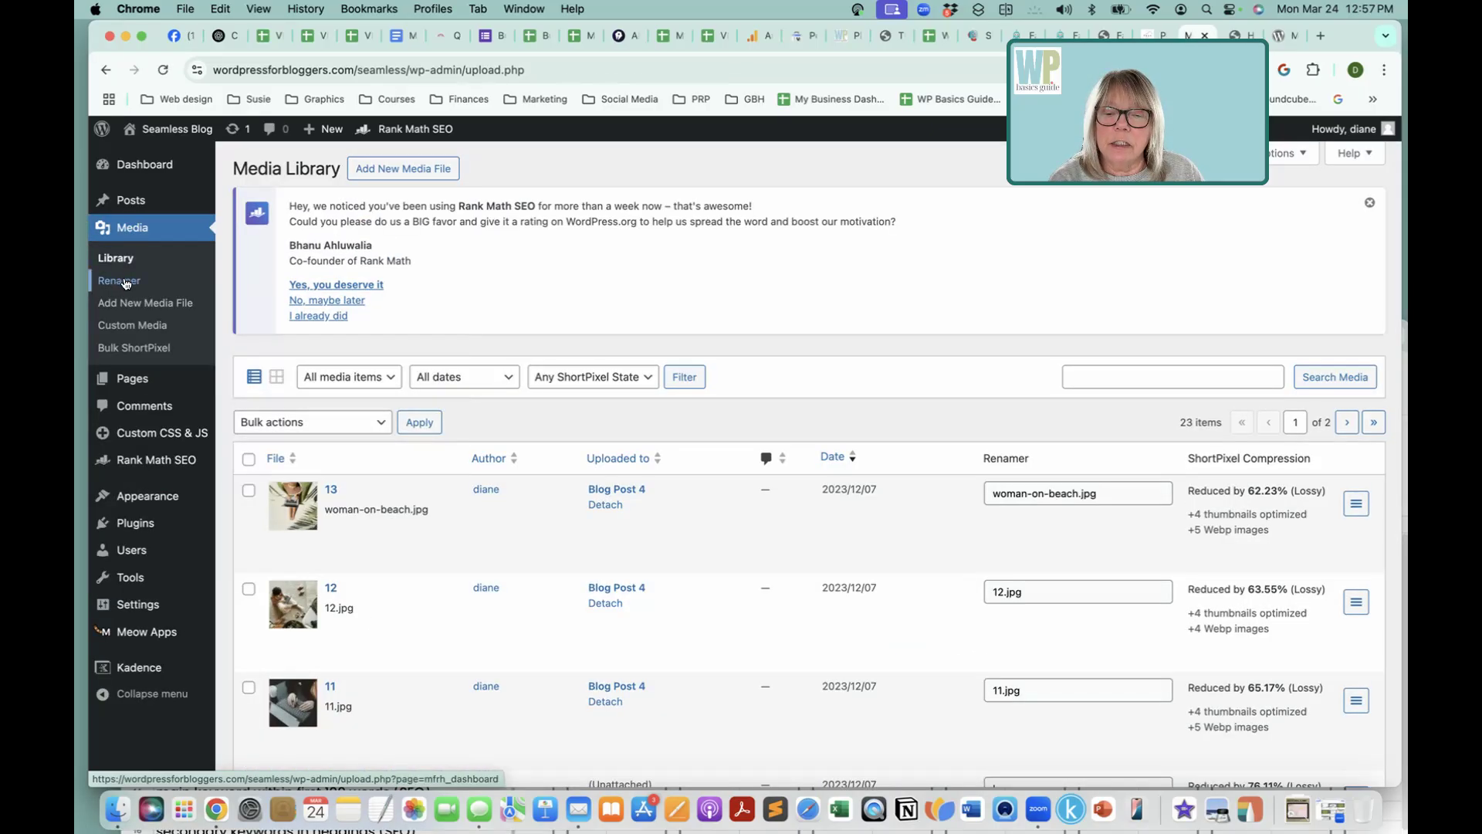
left_click(119, 280)
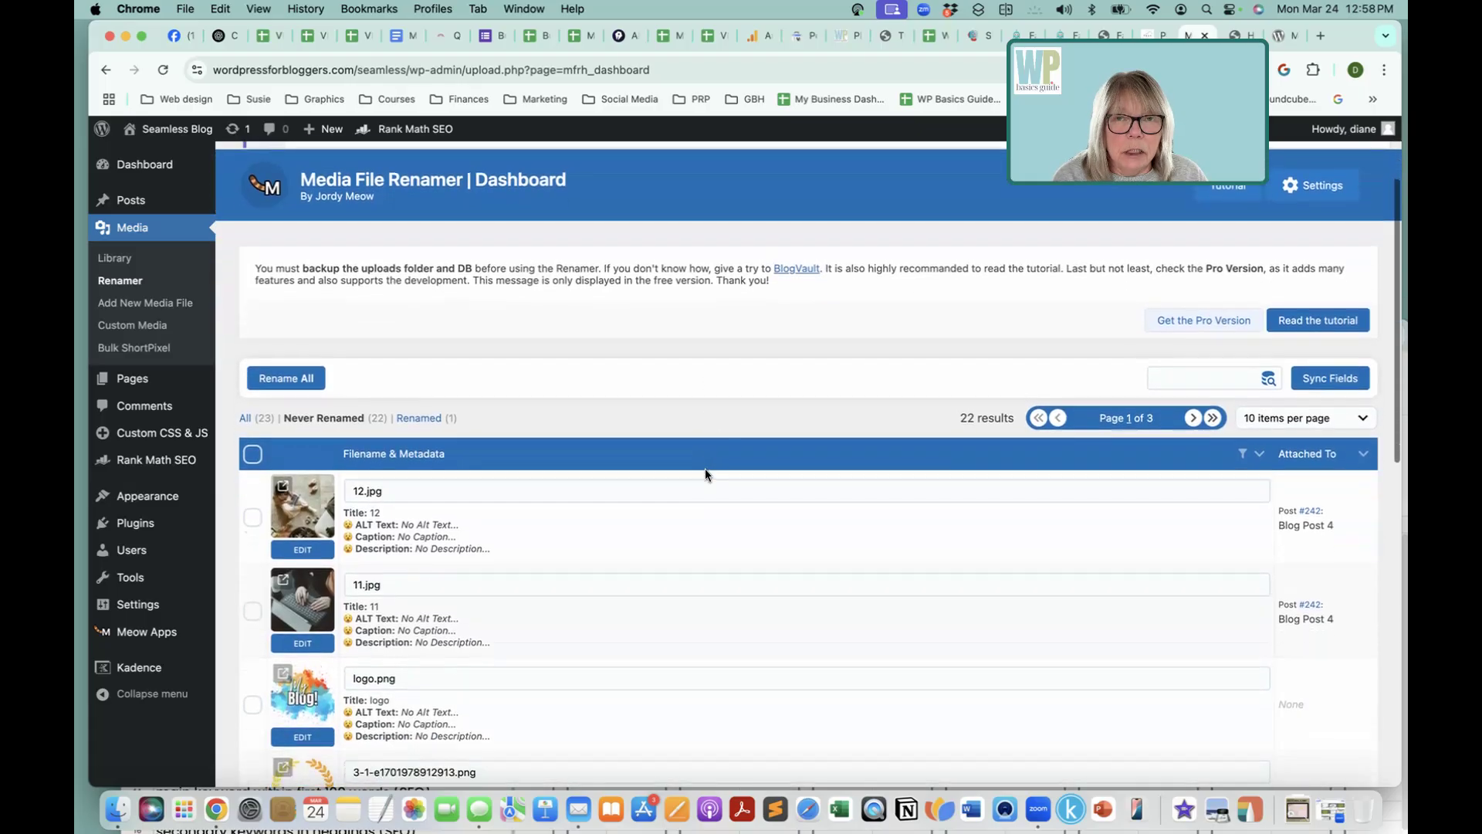
scroll("down", 3)
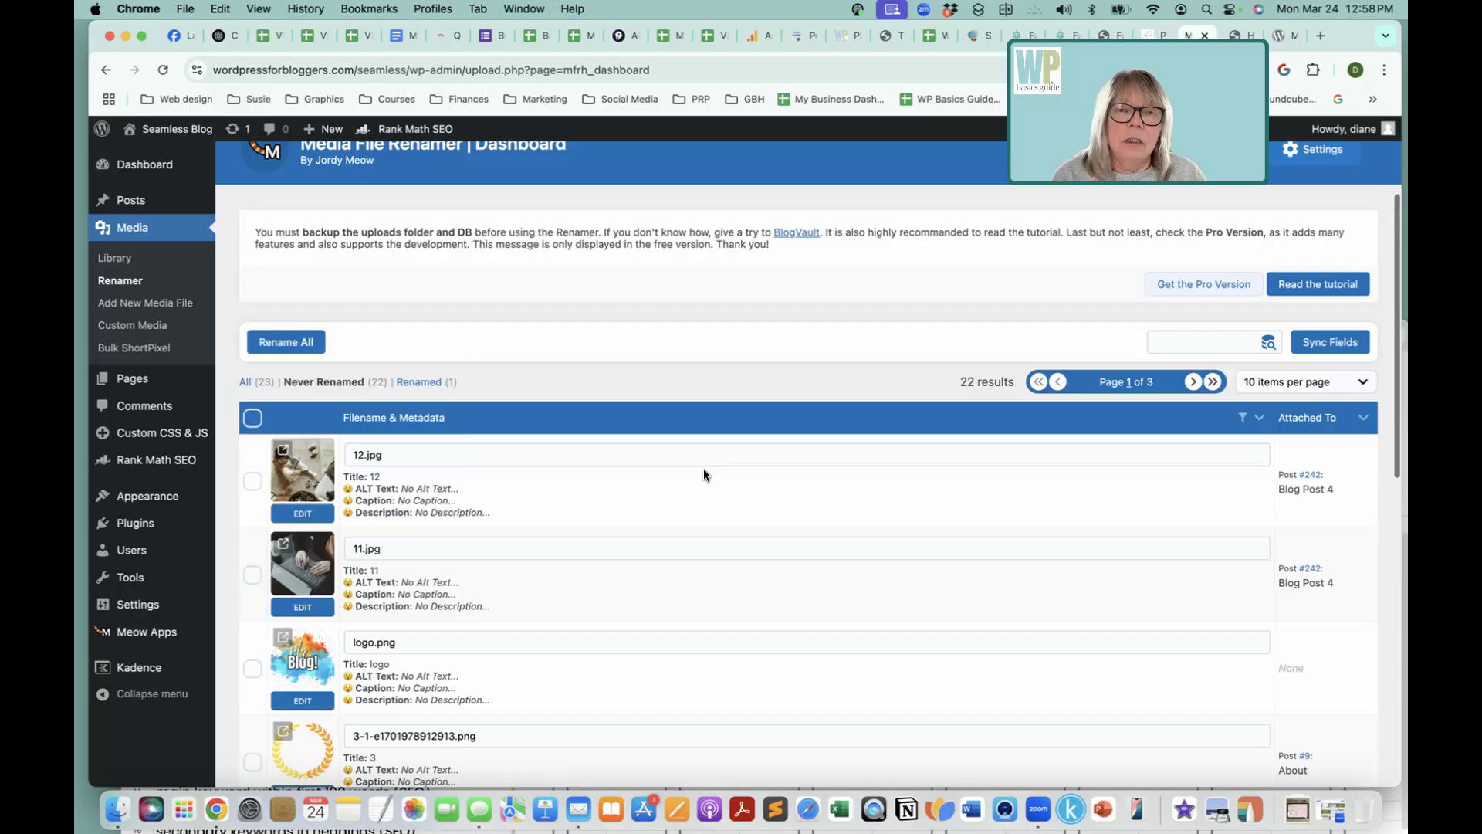
scroll("down", 3)
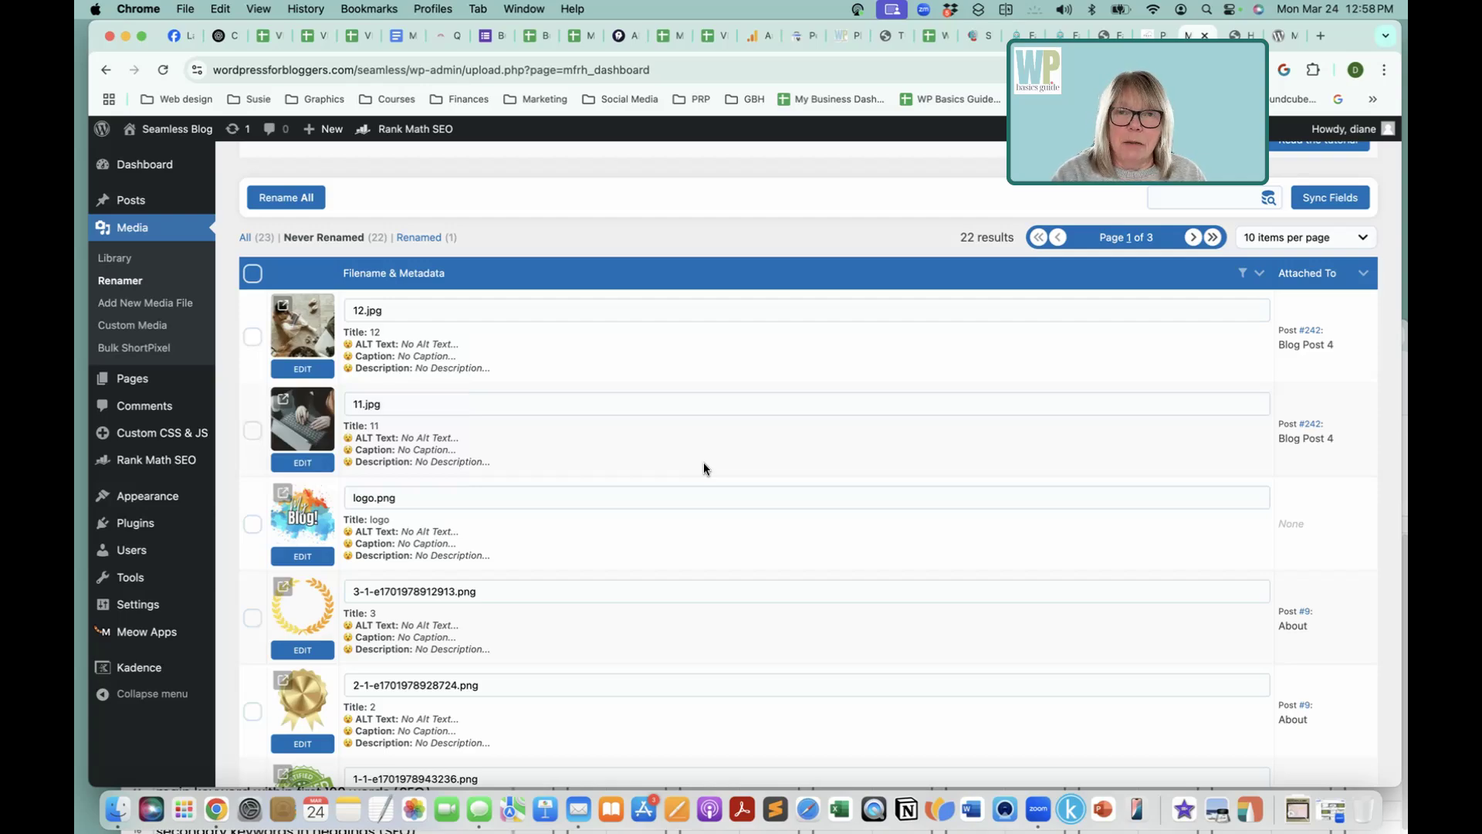
mouse_move(537, 332)
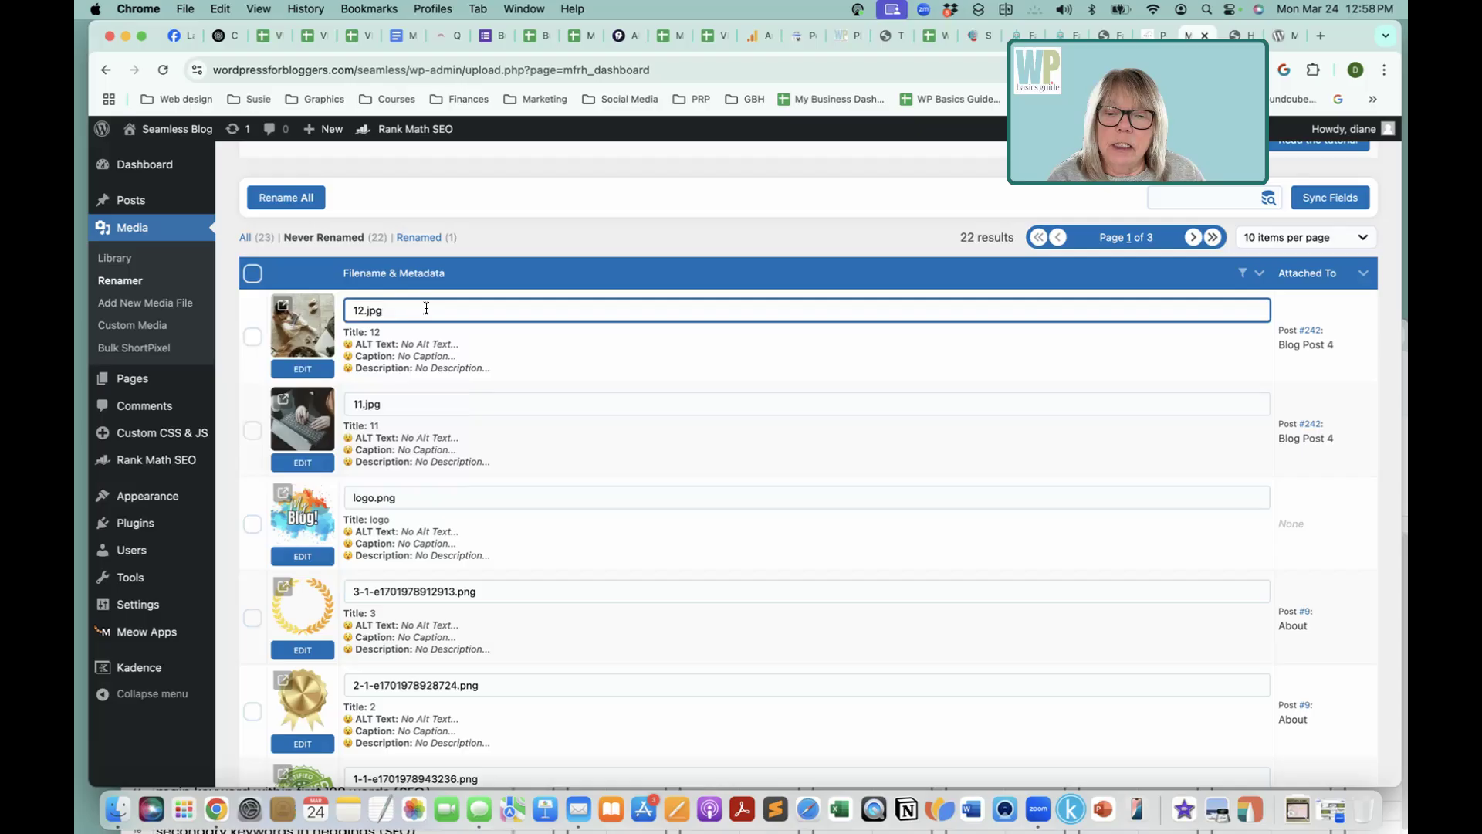
mouse_move(303, 338)
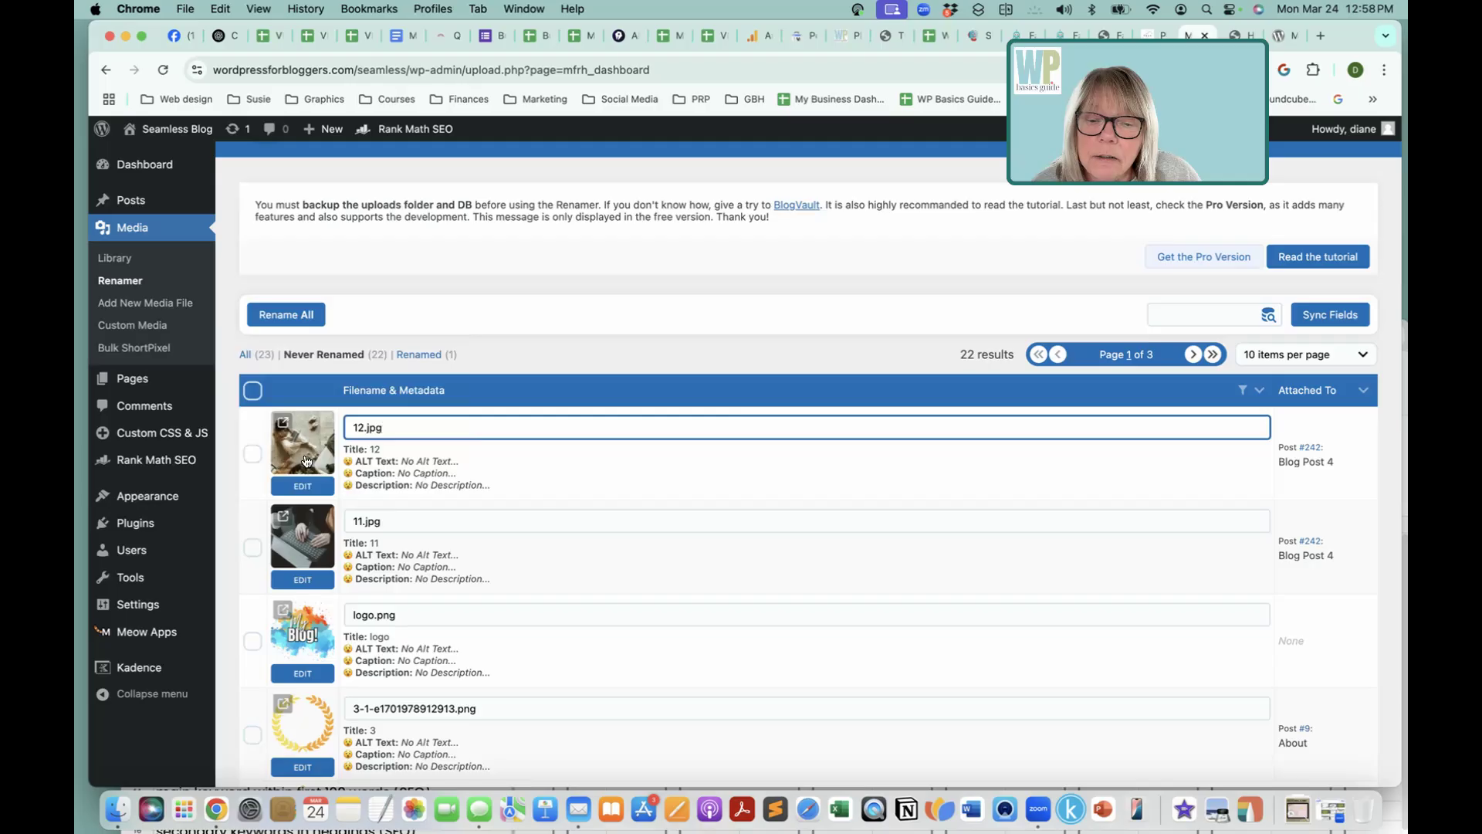
Step: Preview 12.jpg, rename it to woman-blogging-on-her-computer.jpg and filter to renamed files
left_click(302, 442)
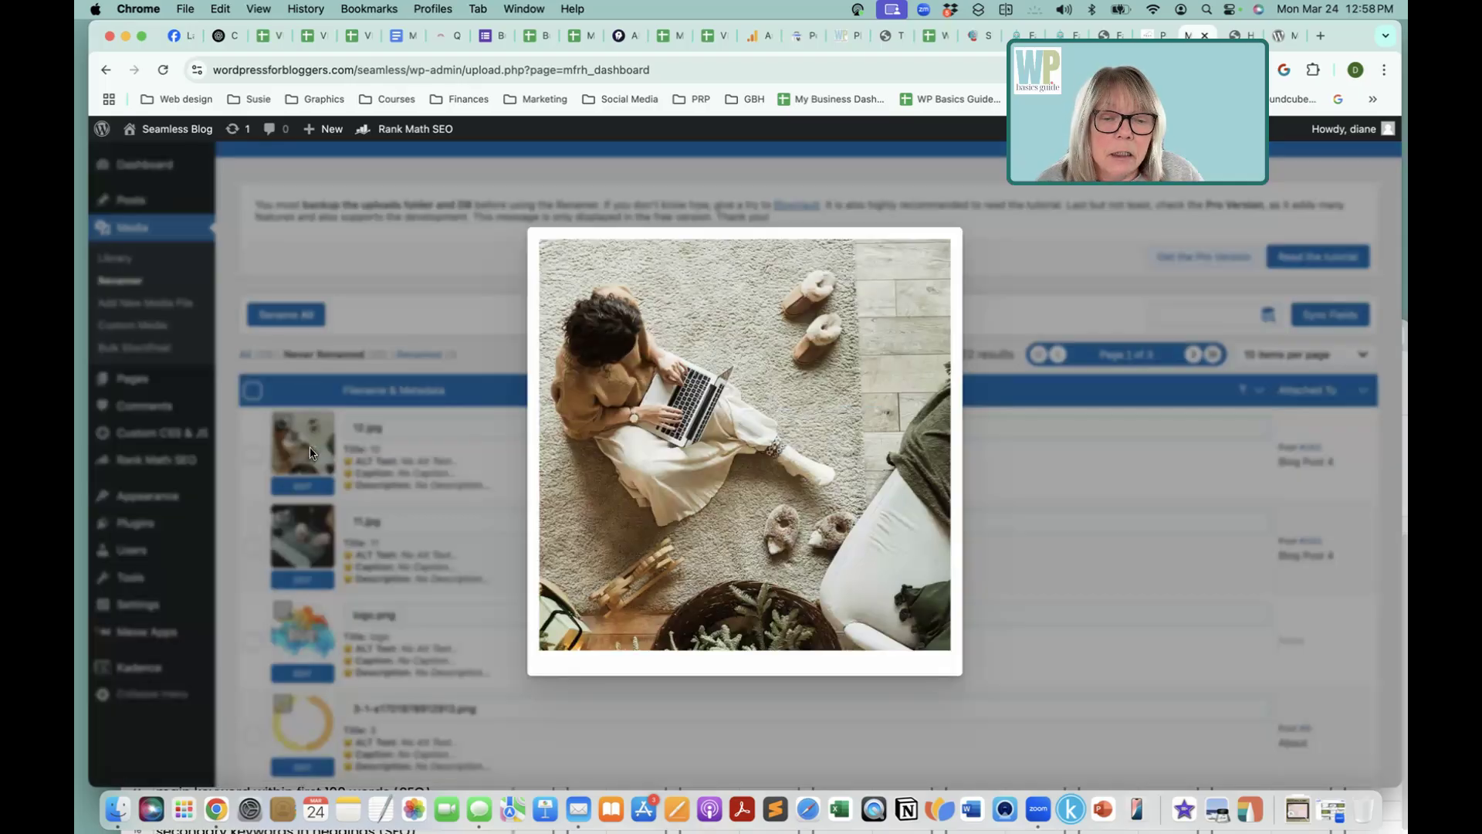
mouse_move(1059, 457)
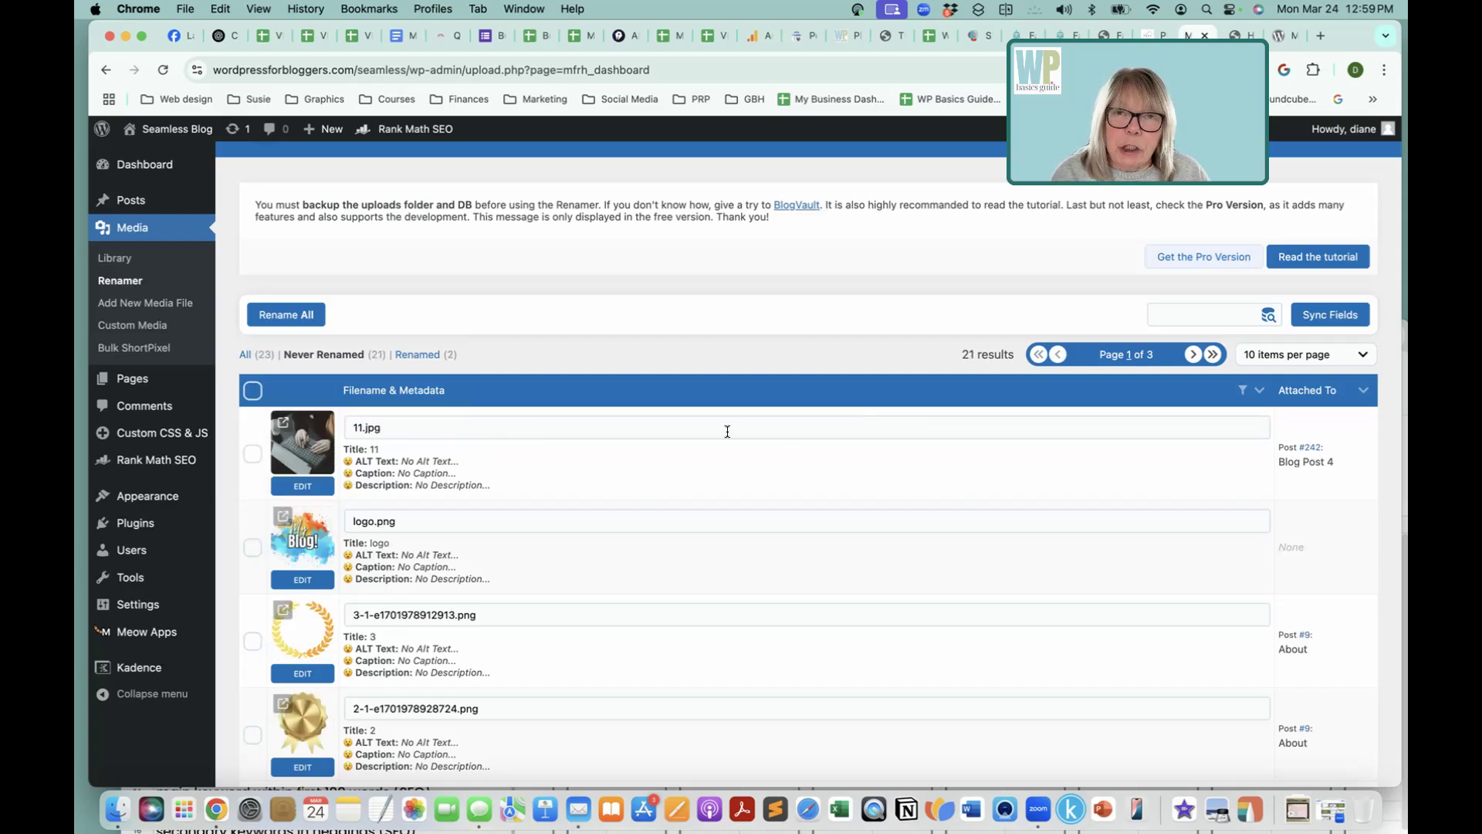
mouse_move(615, 485)
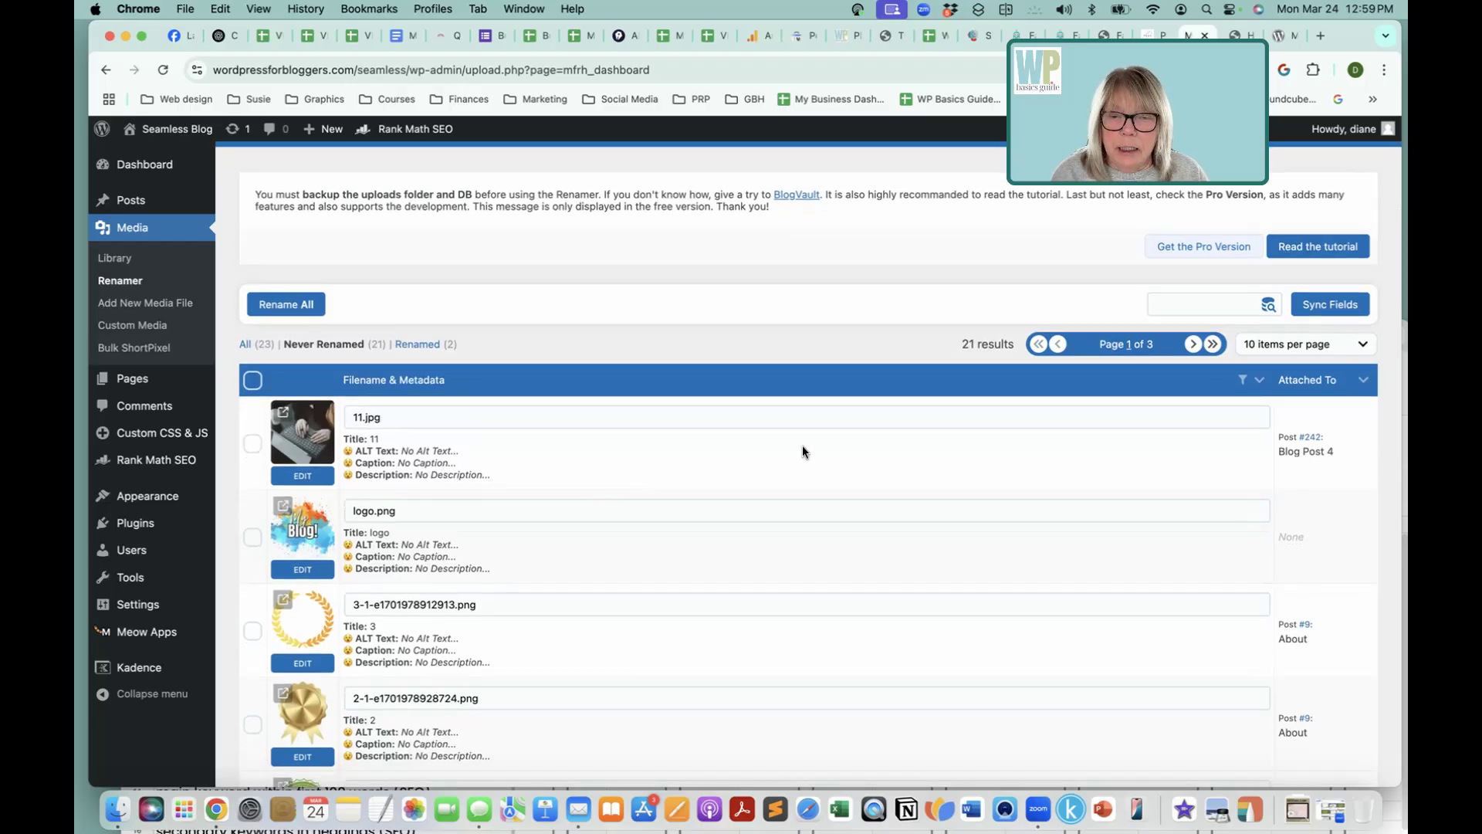
scroll("down", 3)
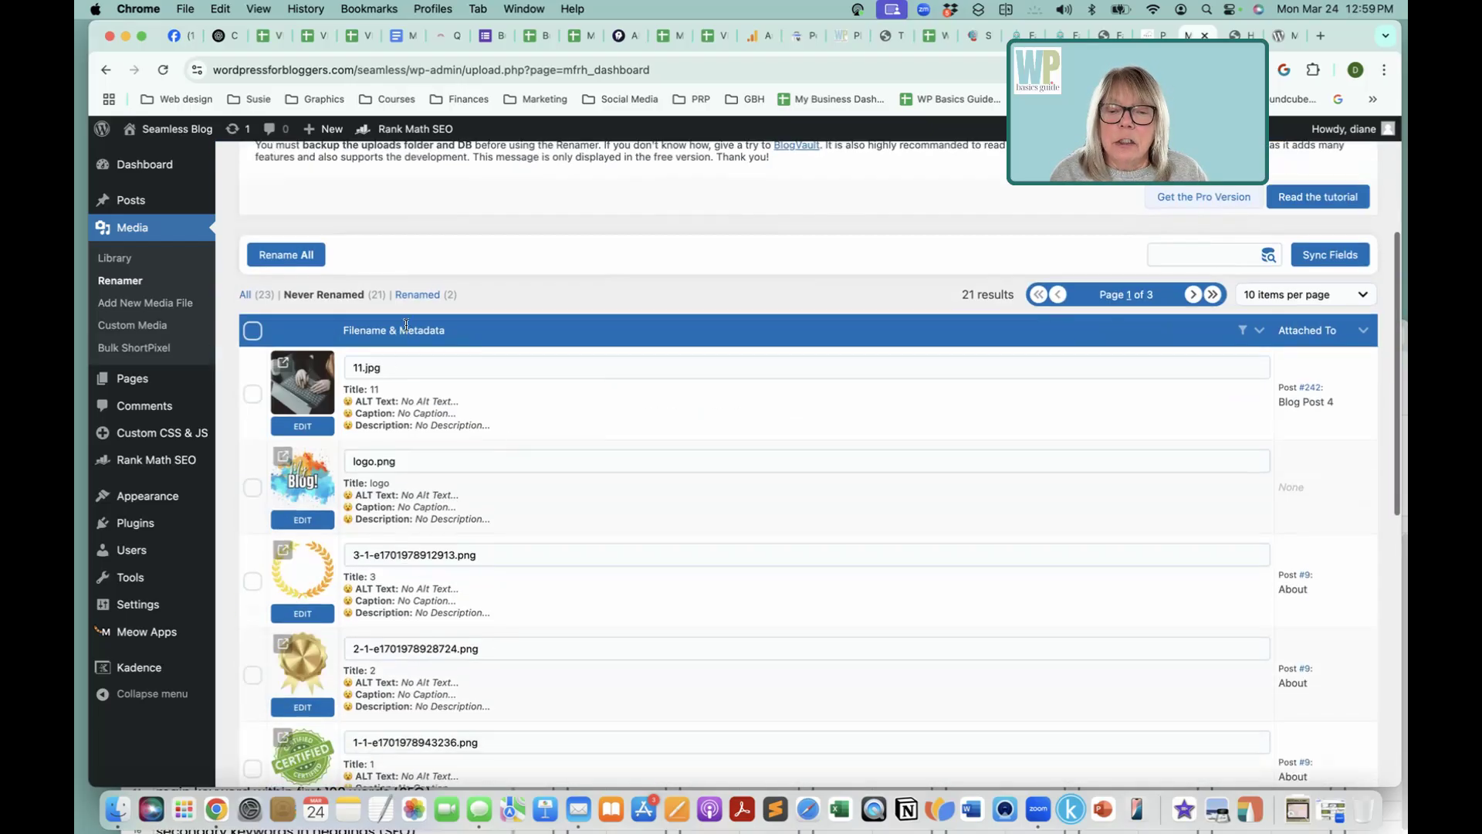
left_click(414, 293)
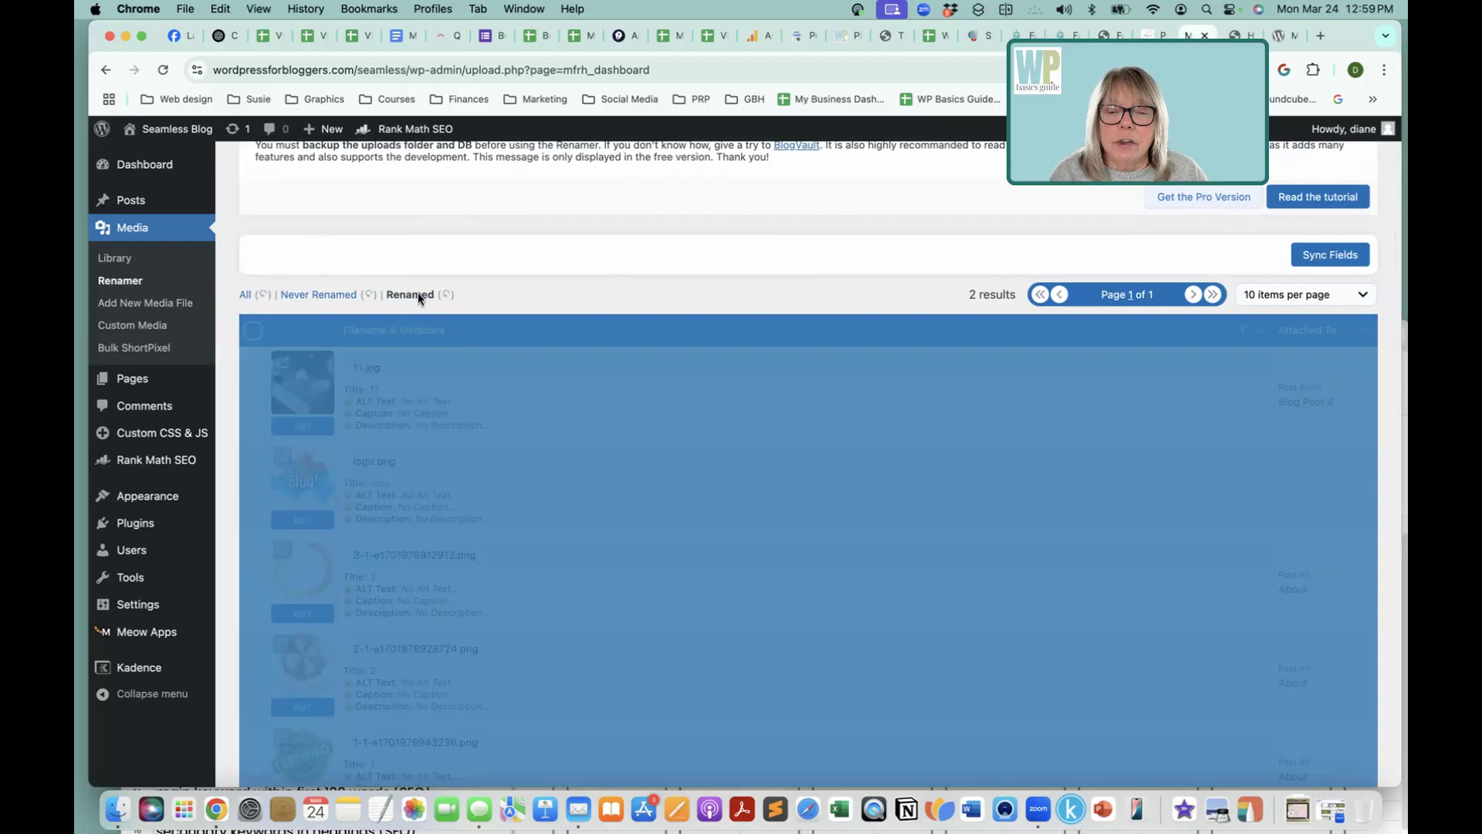
Step: Filter to the two renamed files and open the attached Blog Post 4
left_click(409, 294)
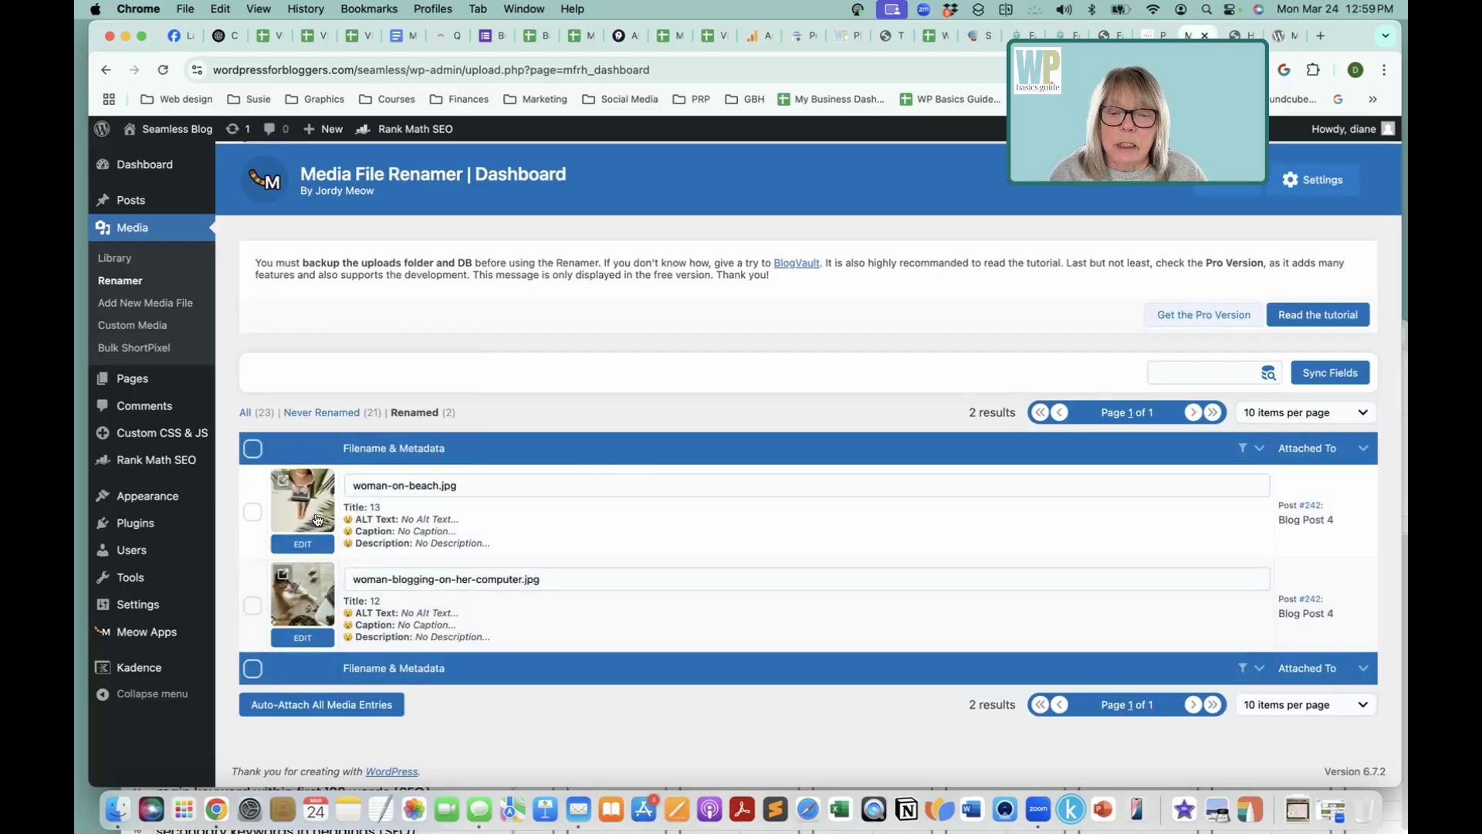
mouse_move(319, 593)
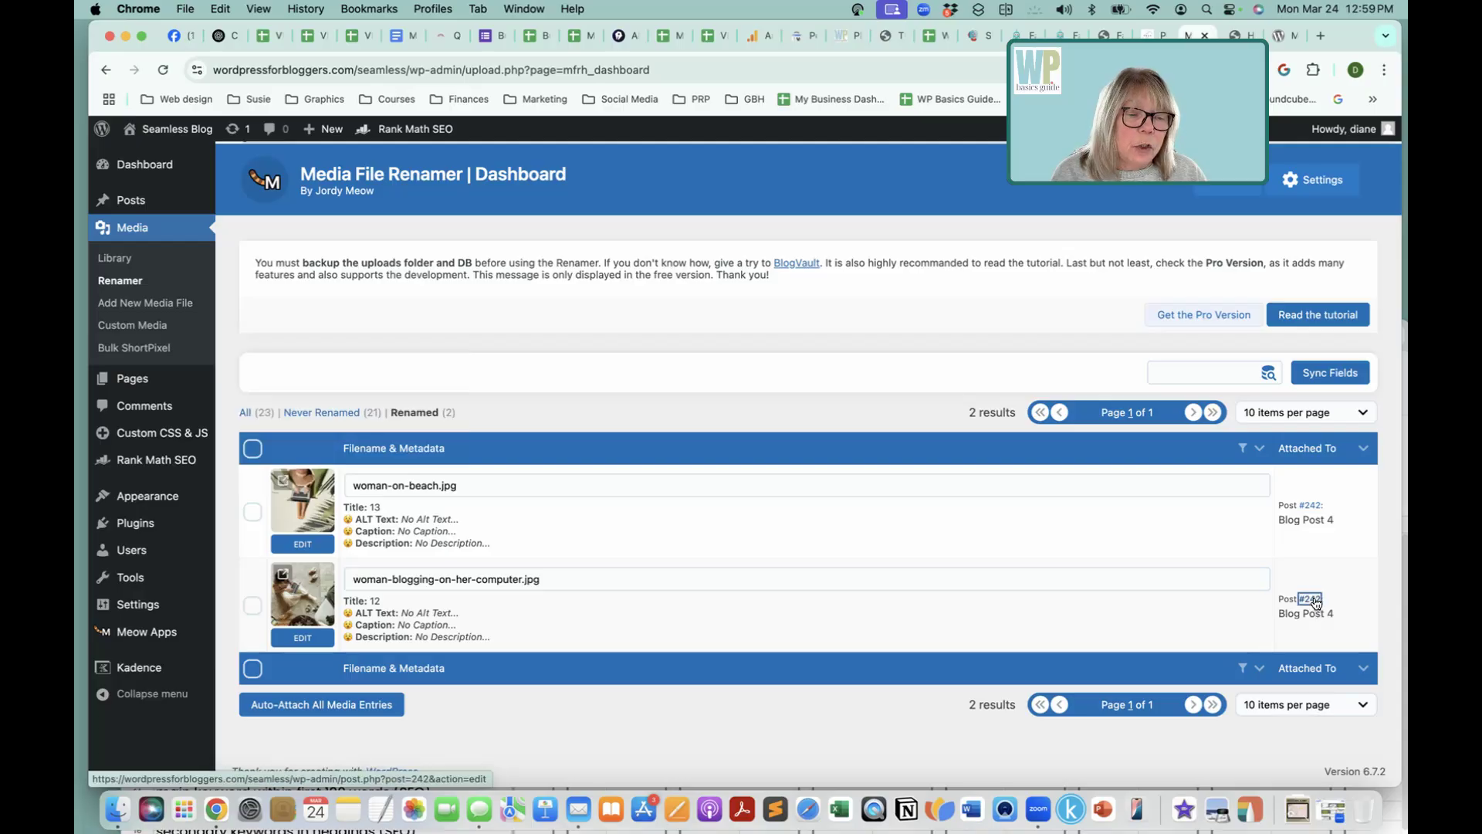
left_click(1306, 599)
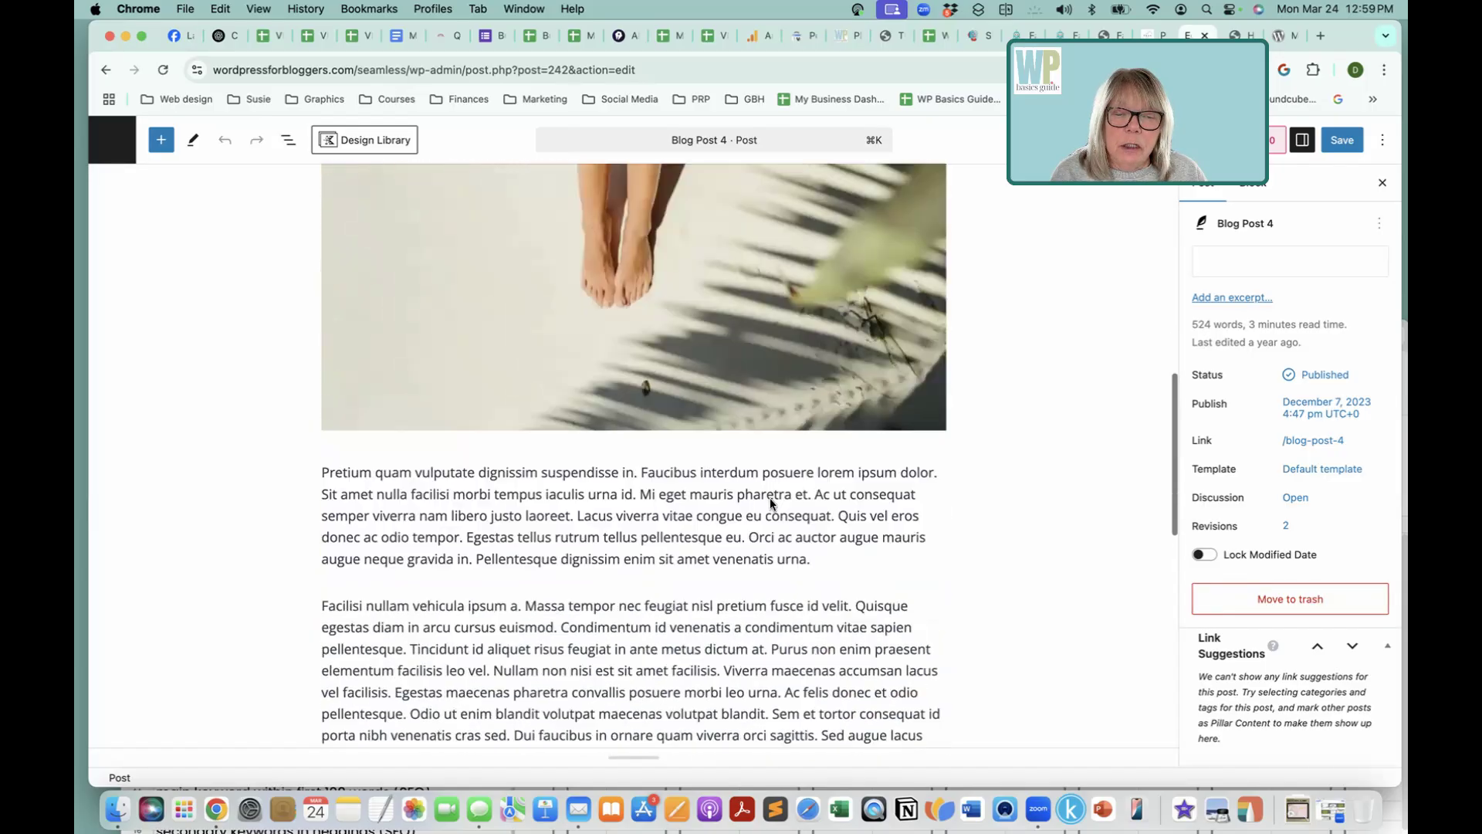
Step: Return from Blog Post 4 to the Renamer dashboard's renamed-files list
scroll("down", 3)
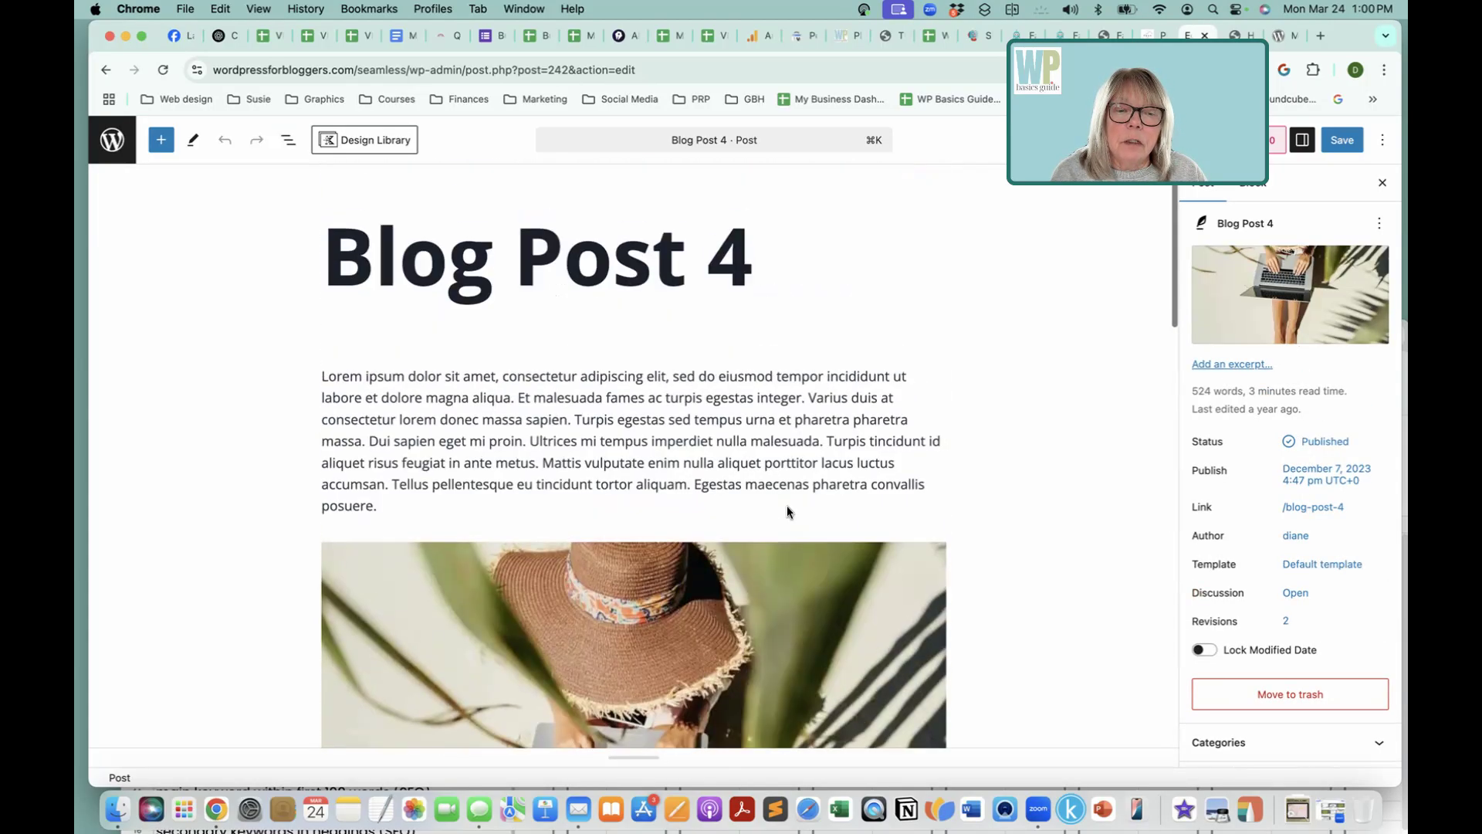
left_click(105, 71)
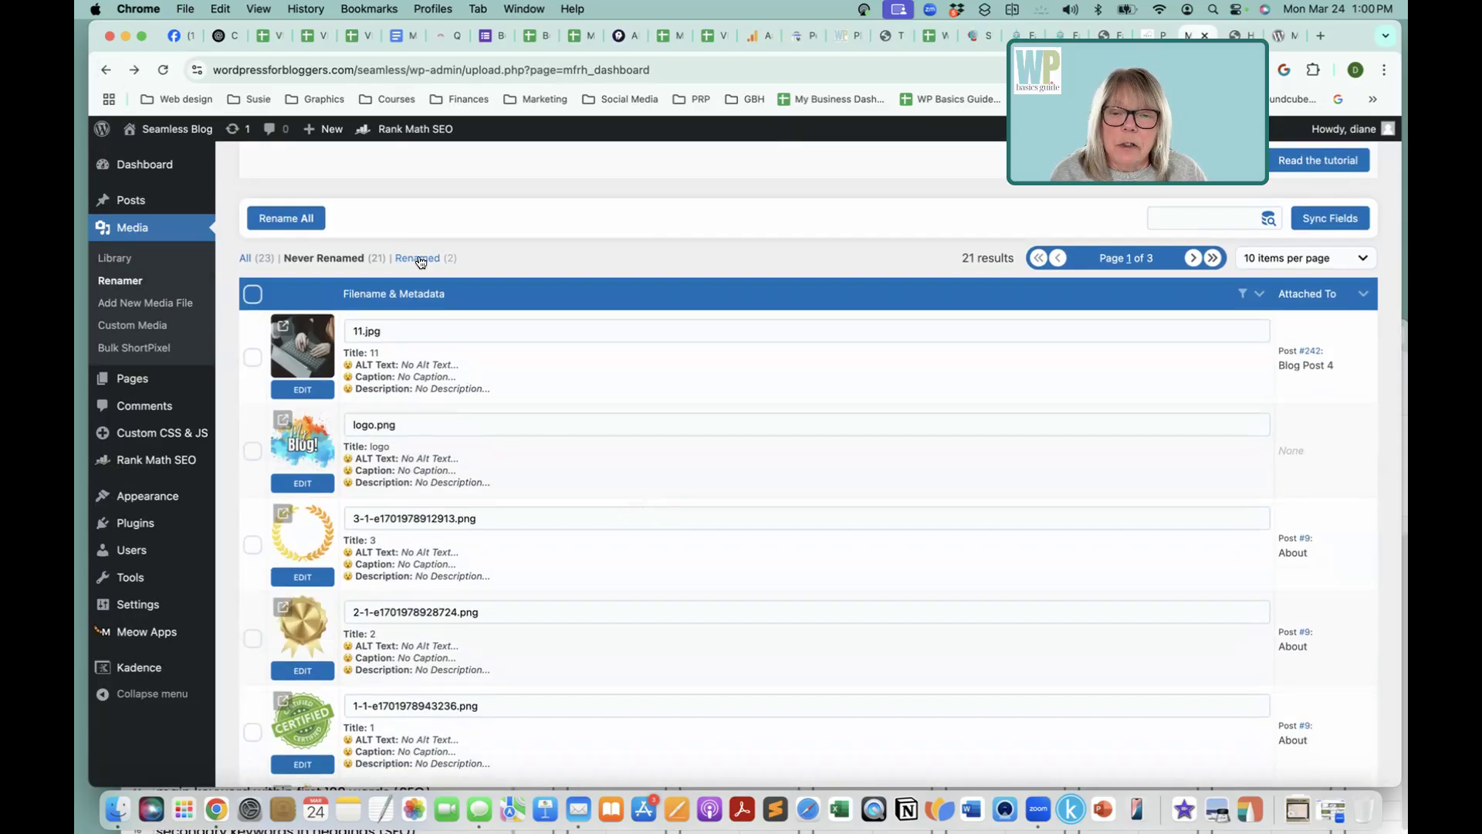
left_click(417, 258)
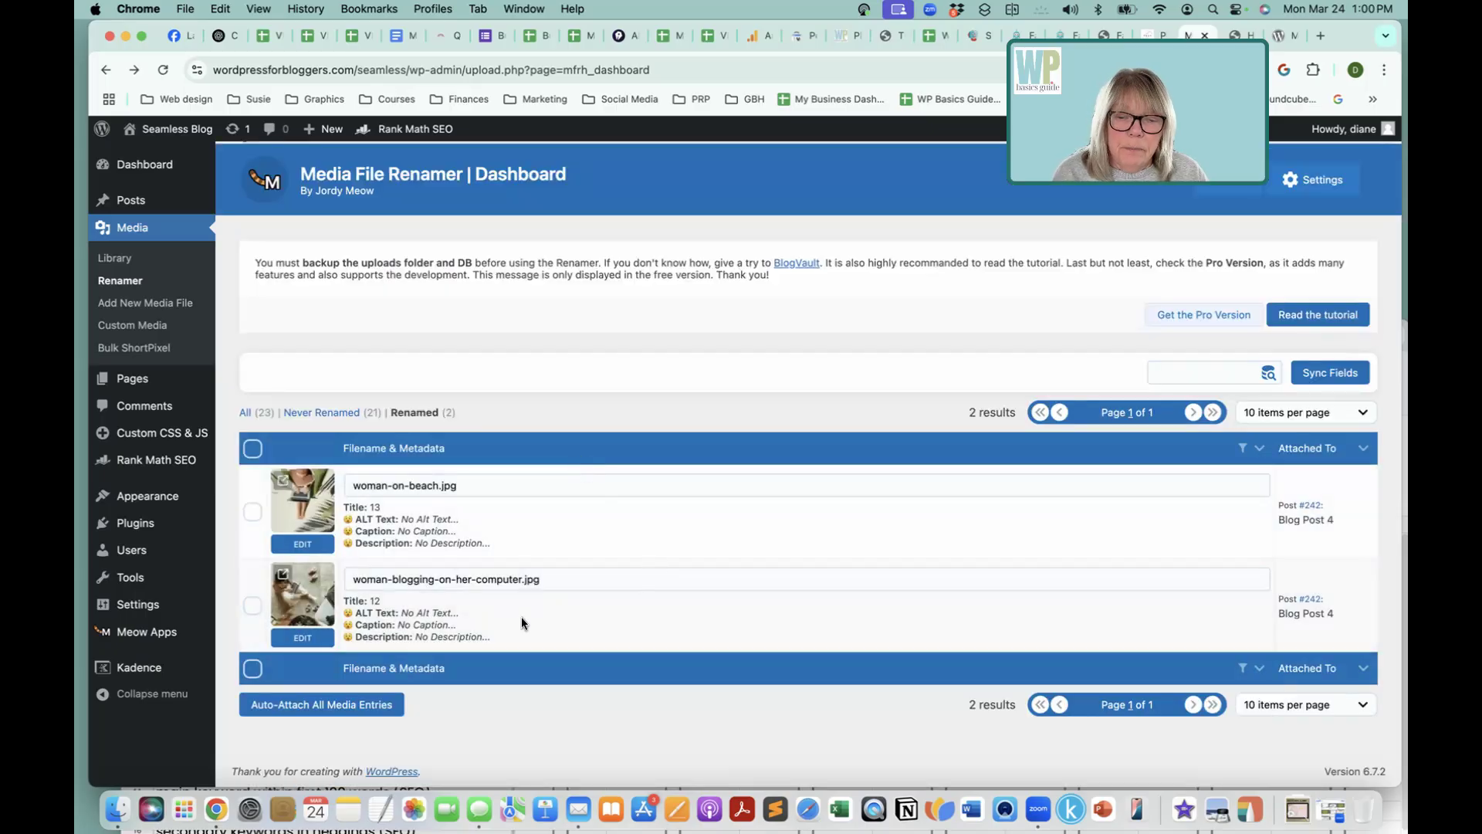
mouse_move(1290, 630)
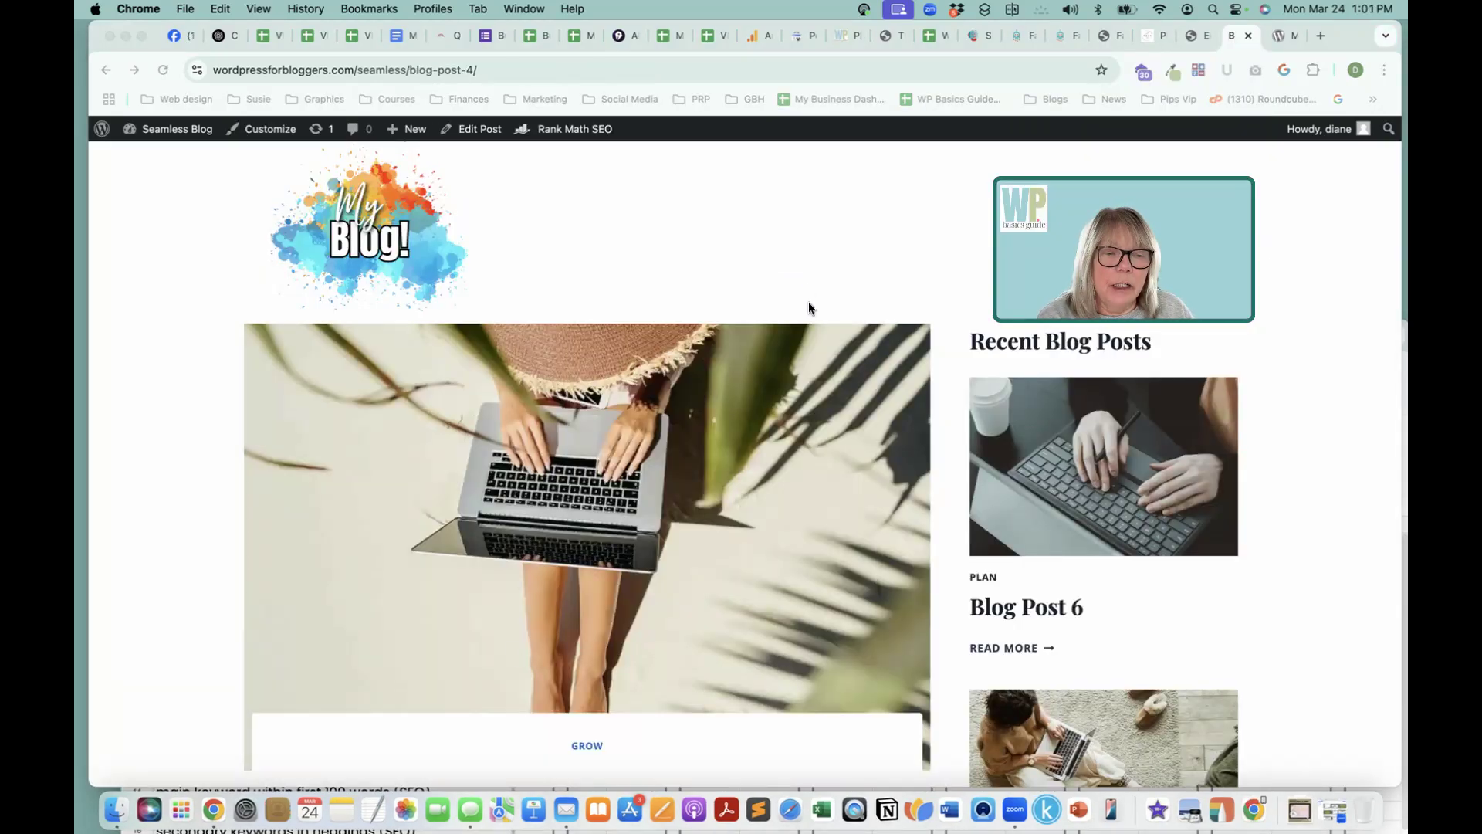
Step: Browse the published post and view Blog Post 5 from the recent posts list
scroll("down", 3)
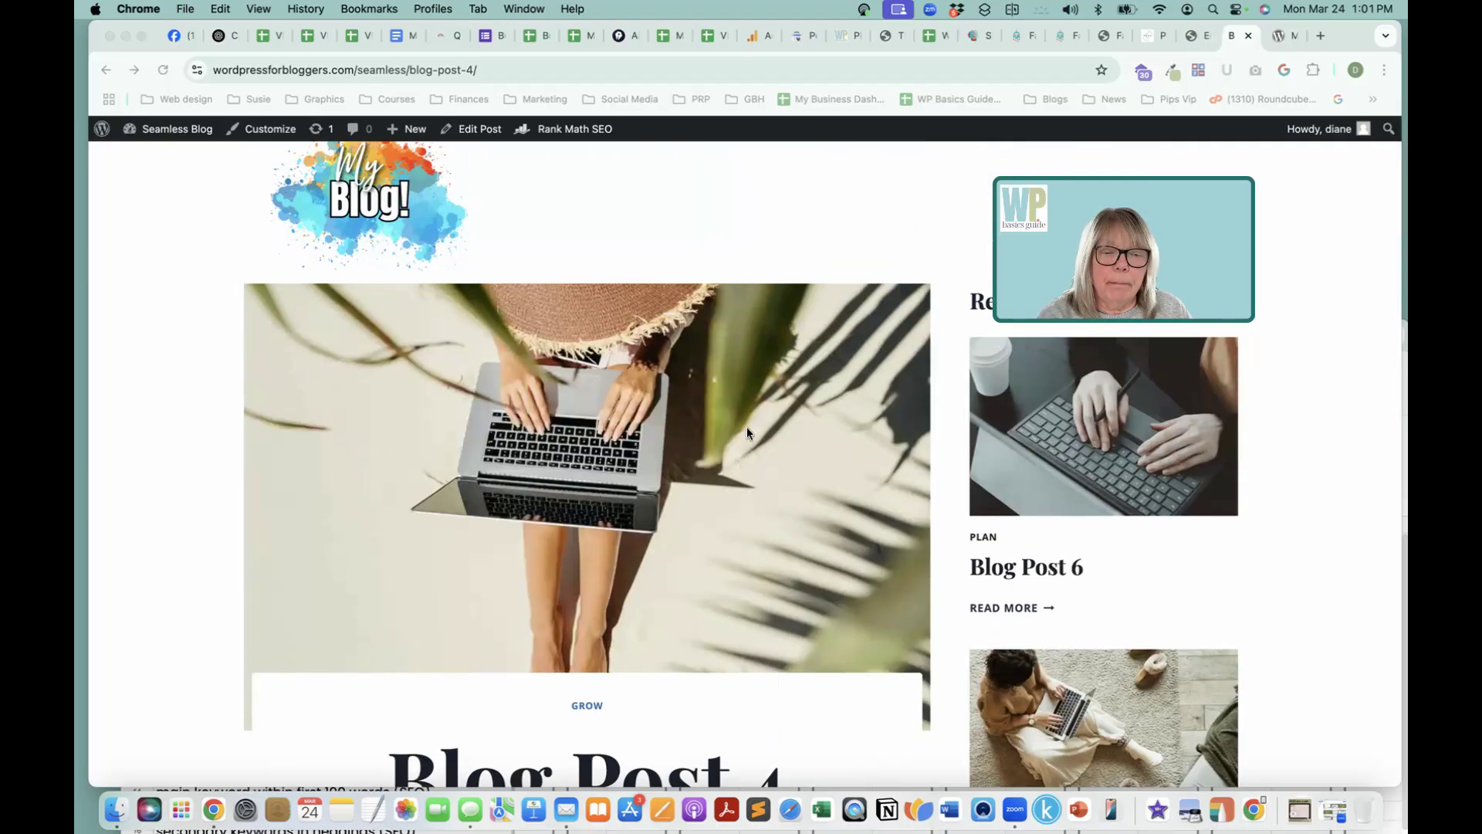
scroll("down", 3)
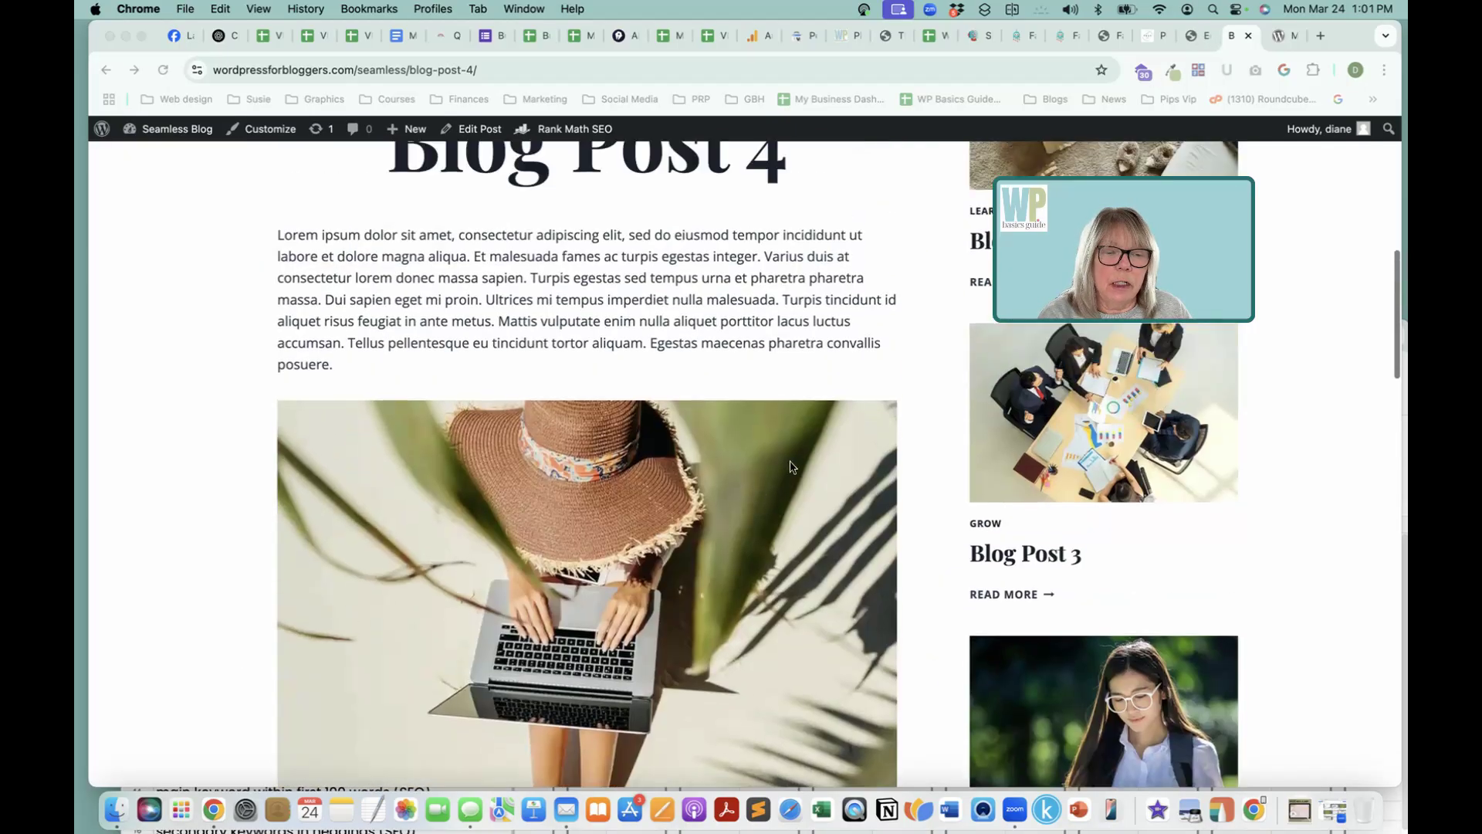
scroll("up", 3)
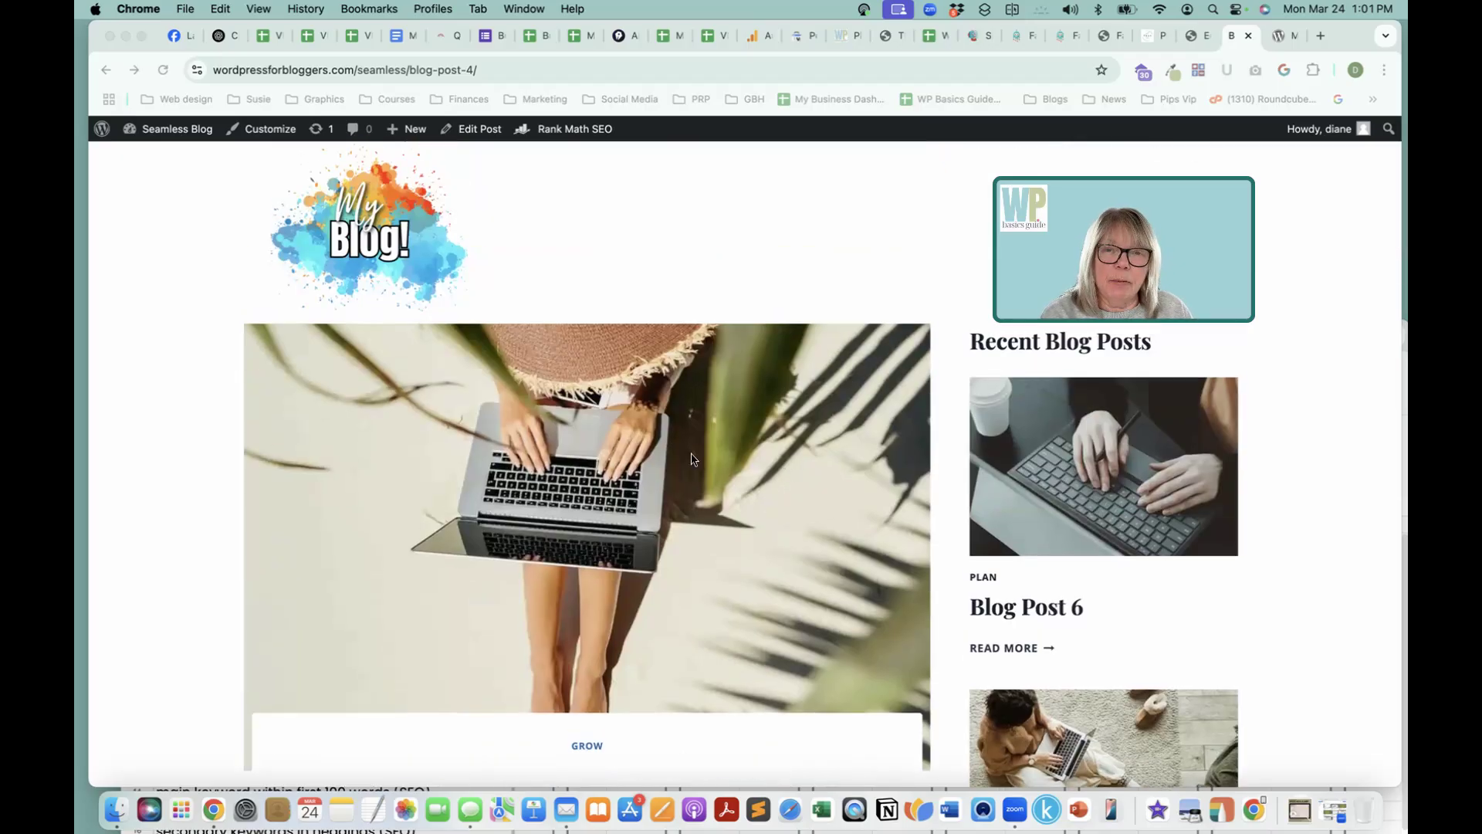
scroll("down", 3)
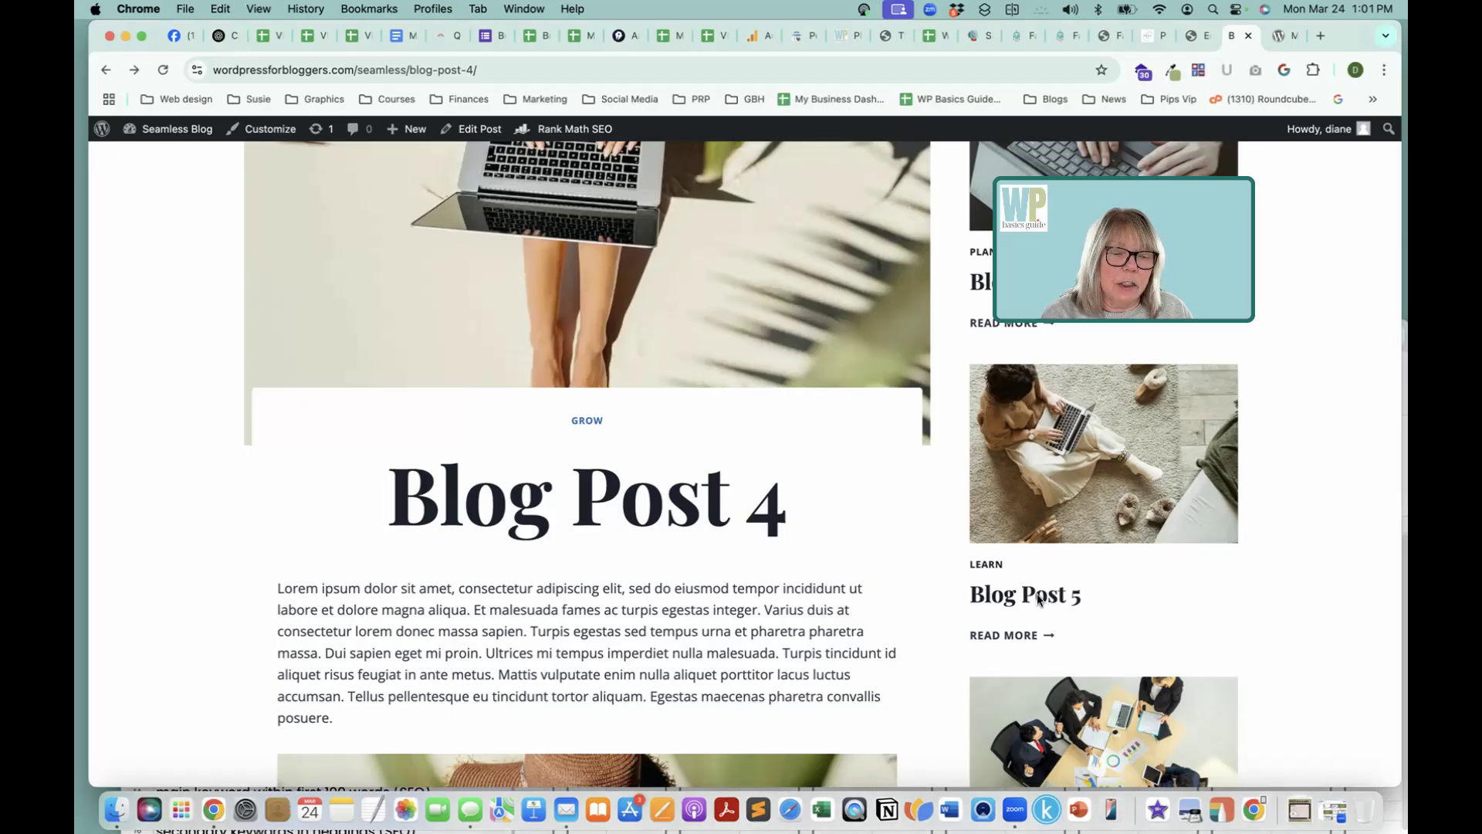
mouse_move(1090, 508)
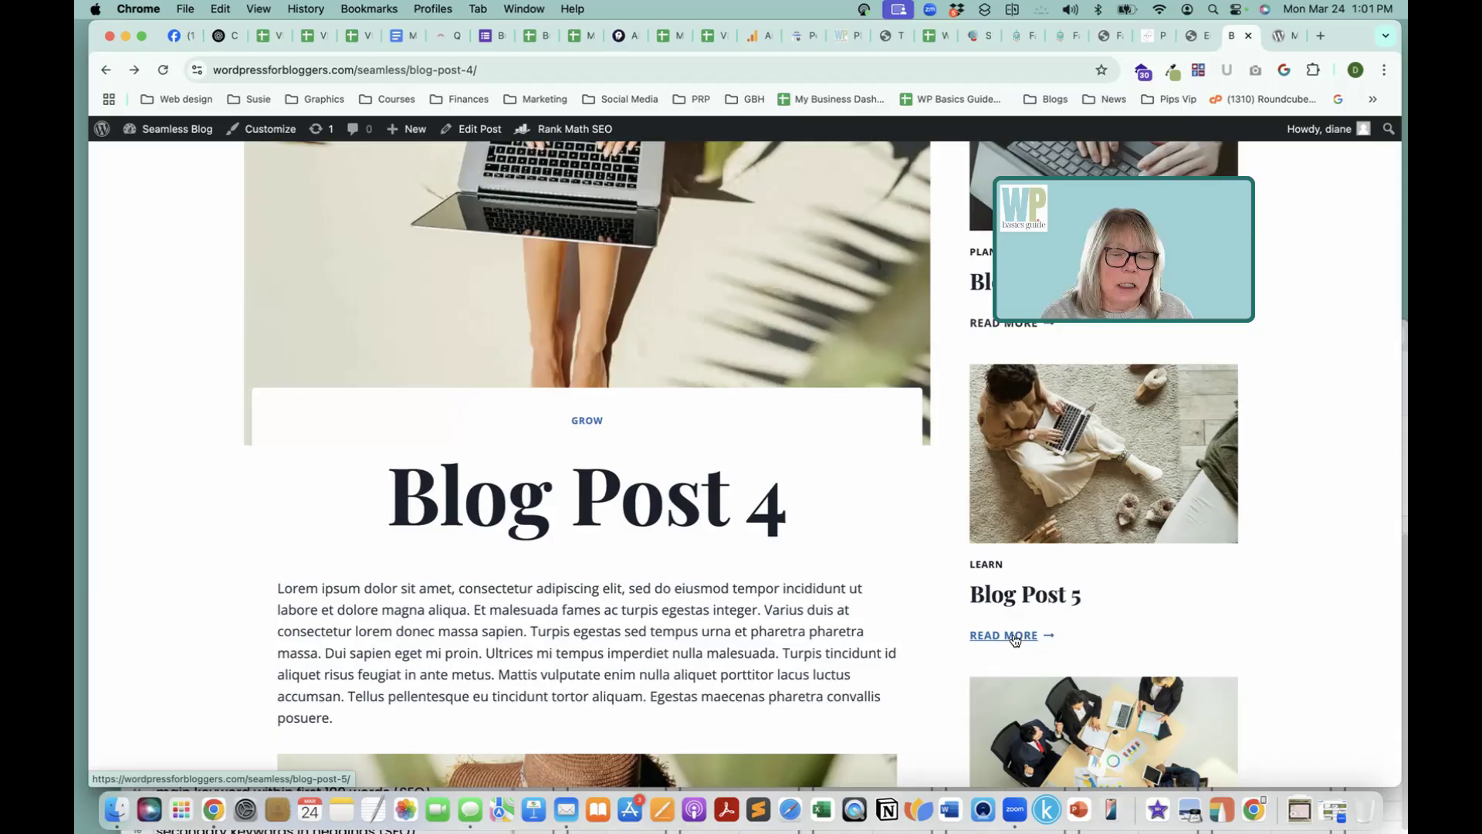
left_click(1003, 636)
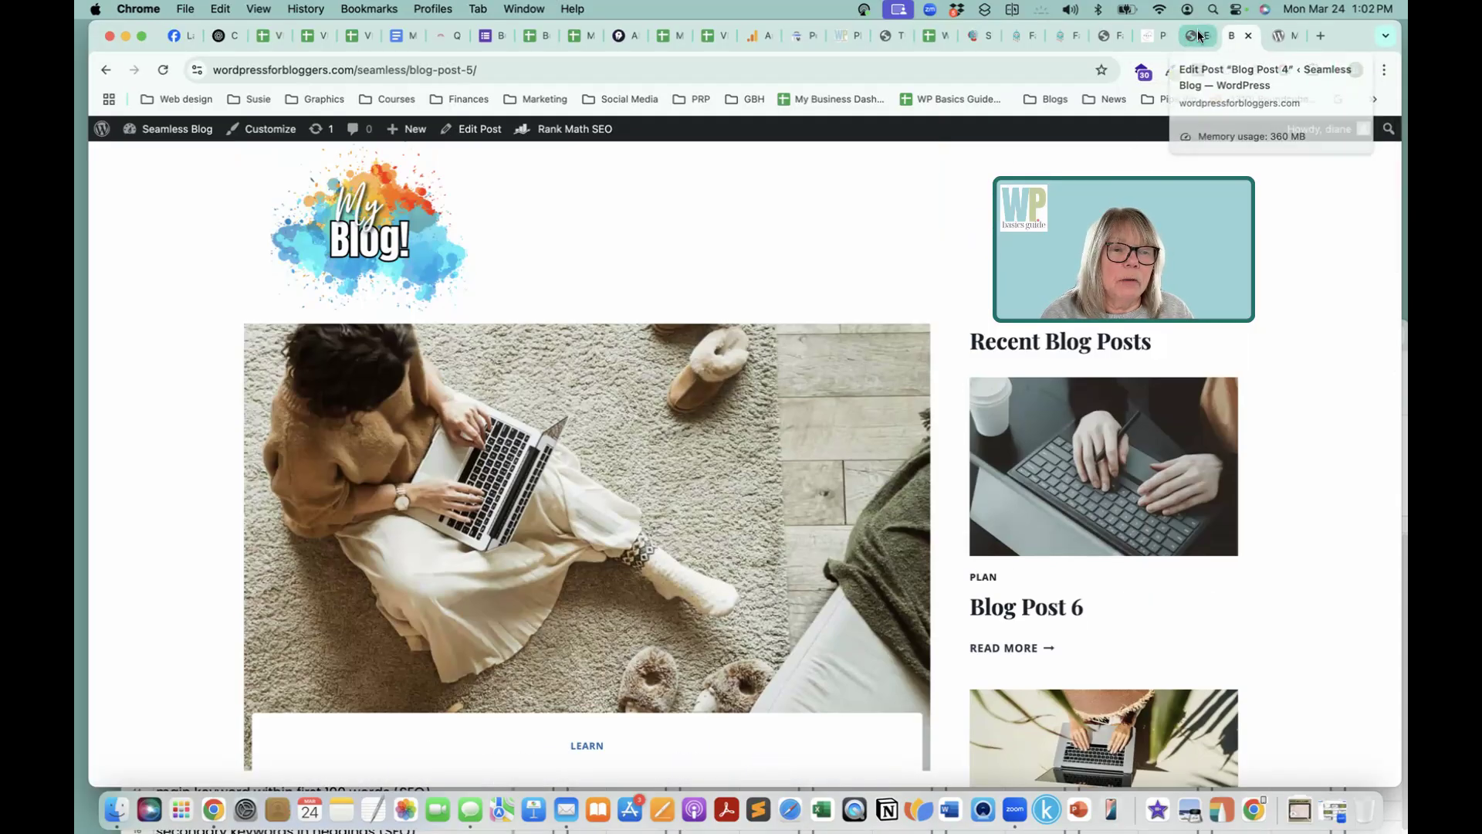
Step: Return through the Blog Post 4 editor to the Renamer dashboard's never-renamed list of 21 files
left_click(1189, 35)
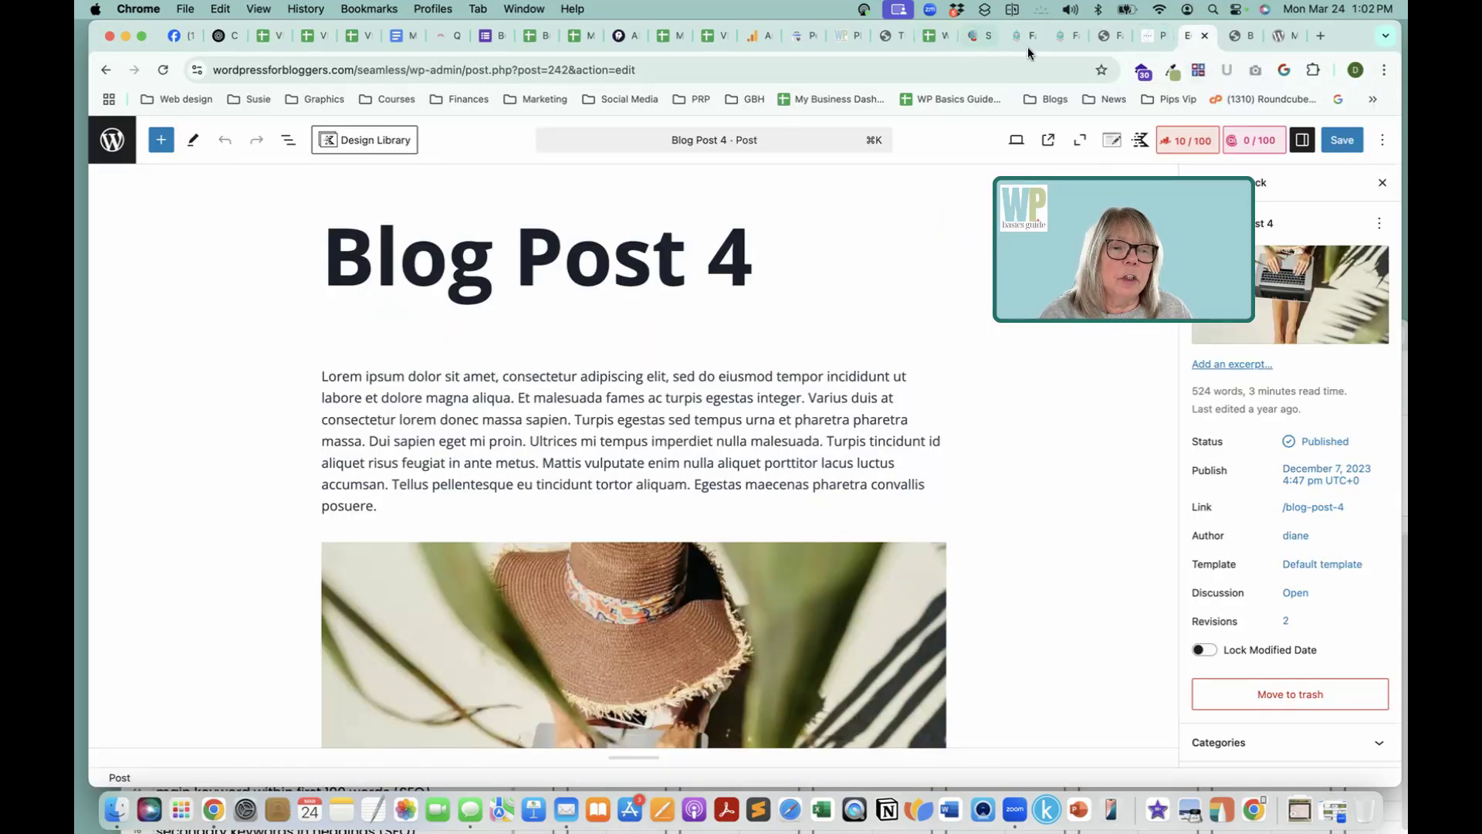
left_click(105, 70)
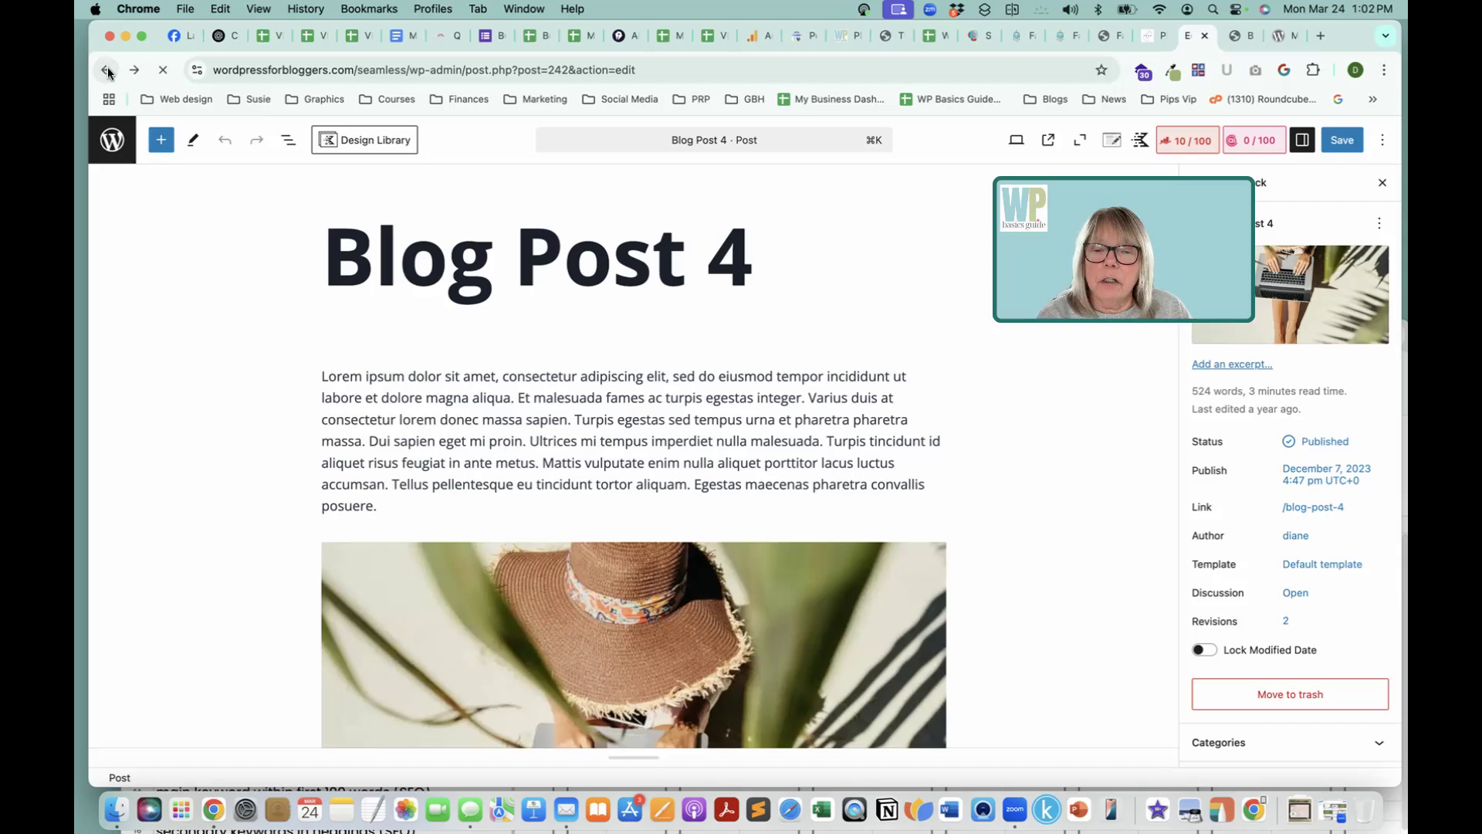
left_click(103, 70)
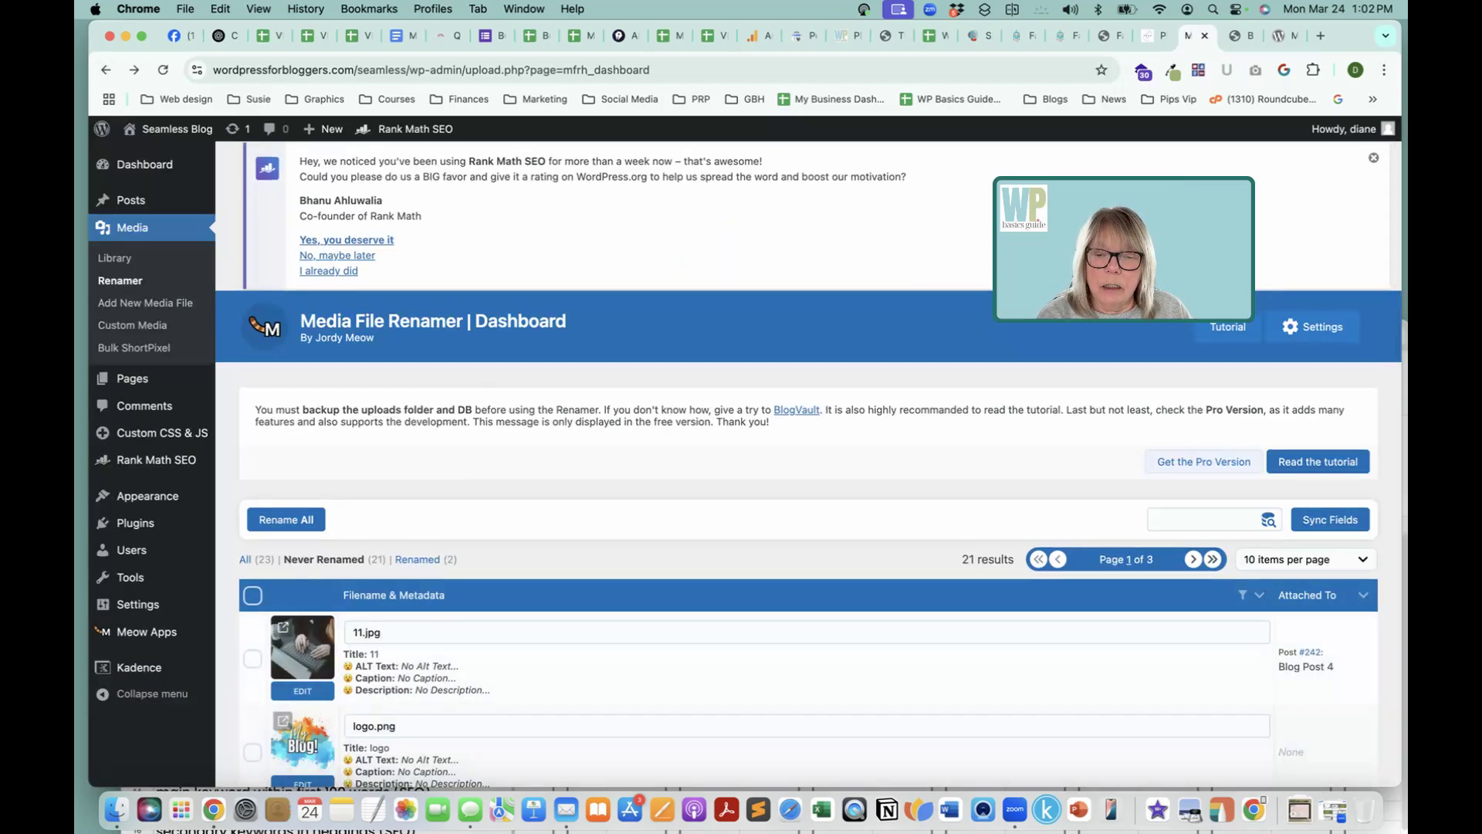
Step: Filter the Renamer list to the two renamed files attached to Blog Post 4
scroll("down", 3)
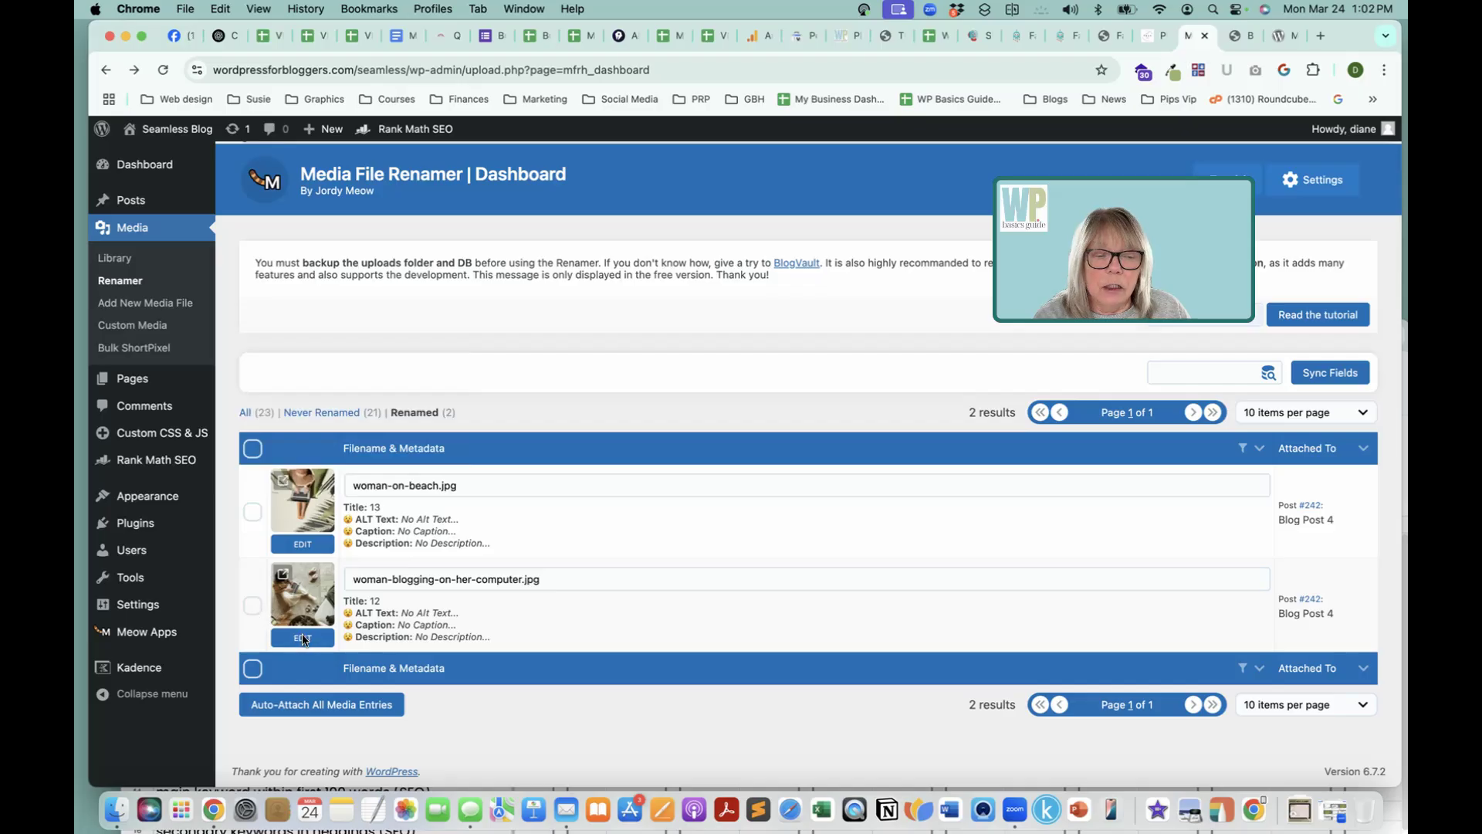
Step: Set title and alt text of woman-blogging-on-her-computer.jpg to 'woman blogging on her computer'
left_click(303, 636)
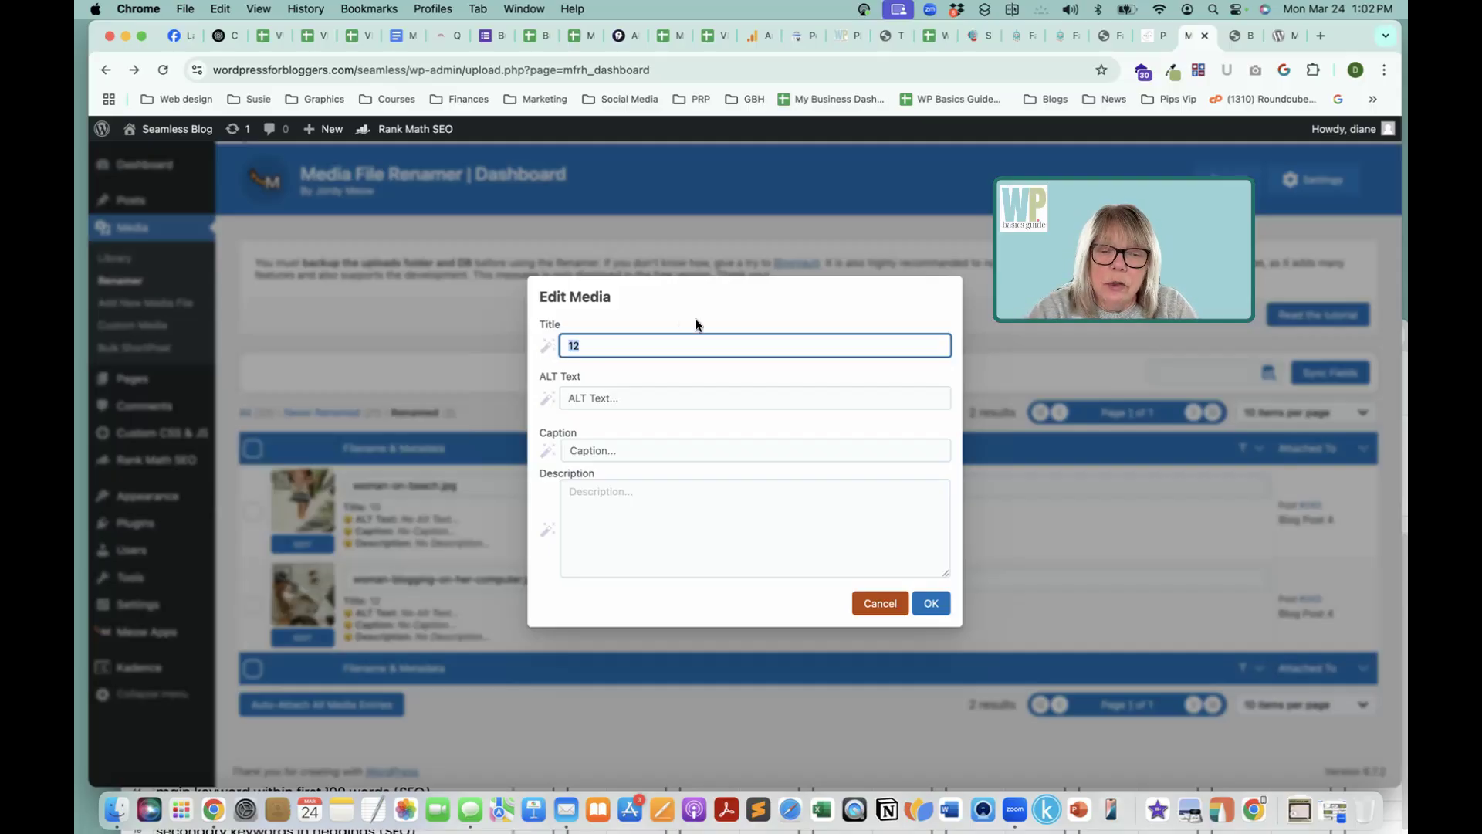
type("woman blogging")
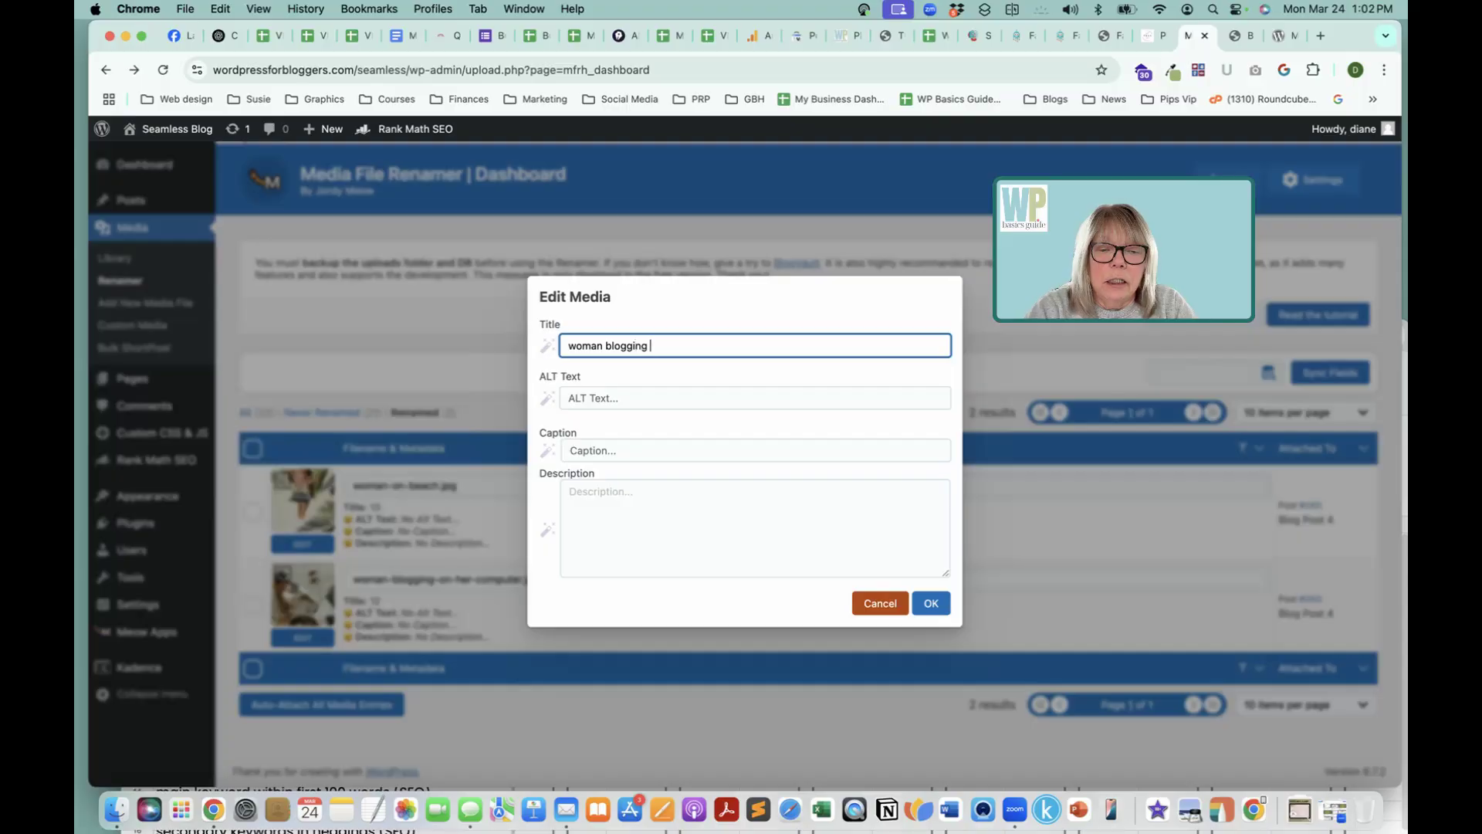
type("on her computer")
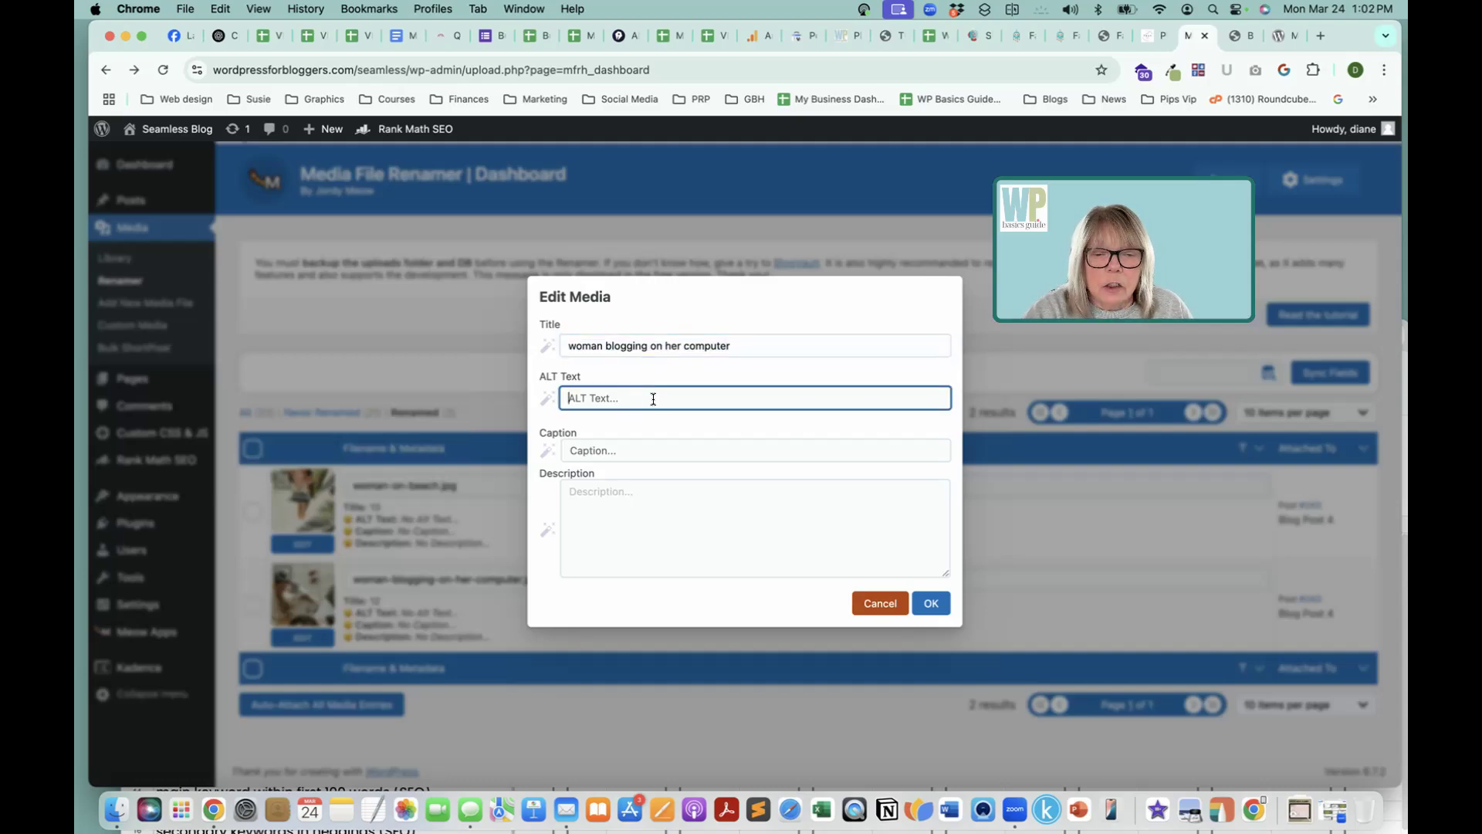
type("woman blogging on her computer")
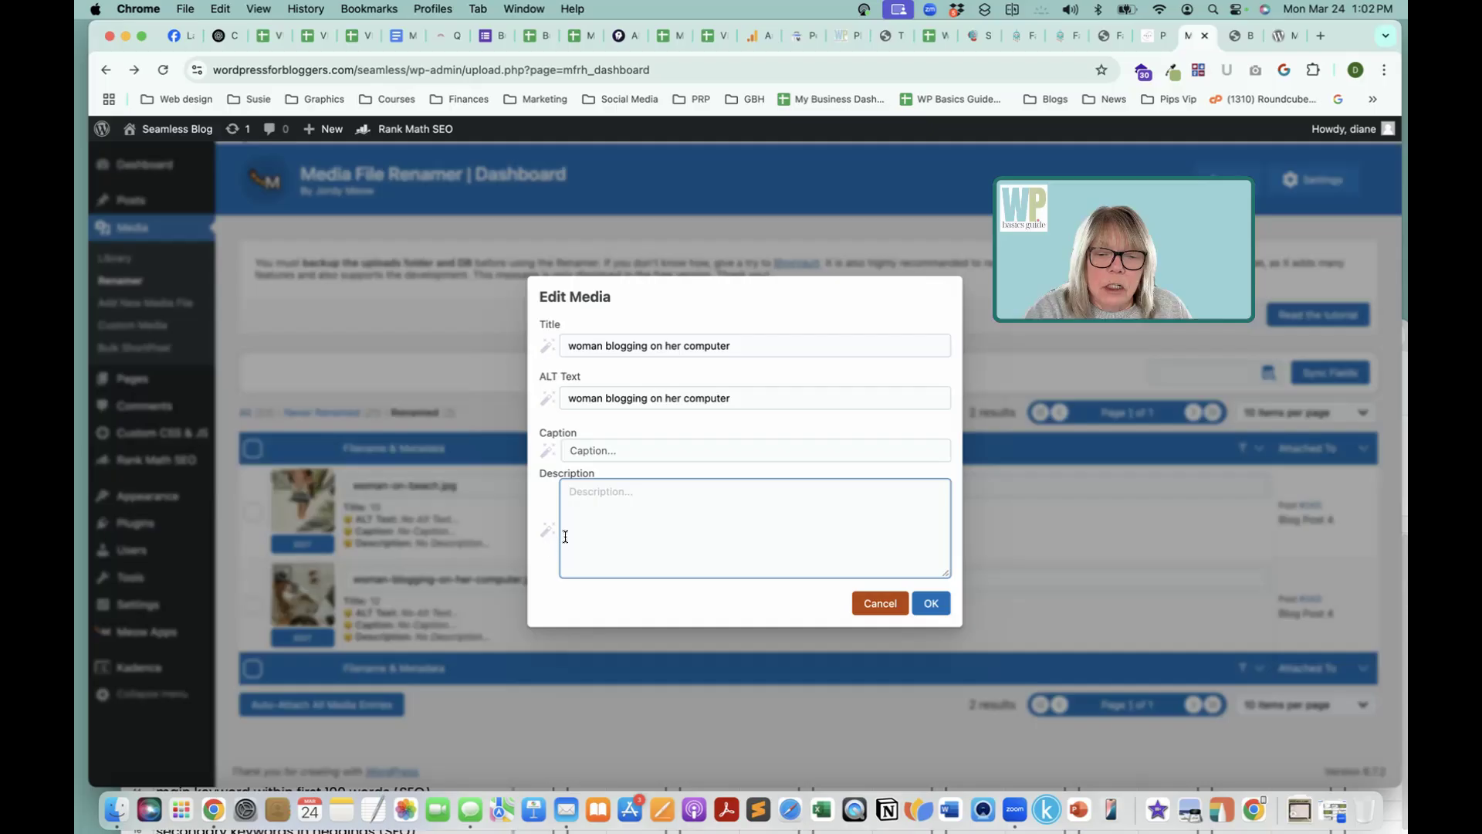
left_click(929, 602)
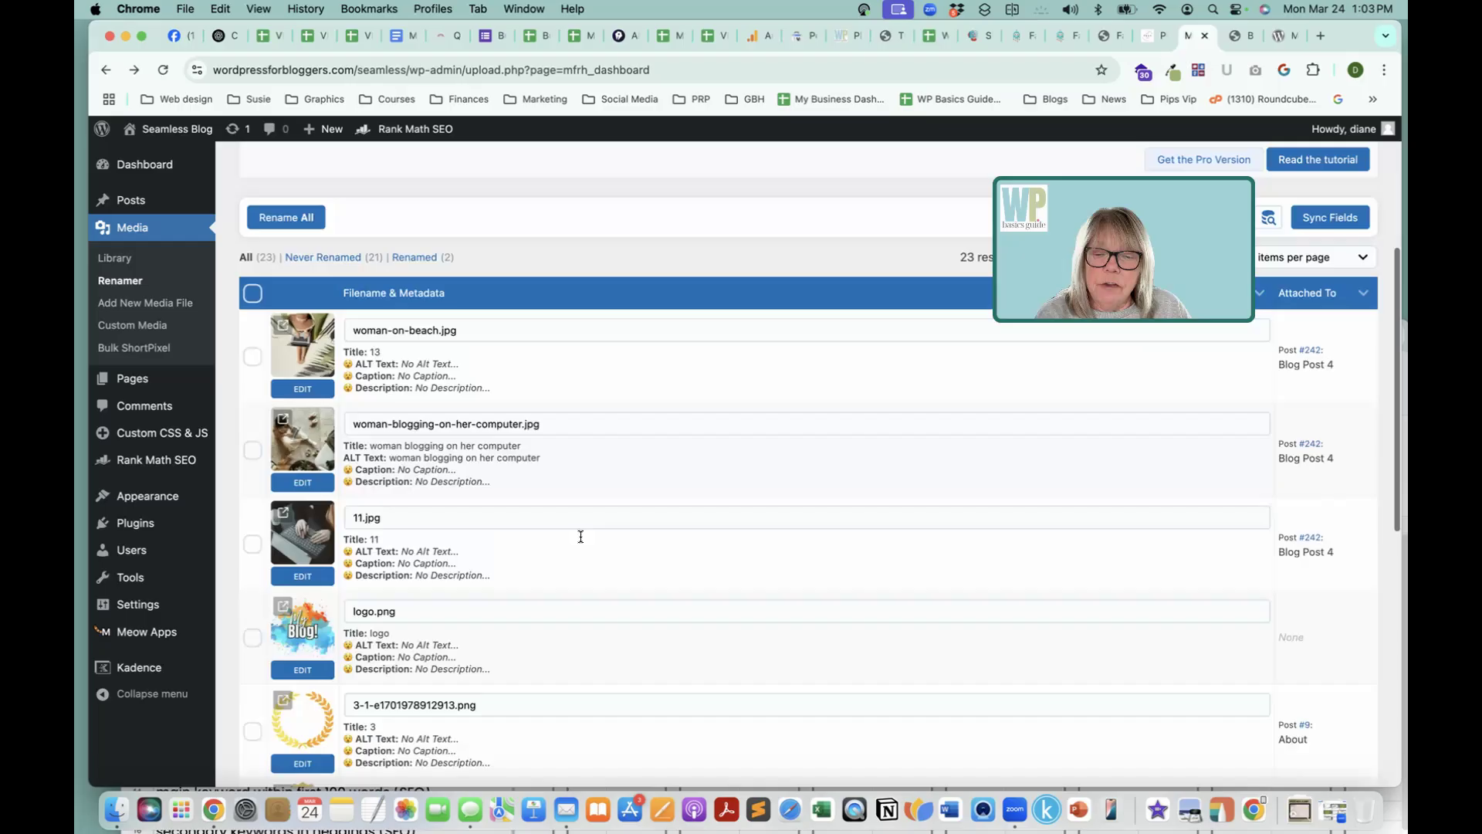
scroll("down", 3)
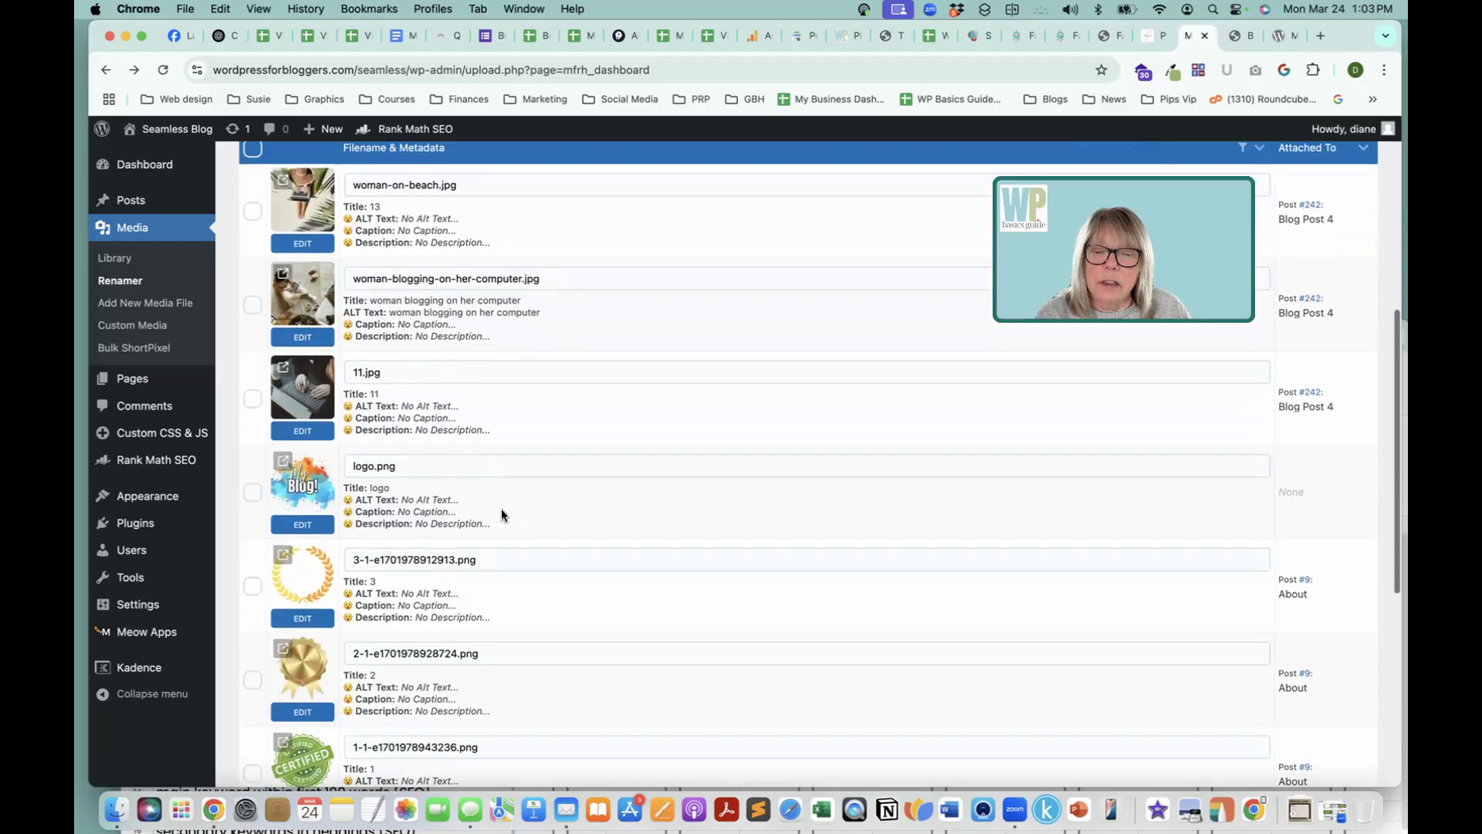
scroll("down", 3)
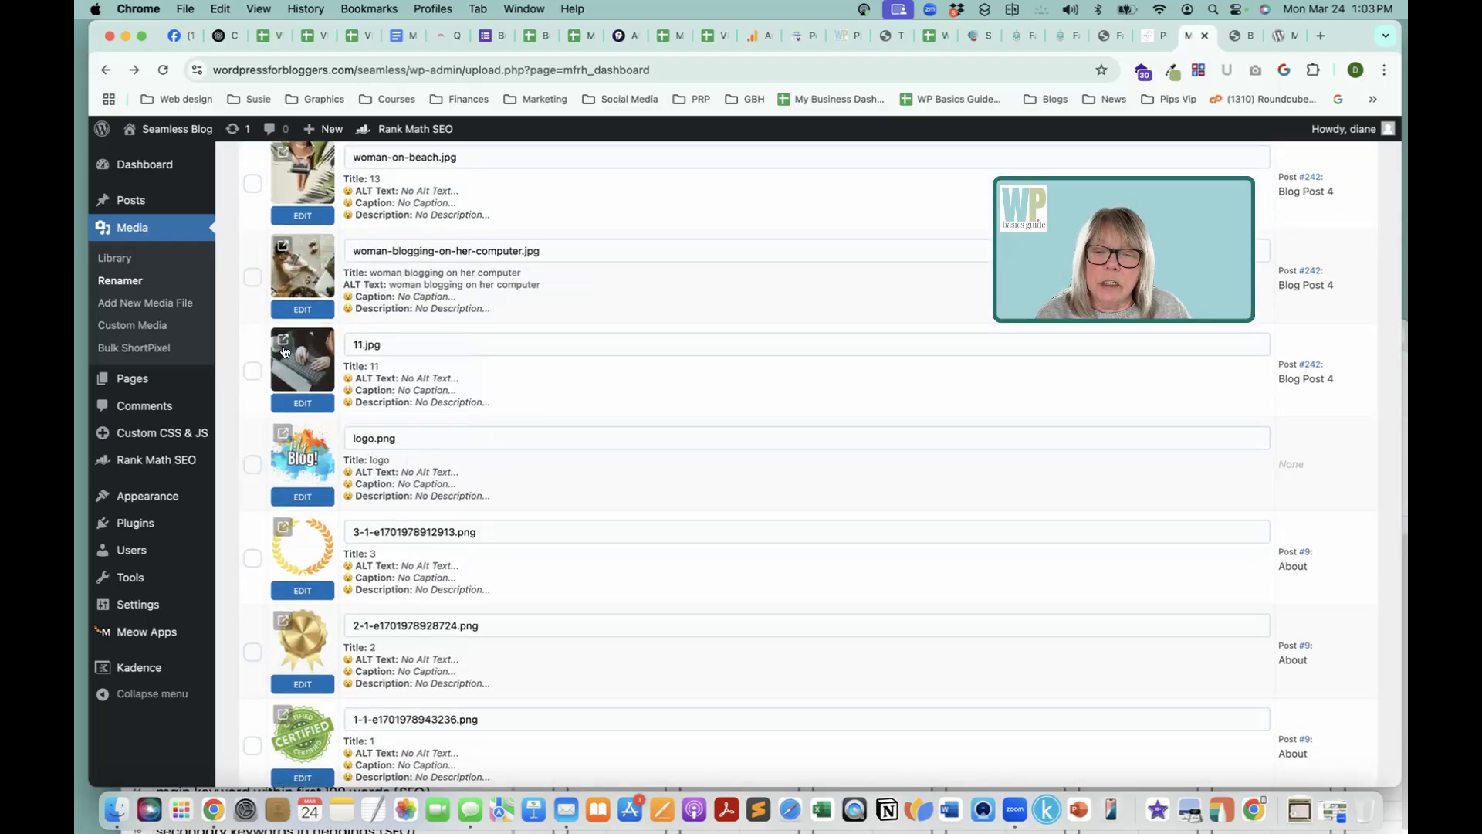
mouse_move(835, 423)
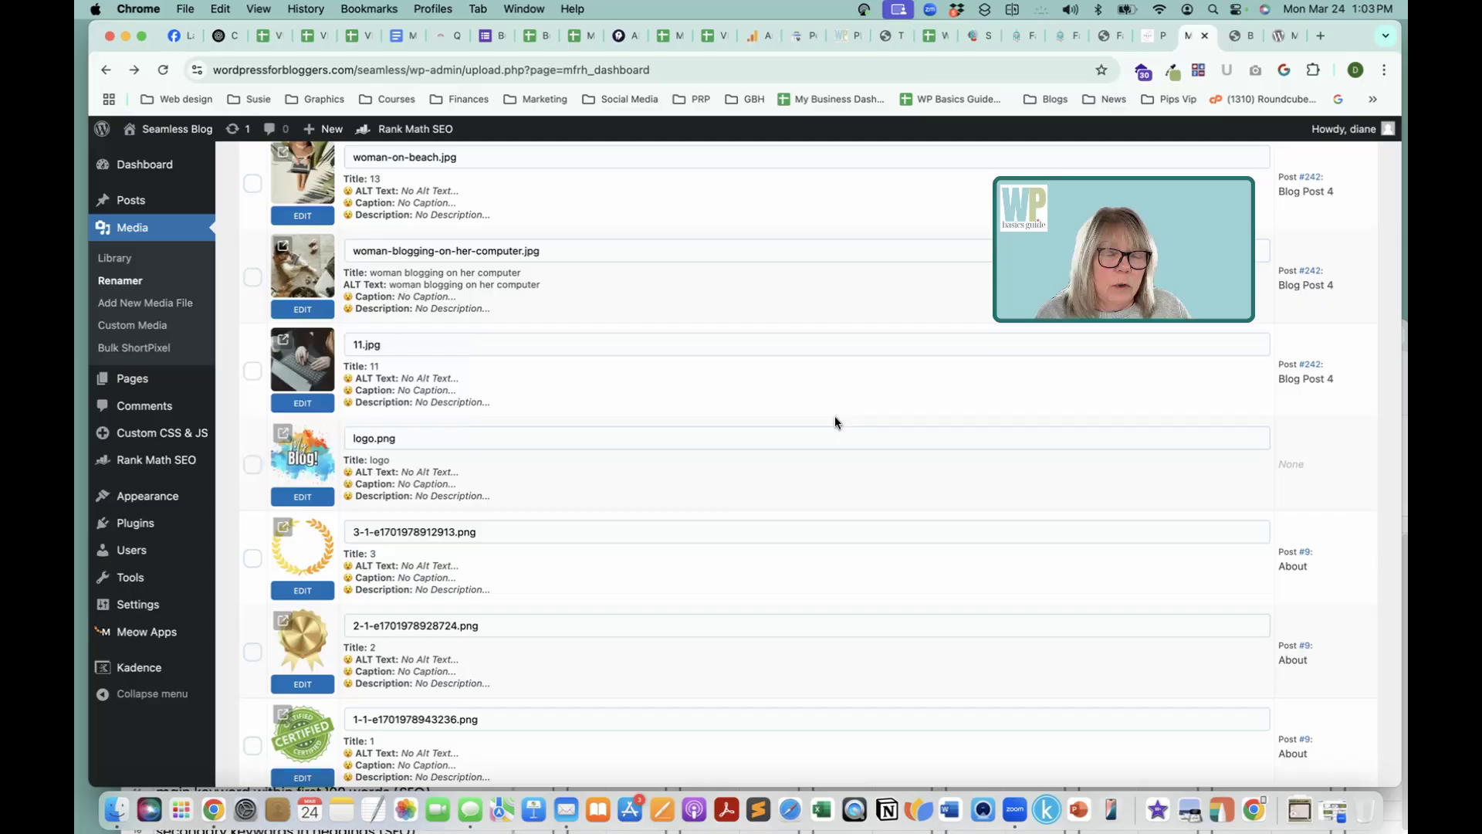
scroll("down", 3)
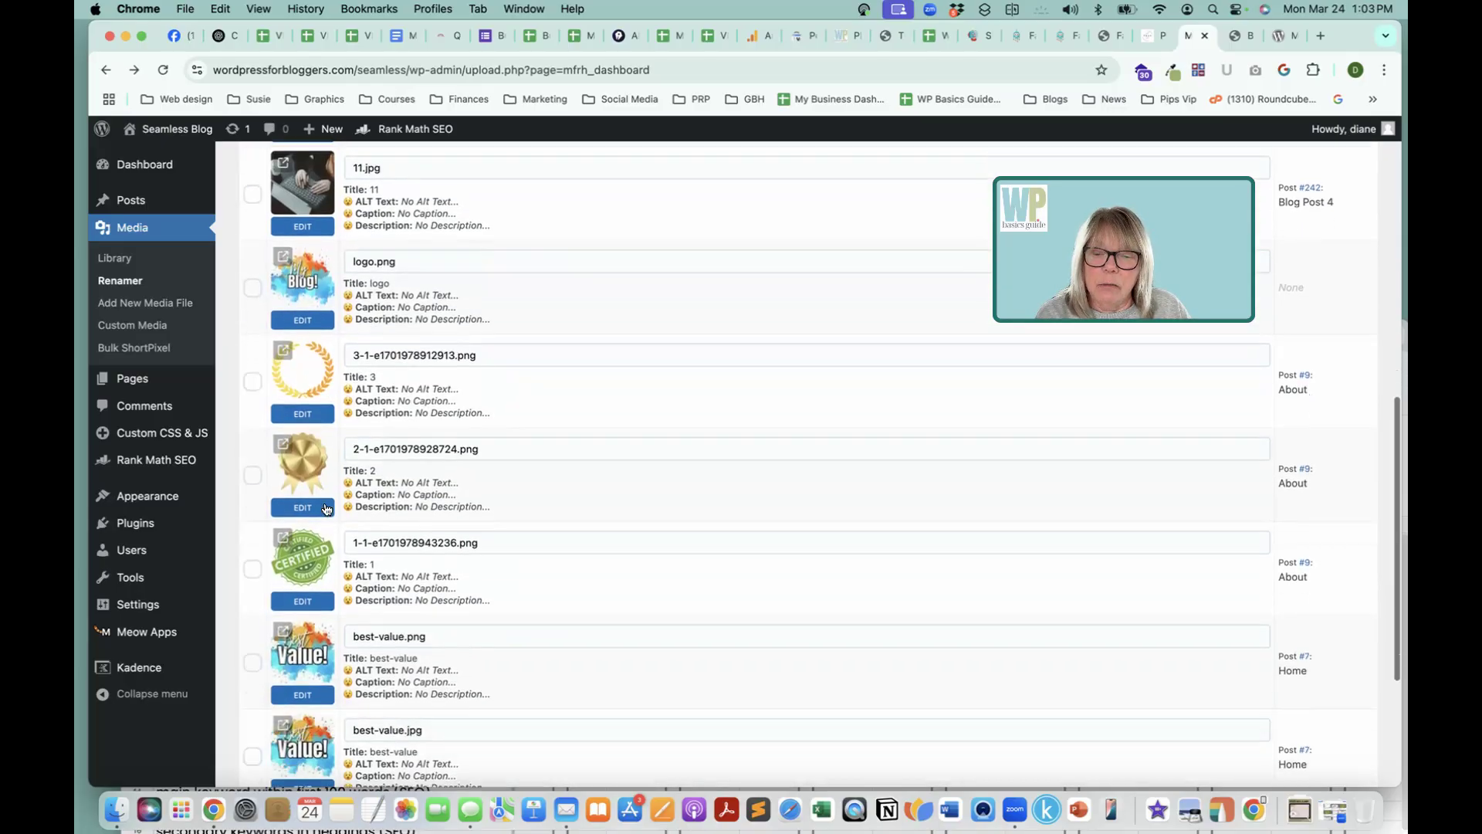
scroll("down", 3)
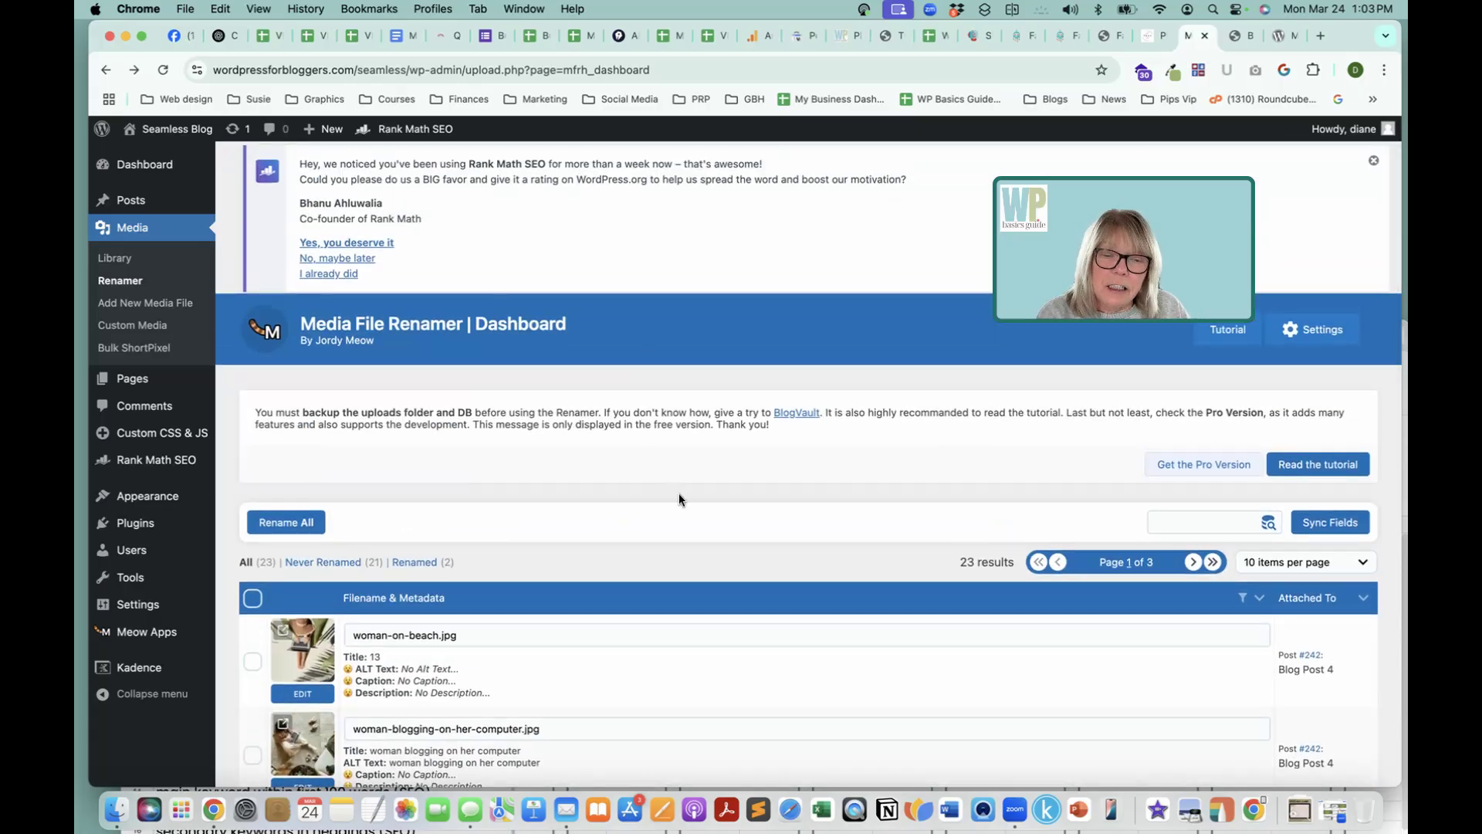
mouse_move(687, 501)
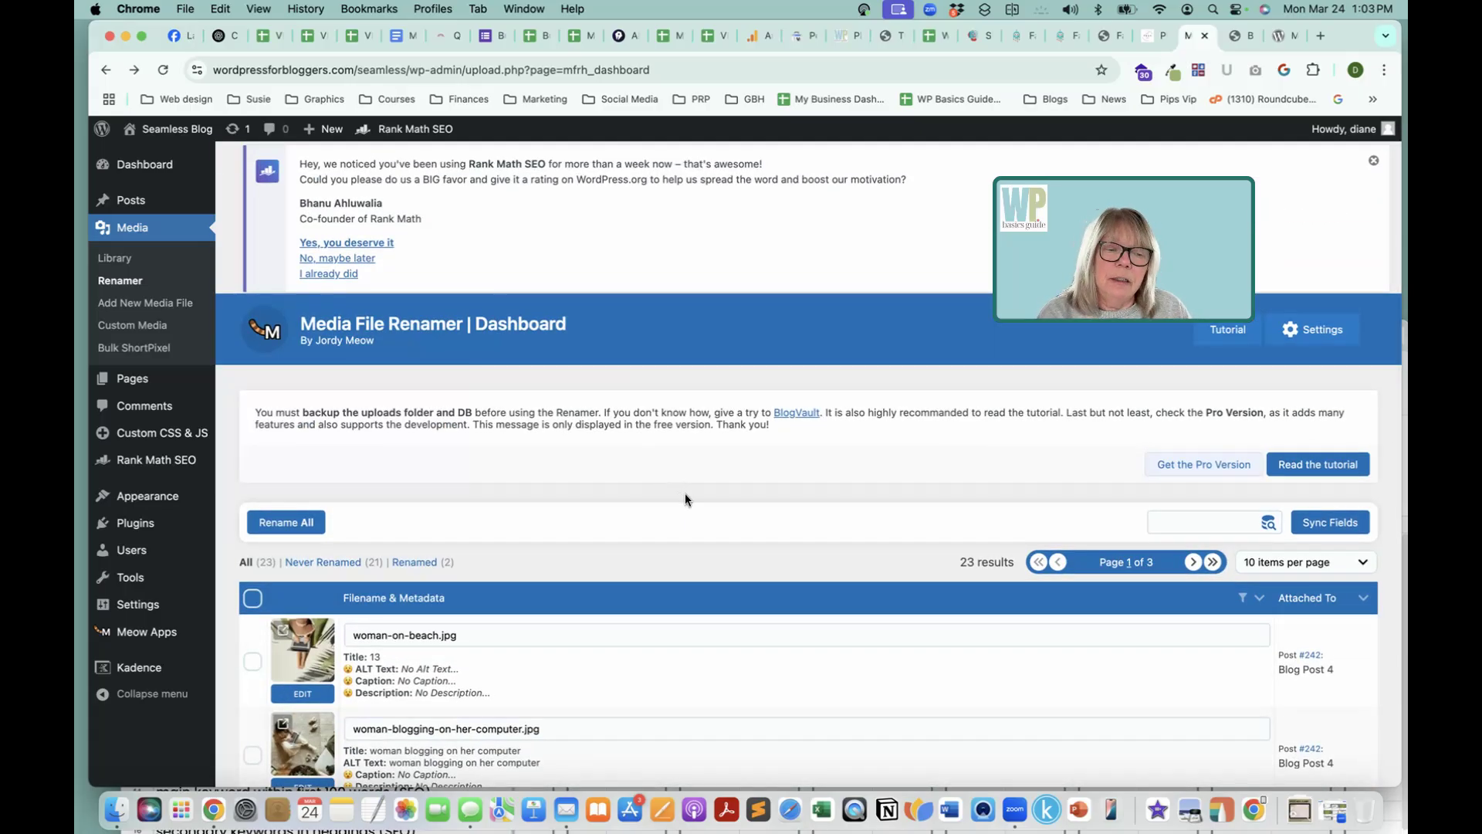
scroll("down", 3)
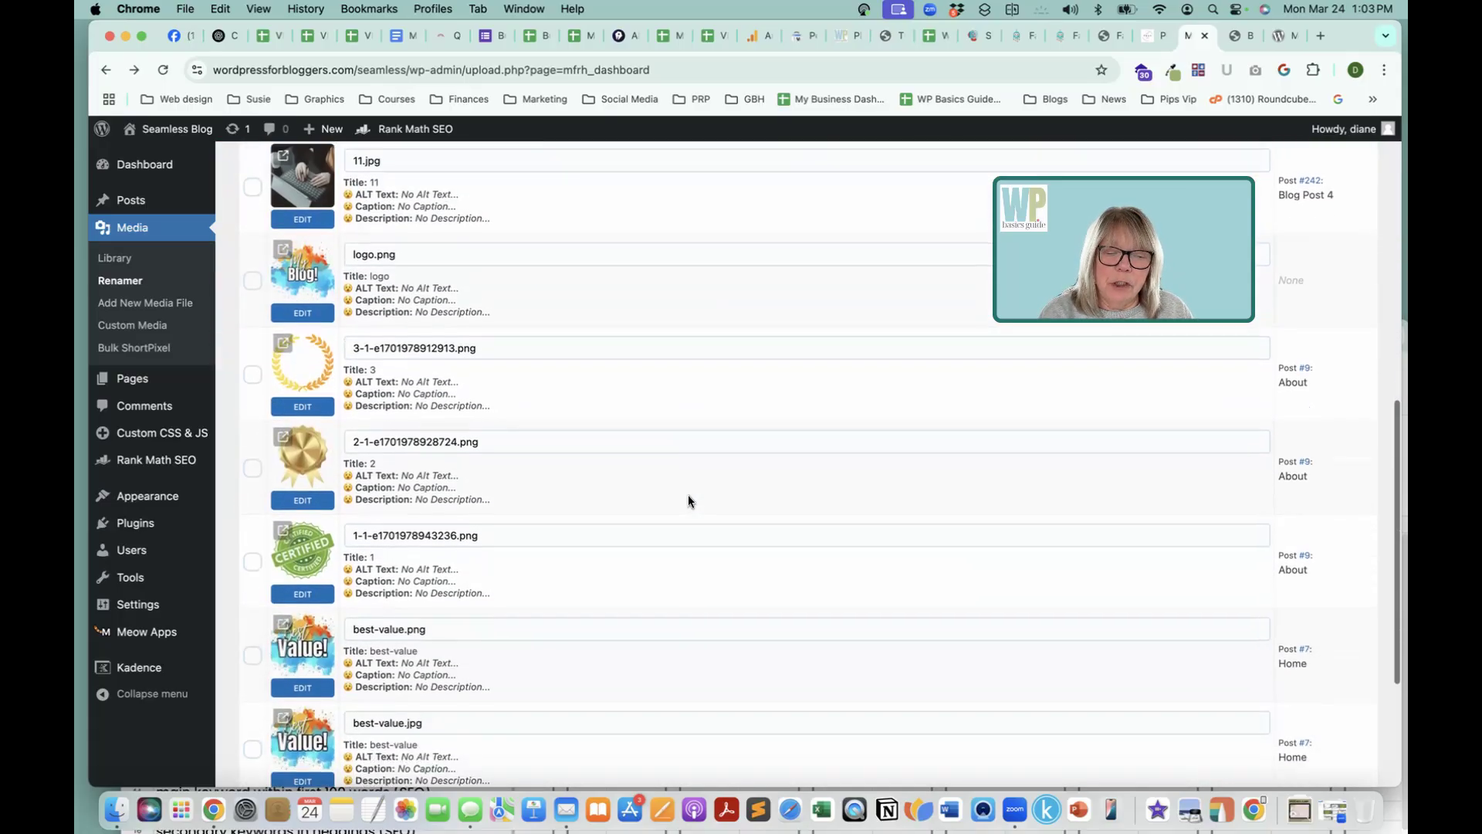
scroll("down", 3)
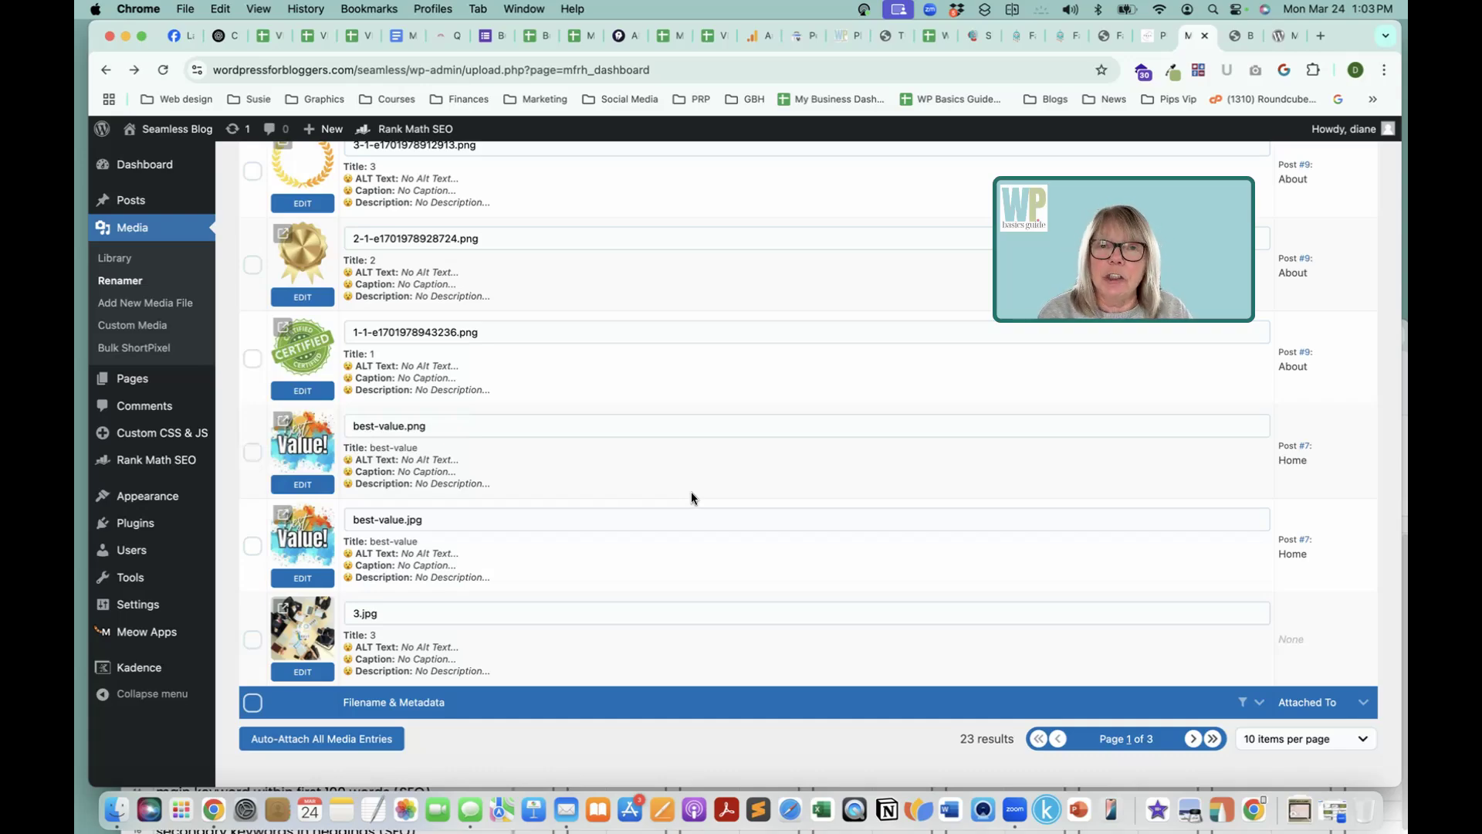
mouse_move(741, 504)
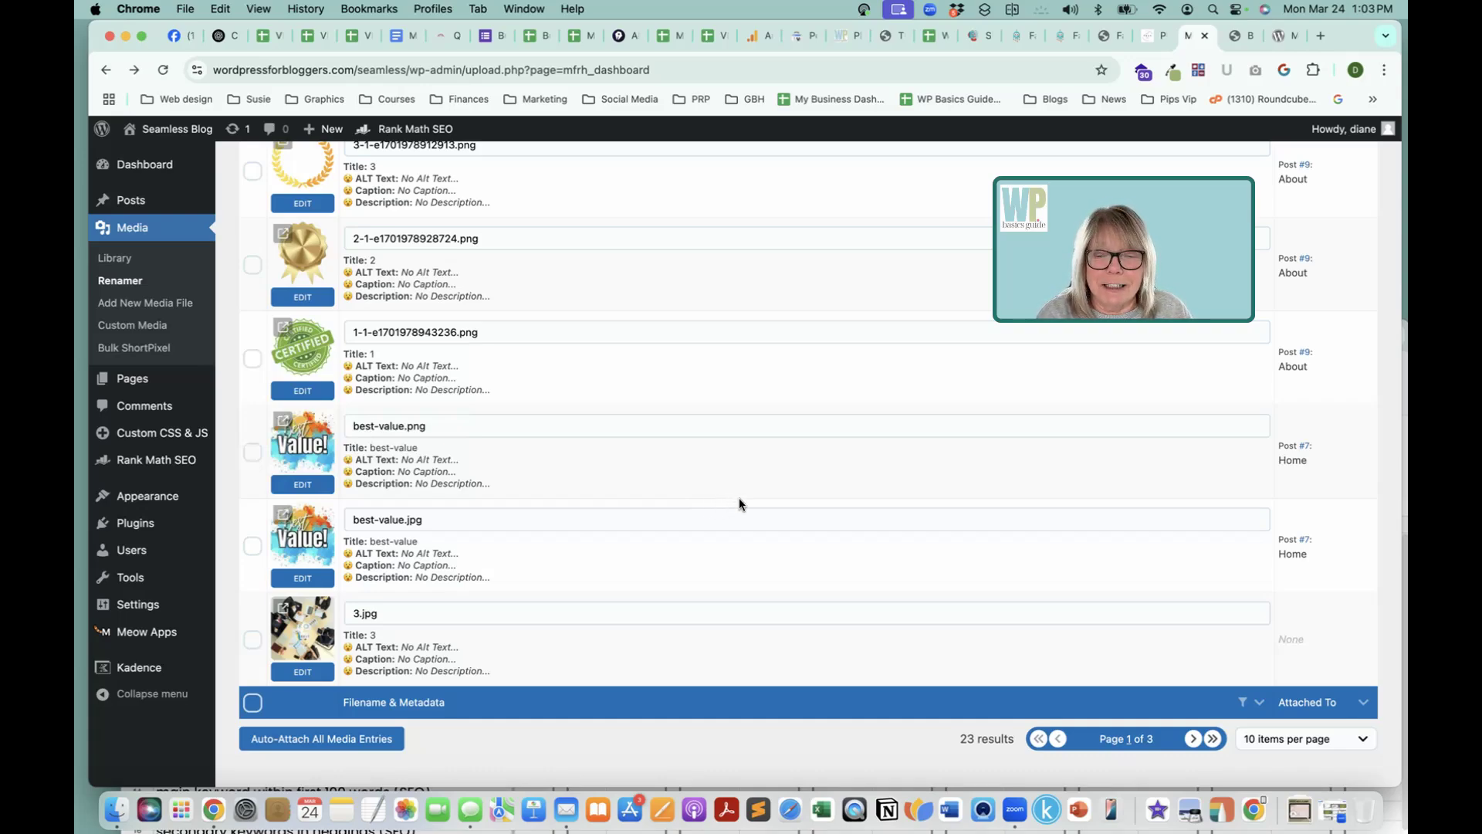